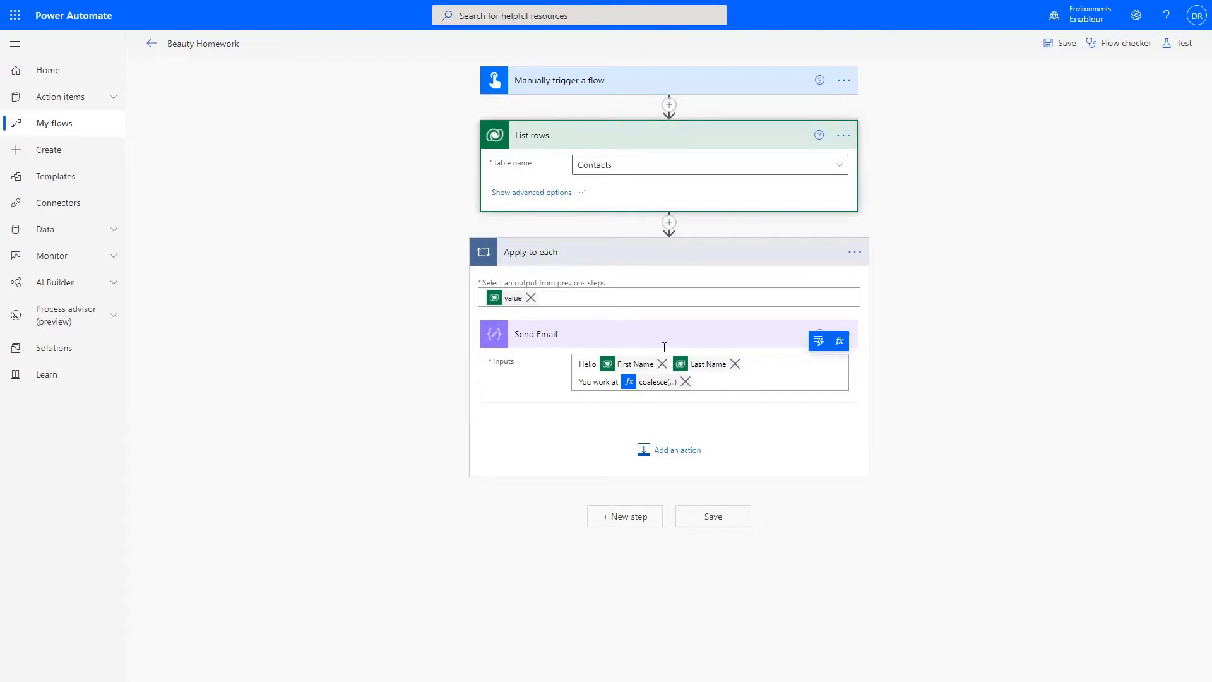
Reveal List rows advanced options, with Select columns firstname, lastname, _parentcustomerid_value, and edit Row count
{"action": "left_click", "coordinate": [530, 192]}
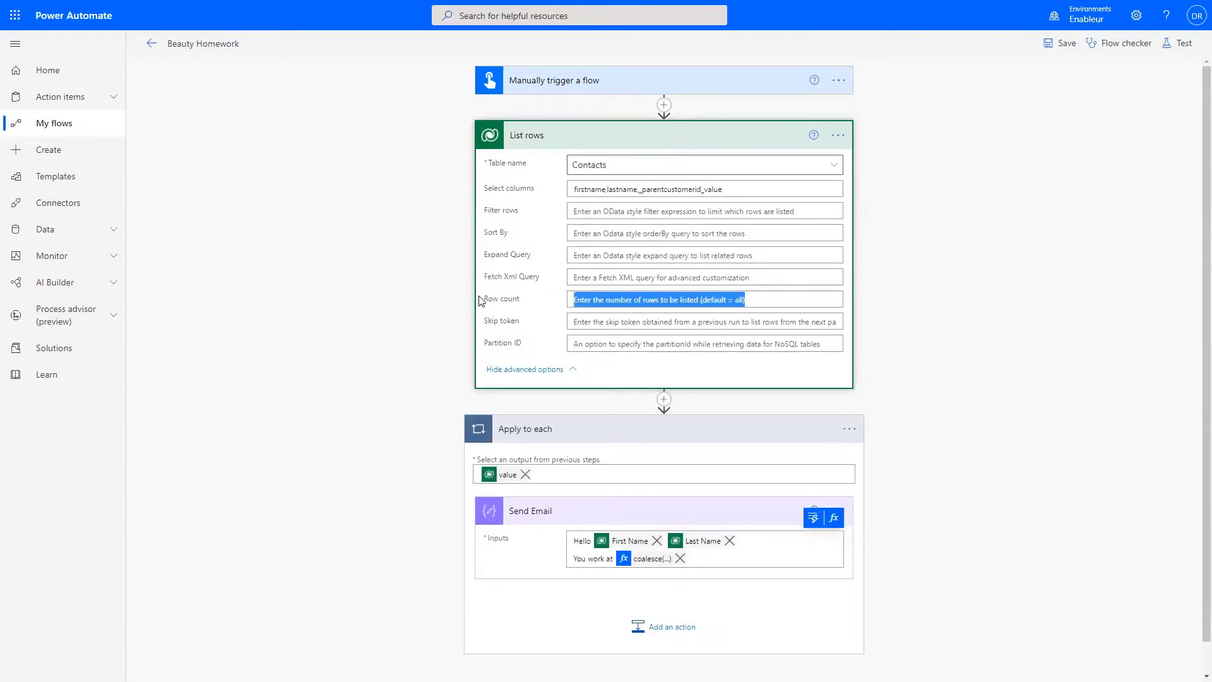
{"action": "mouse_move", "coordinate": [485, 302]}
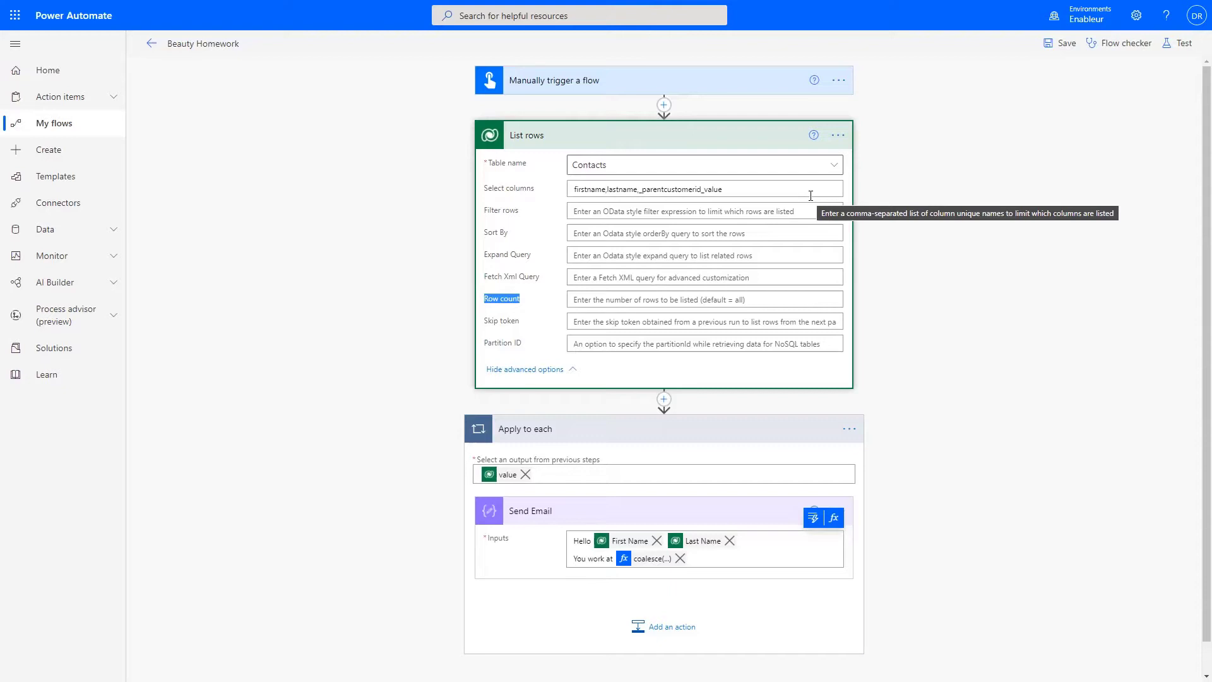
{"action": "mouse_move", "coordinate": [792, 271]}
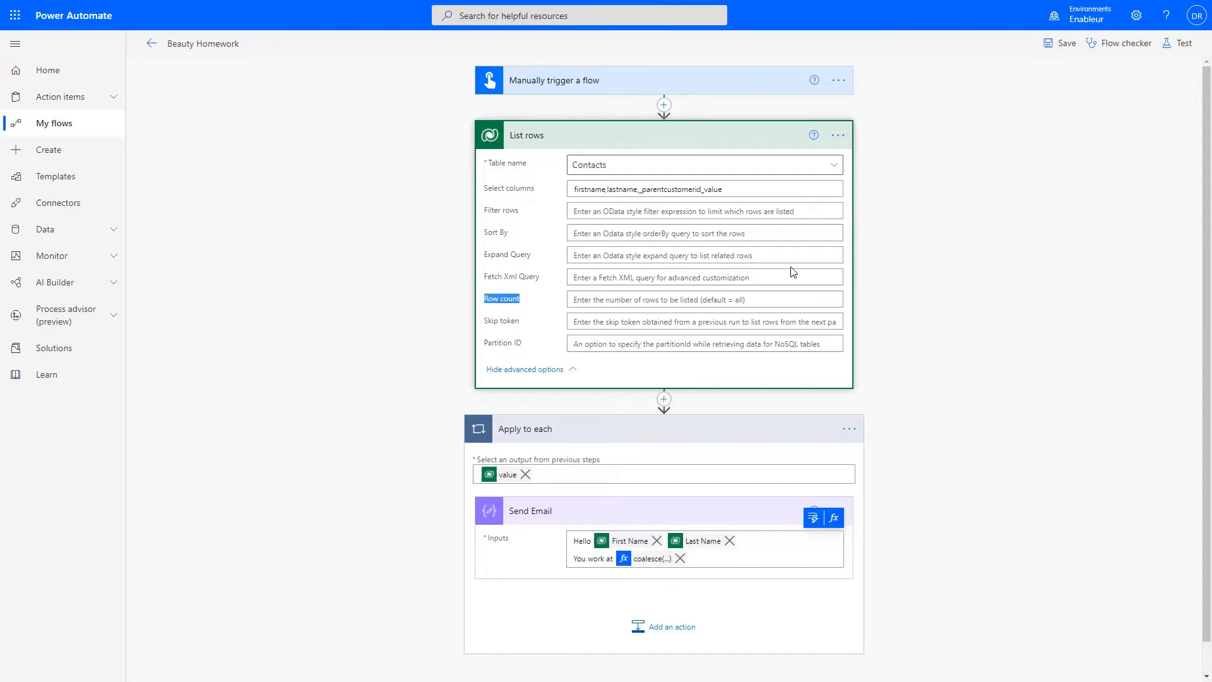
{"action": "left_click", "coordinate": [703, 299]}
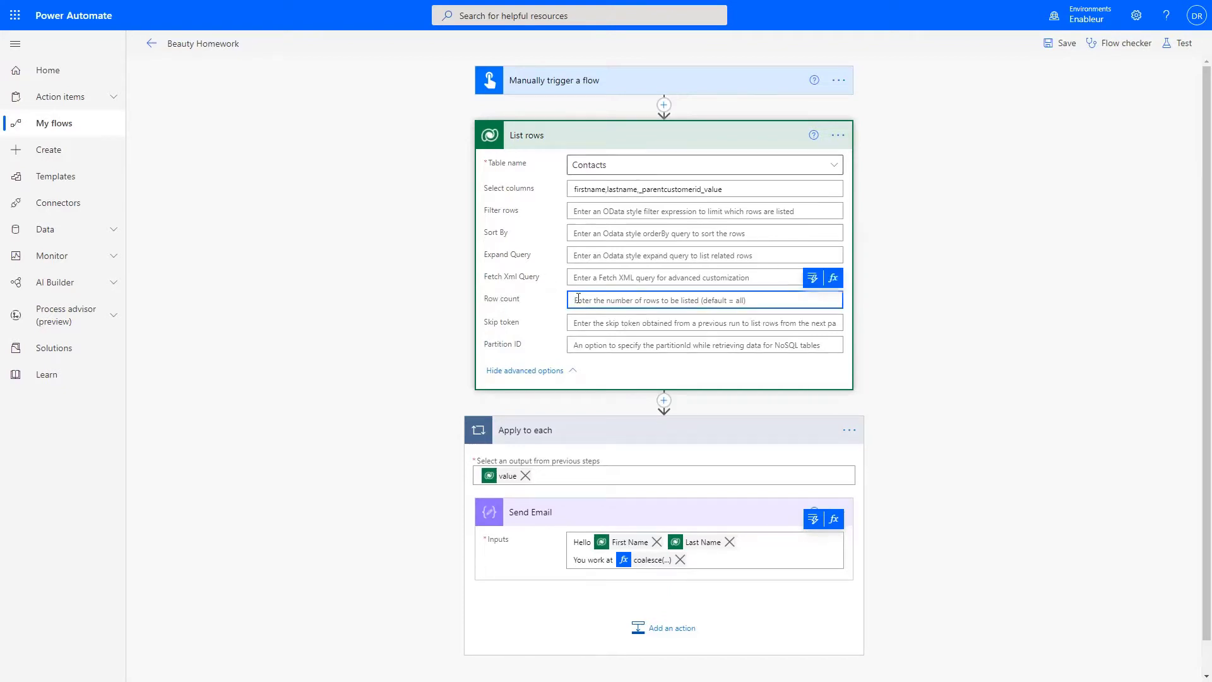
{"action": "mouse_move", "coordinate": [618, 259]}
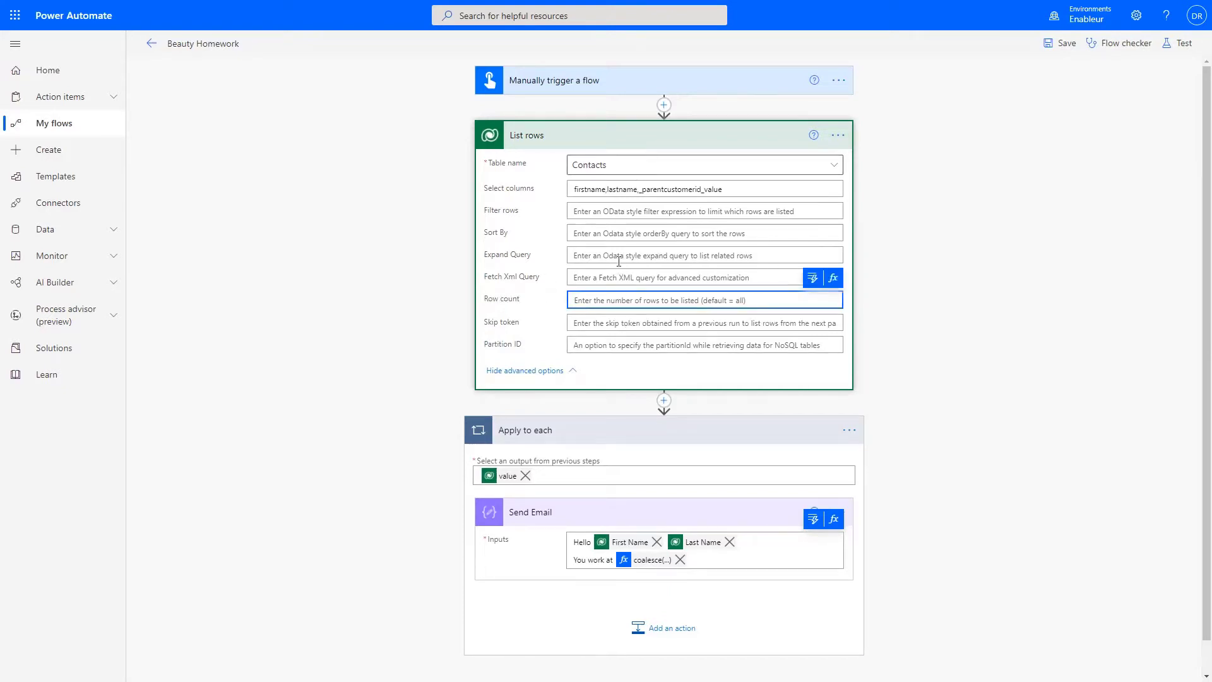
{"action": "mouse_move", "coordinate": [618, 300]}
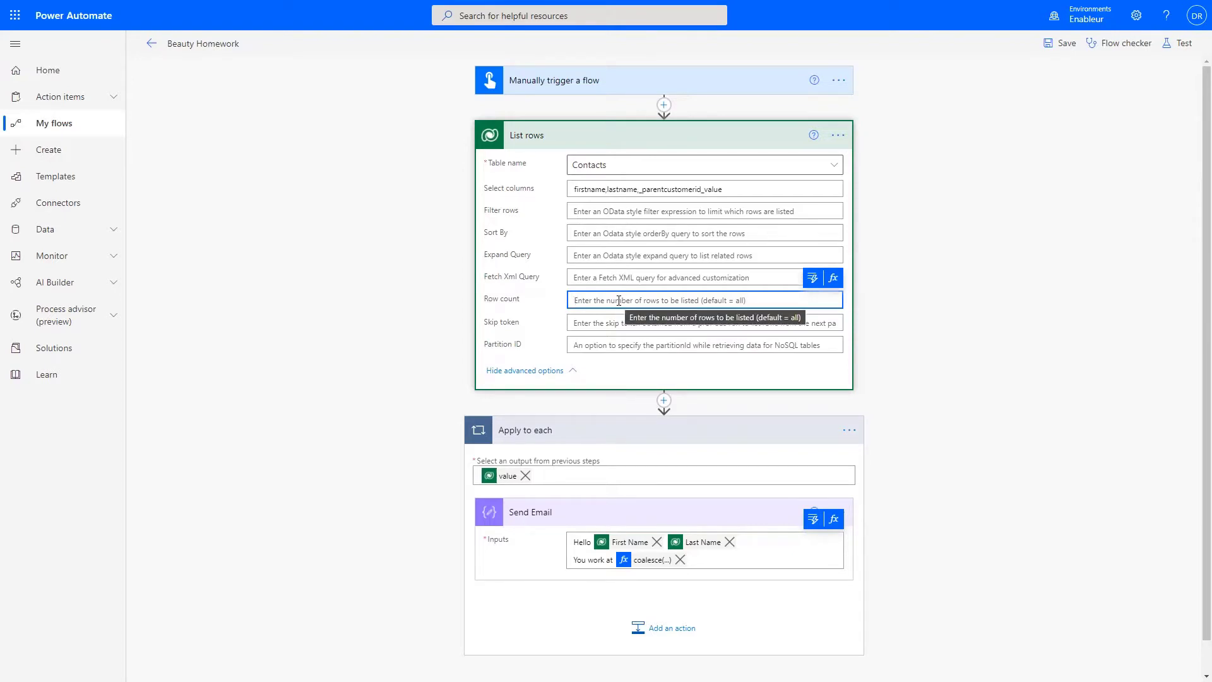
{"action": "mouse_move", "coordinate": [623, 255]}
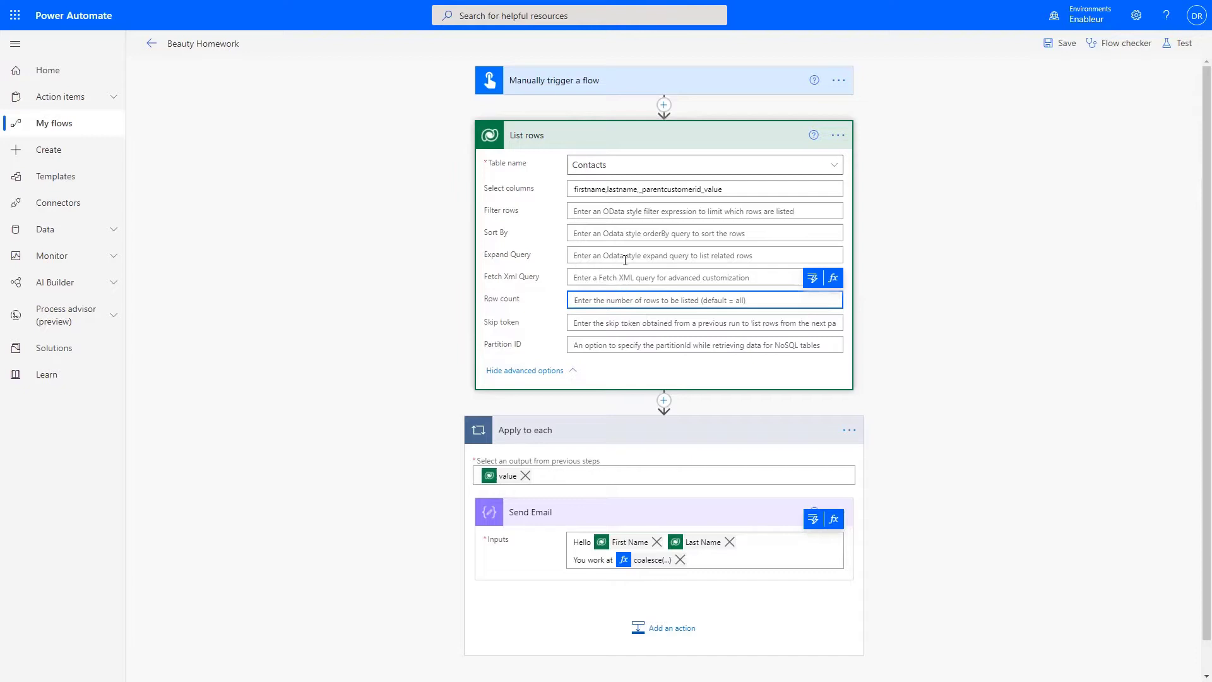
{"action": "mouse_move", "coordinate": [628, 255]}
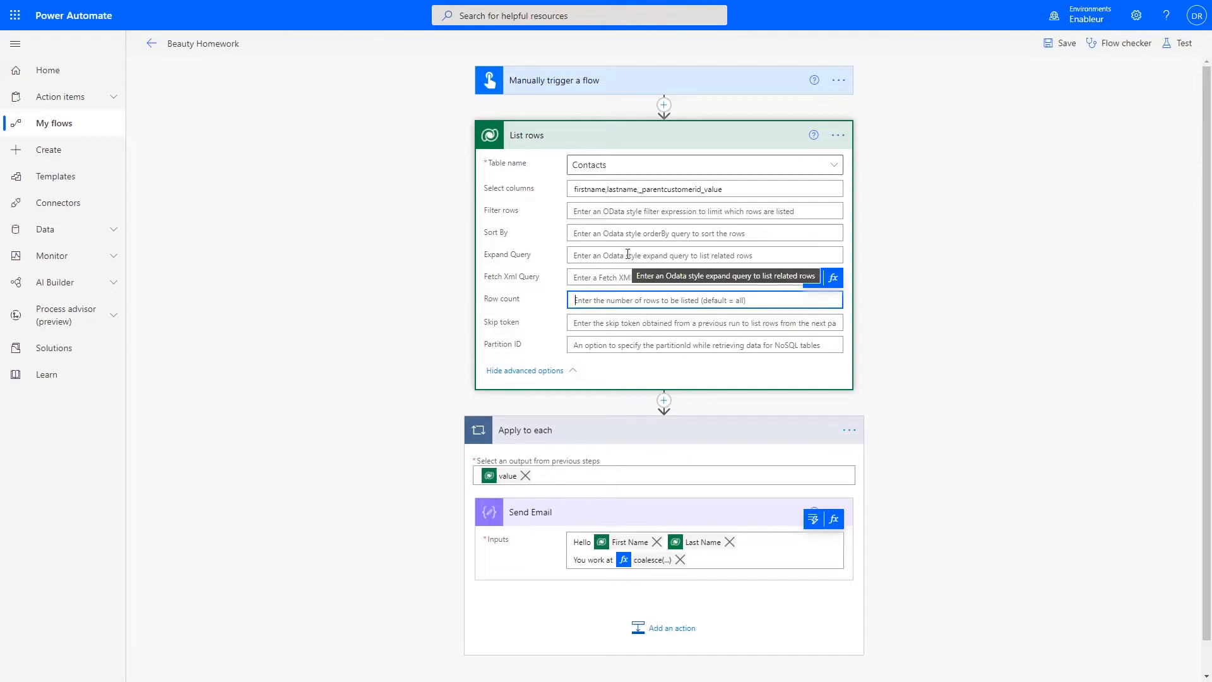
Clear Select columns, set Row count to 66001, and save Beauty Homework
{"action": "left_click", "coordinate": [704, 322]}
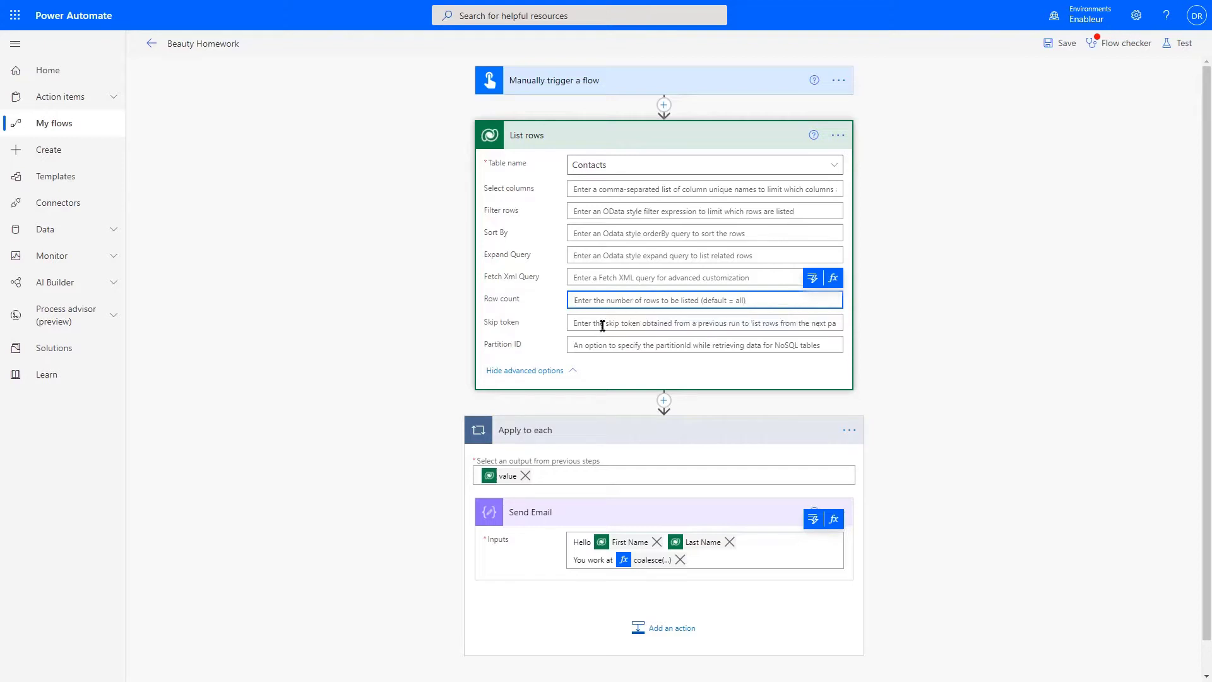
{"action": "mouse_move", "coordinate": [602, 319]}
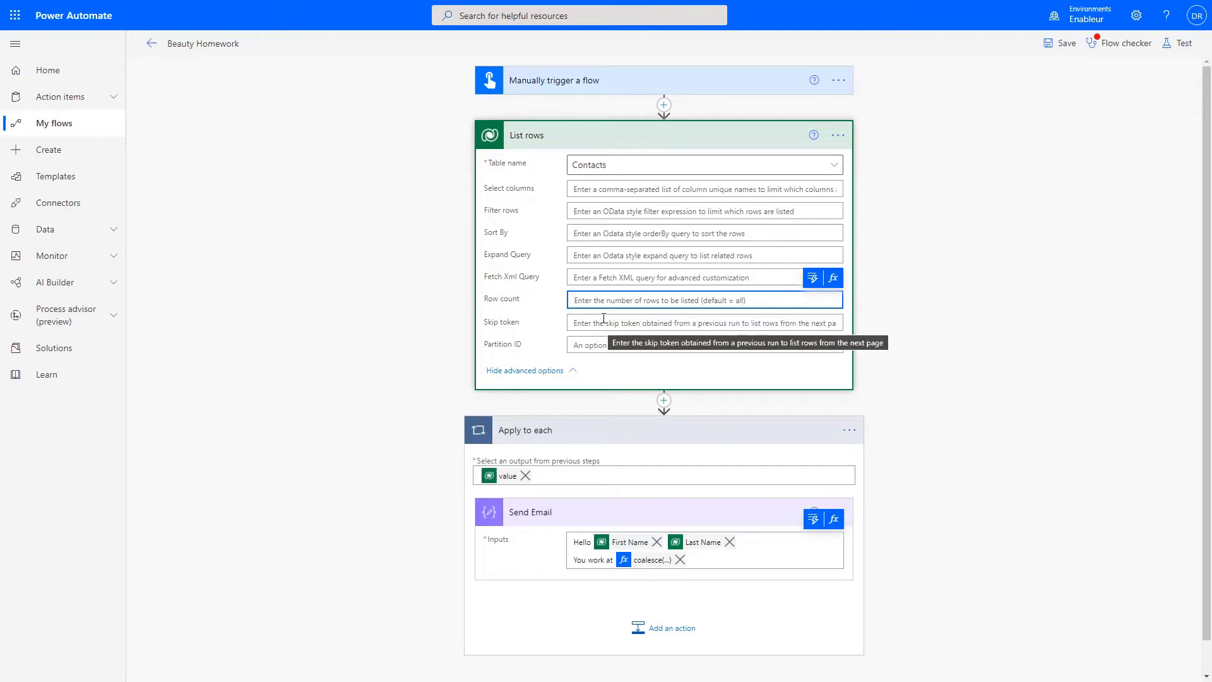
{"action": "mouse_move", "coordinate": [607, 314]}
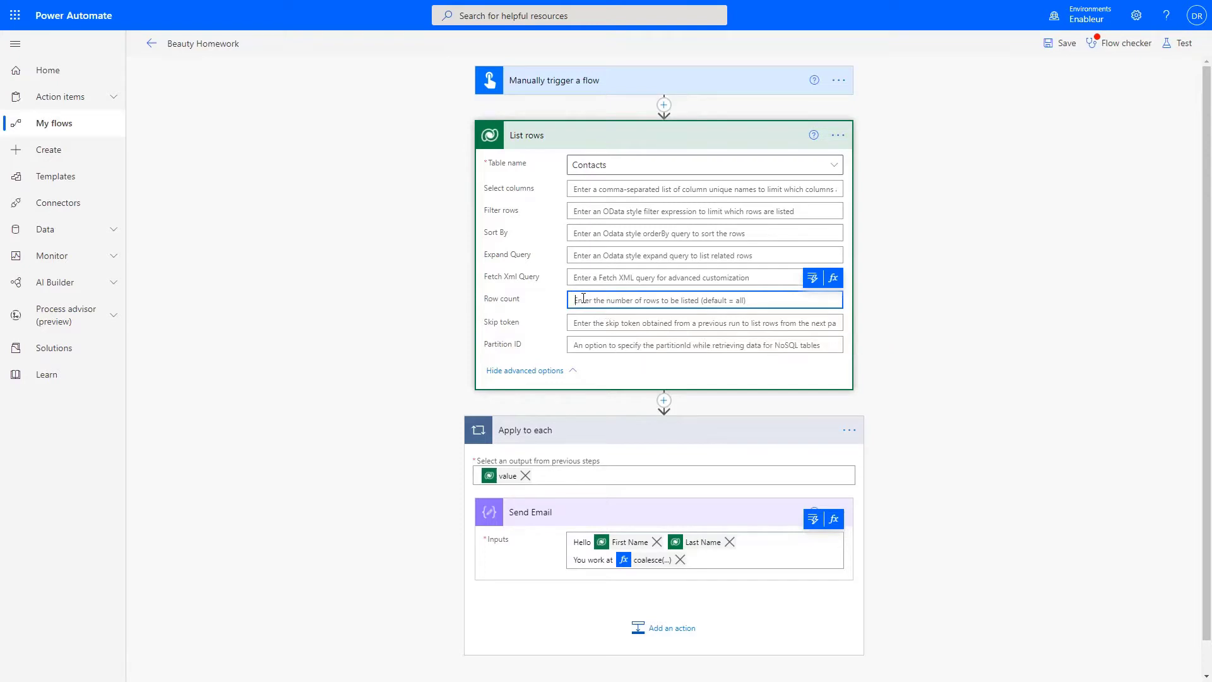
{"action": "type", "text": "5"}
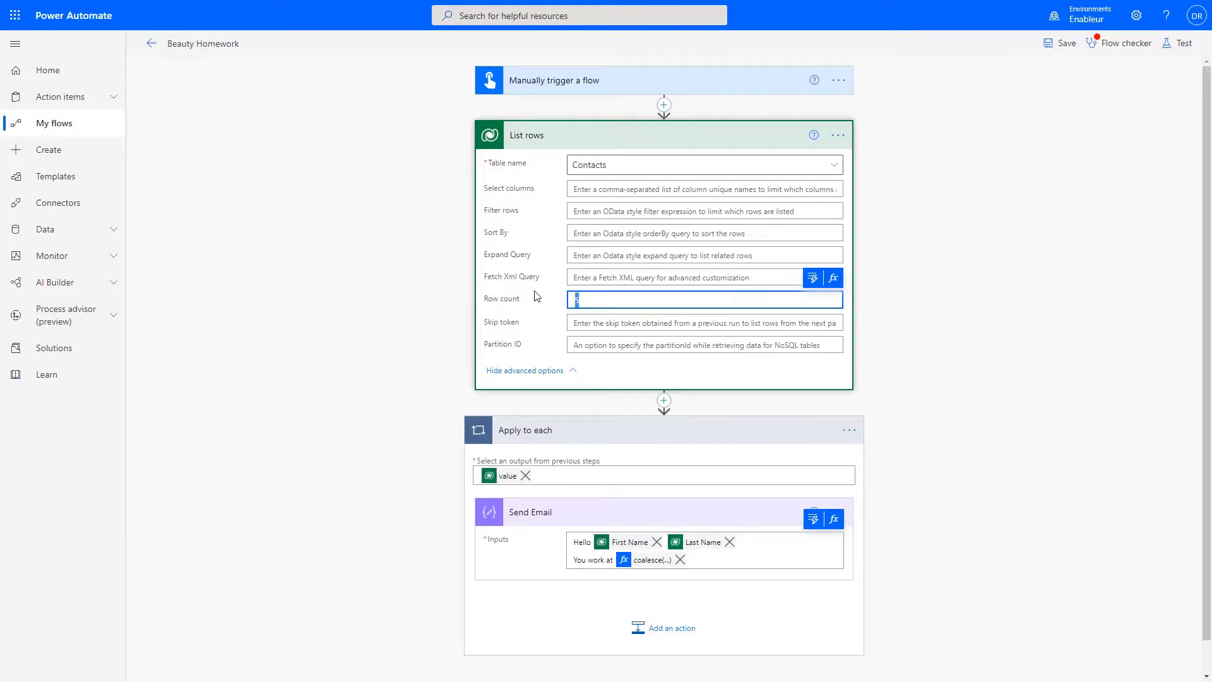
{"action": "type", "text": "660001"}
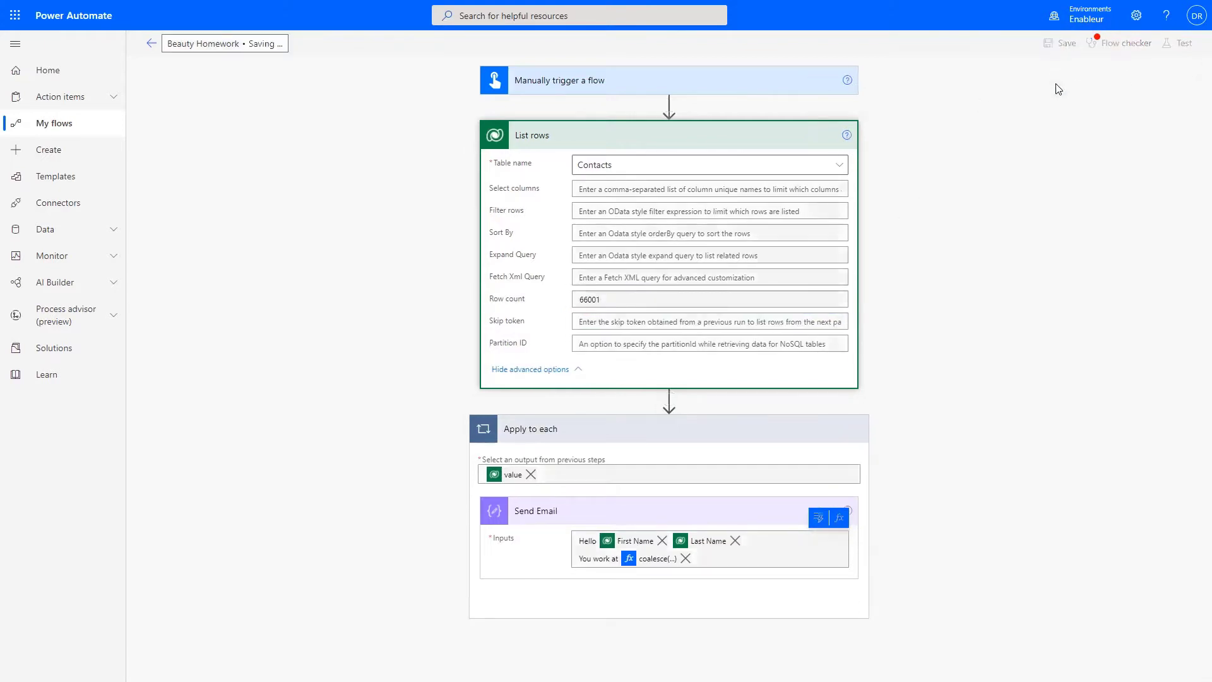
{"action": "mouse_move", "coordinate": [1054, 108]}
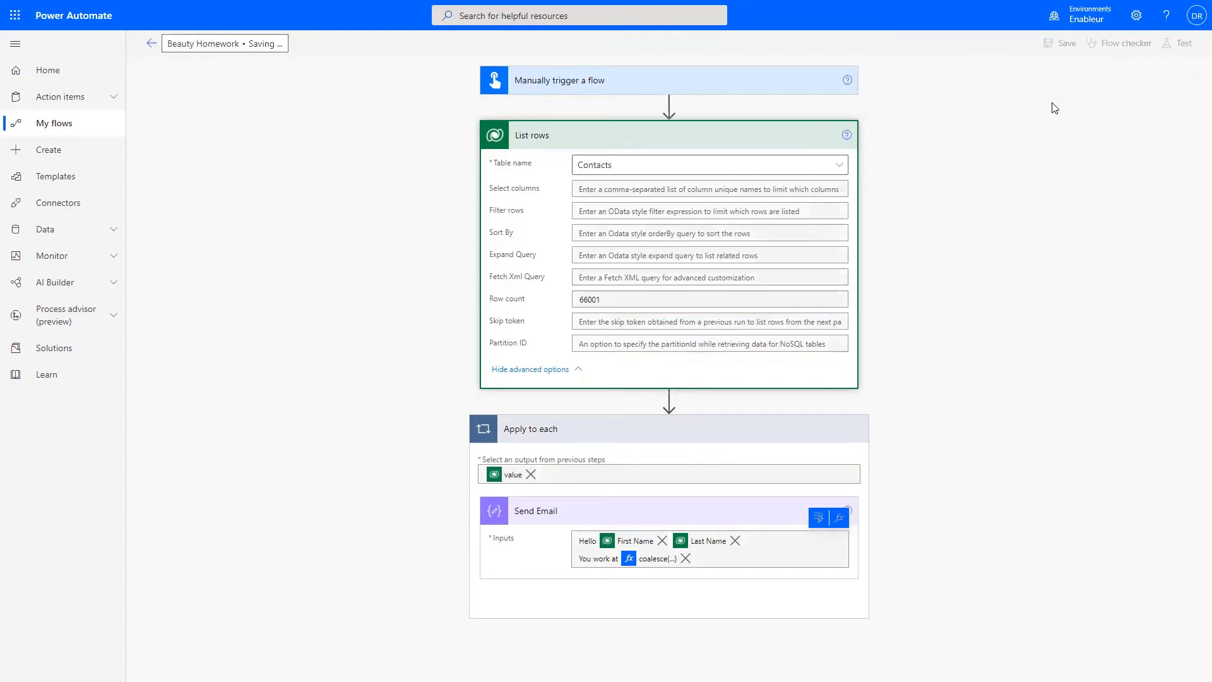
{"action": "mouse_move", "coordinate": [741, 339]}
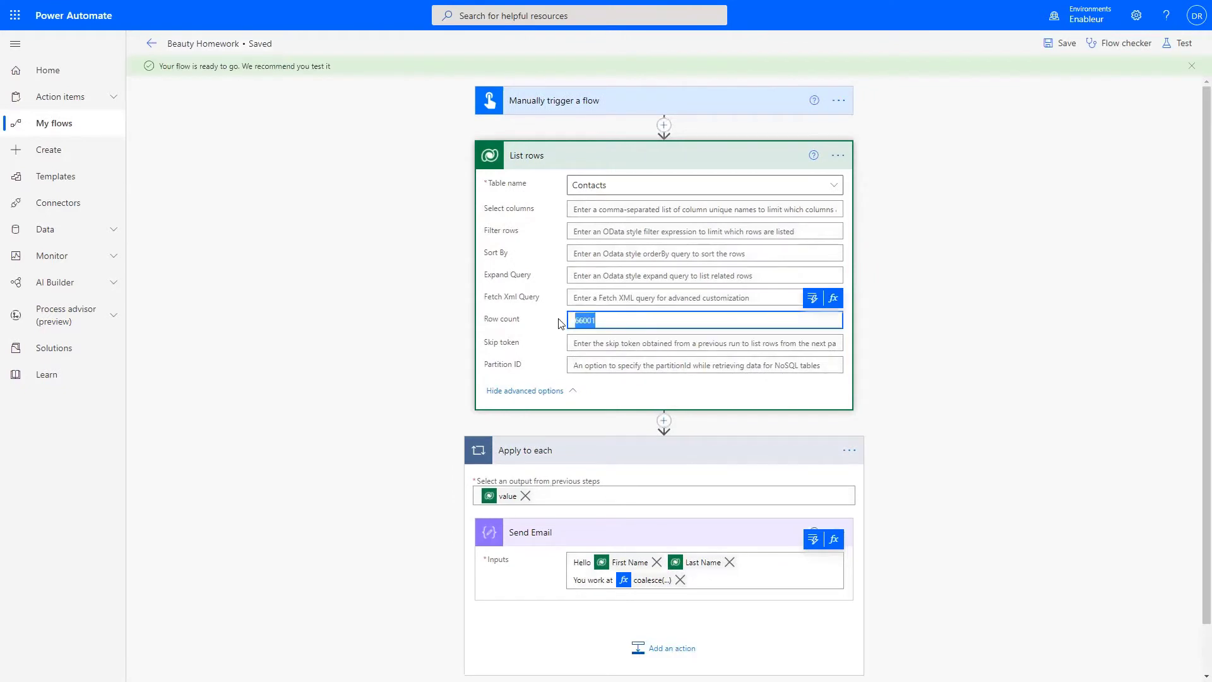
{"action": "mouse_move", "coordinate": [611, 347]}
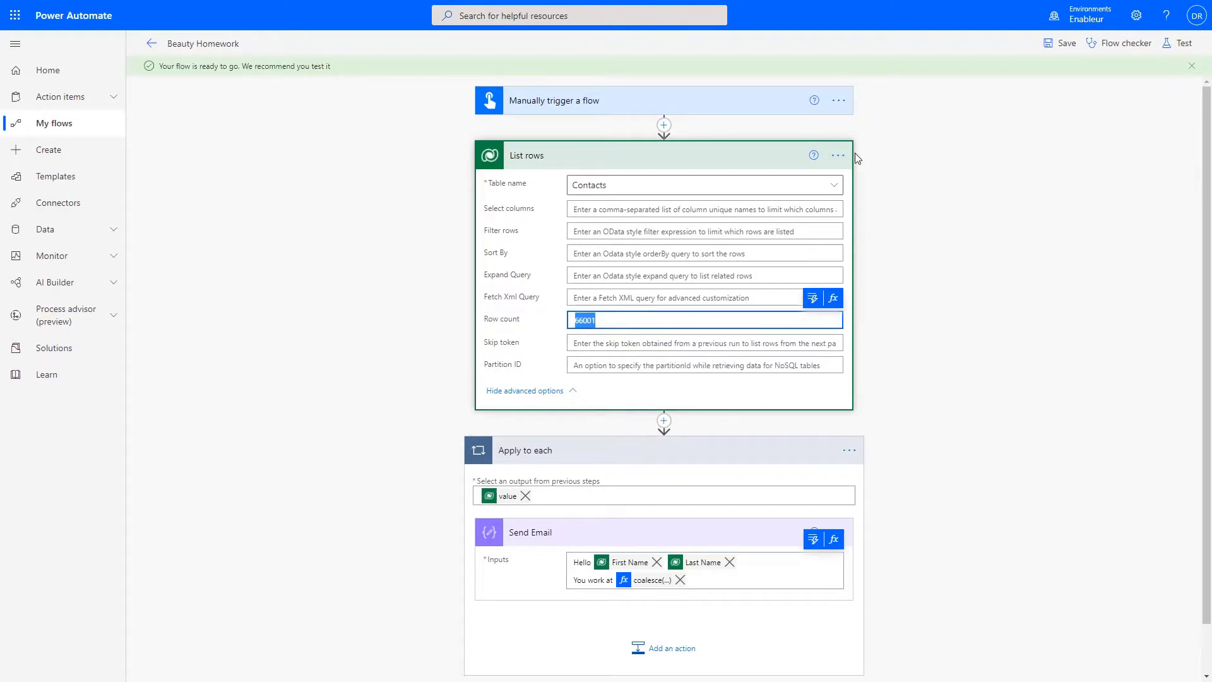
In List rows Settings, set the pagination threshold to 100000, then switch pagination off
{"action": "left_click", "coordinate": [838, 155]}
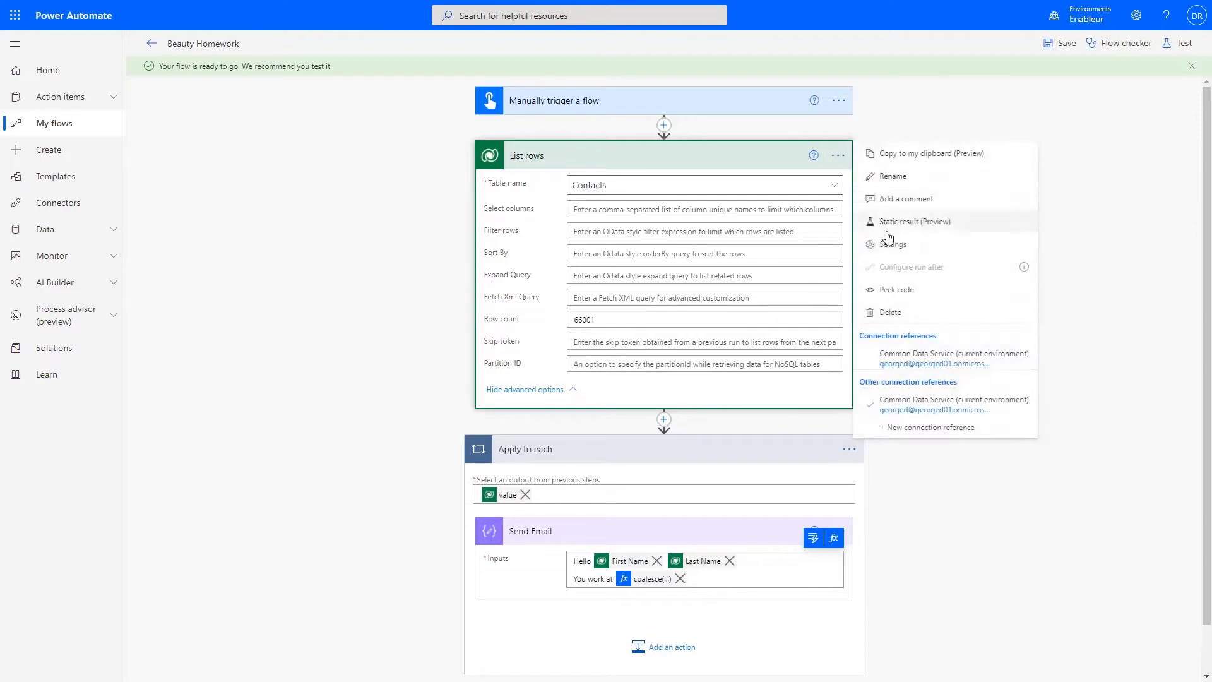
{"action": "left_click", "coordinate": [892, 244]}
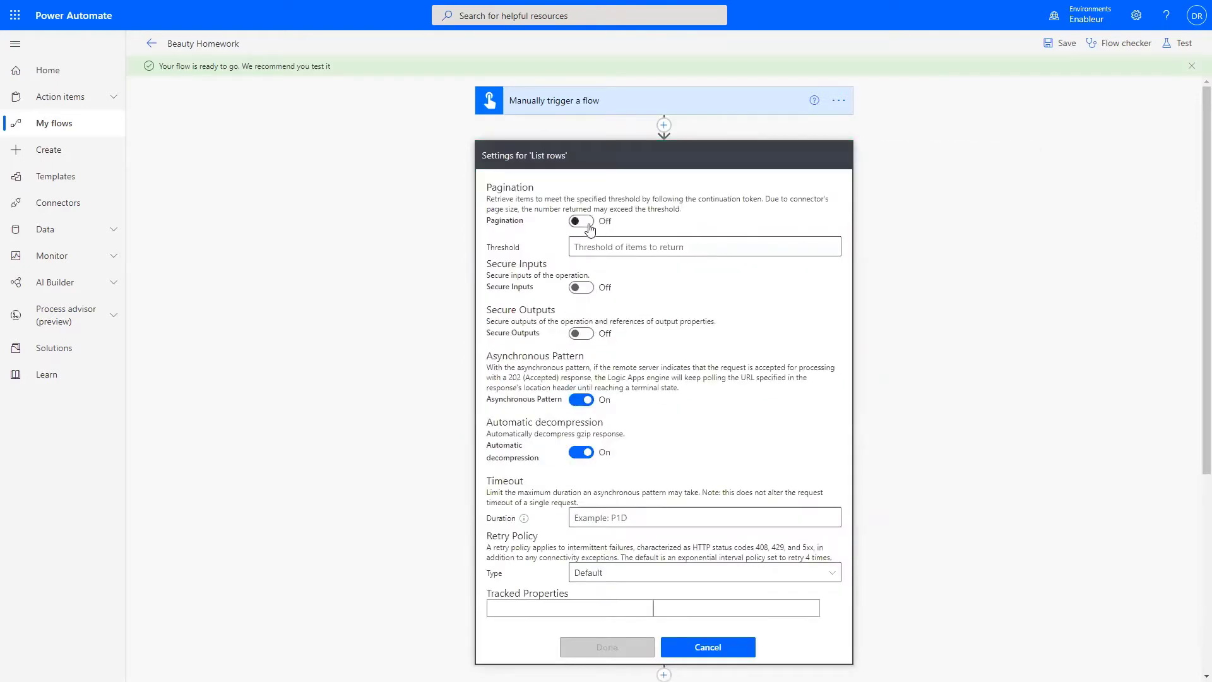
{"action": "left_click", "coordinate": [581, 221]}
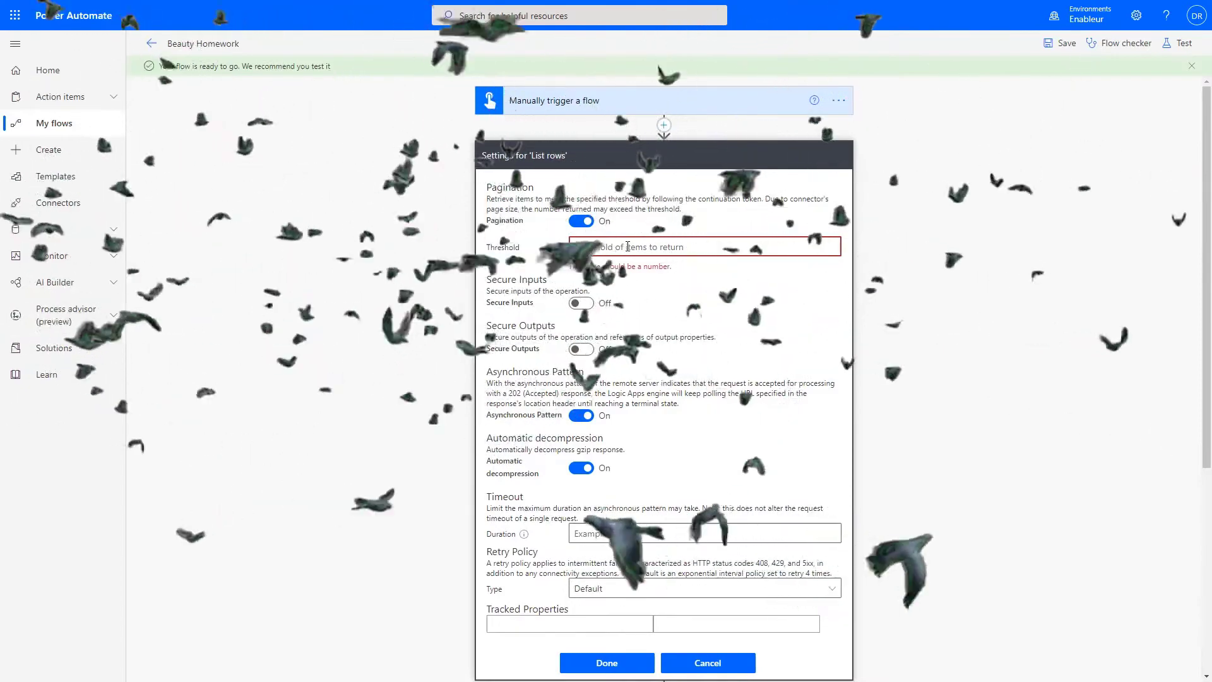
{"action": "type", "text": "1000000"}
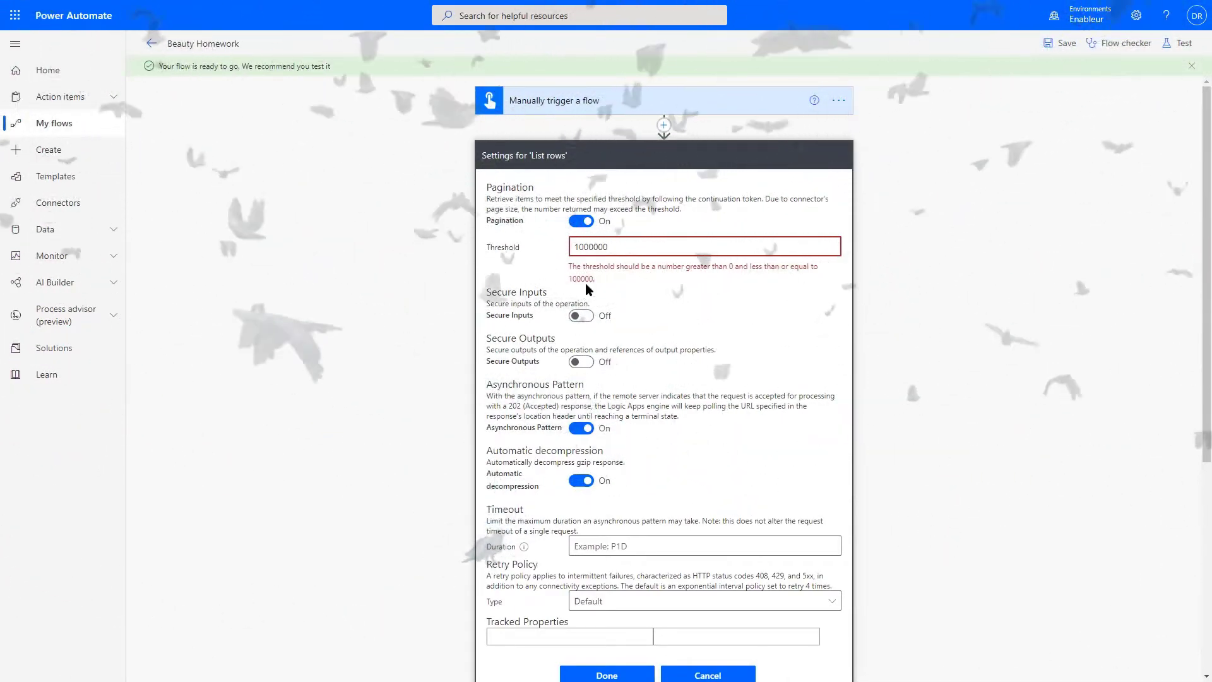
{"action": "double_click", "coordinate": [580, 278]}
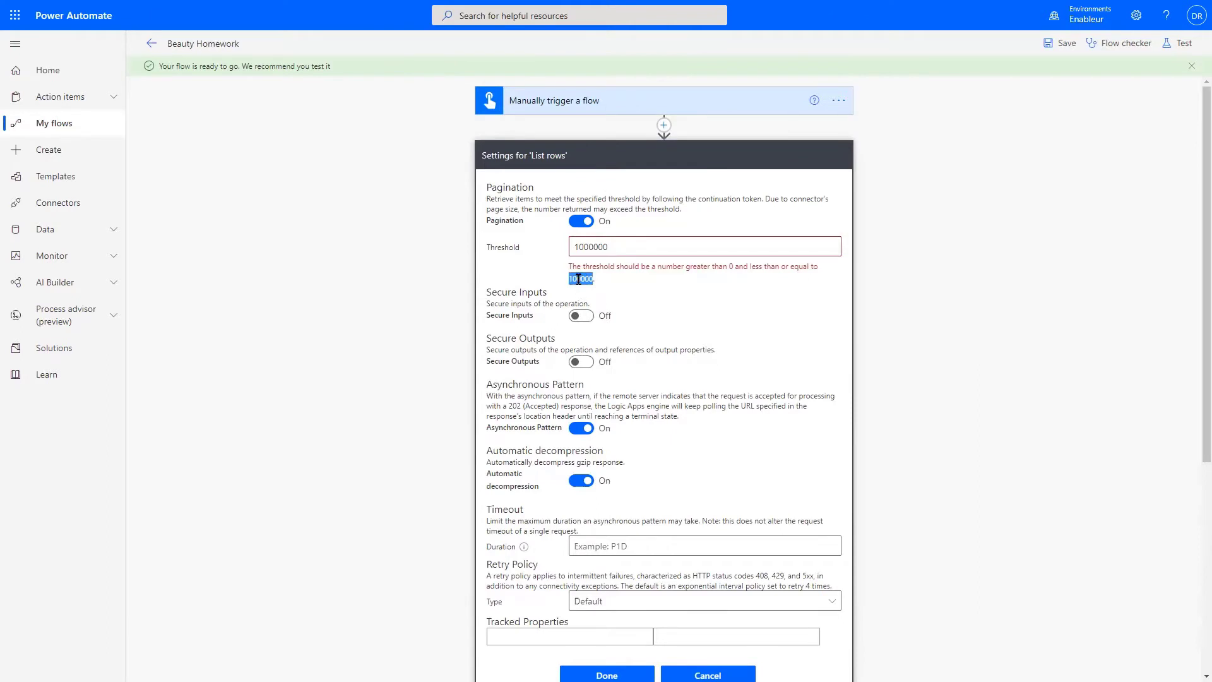
{"action": "mouse_move", "coordinate": [657, 287]}
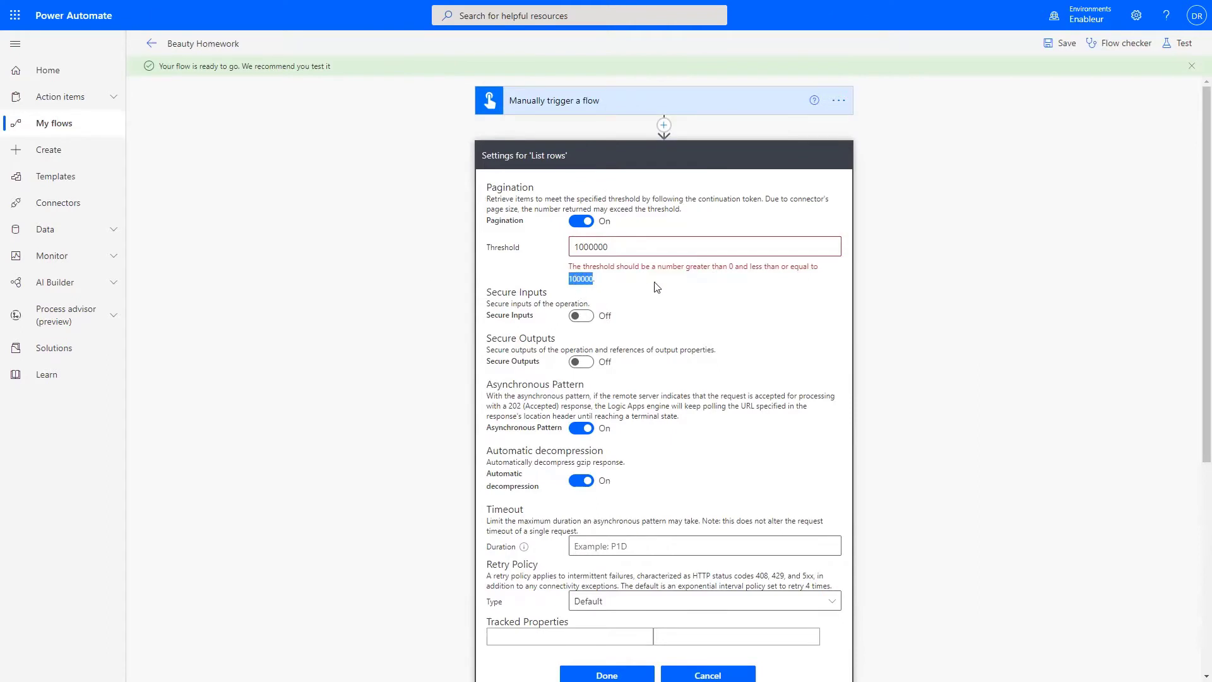
{"action": "type", "text": "100000"}
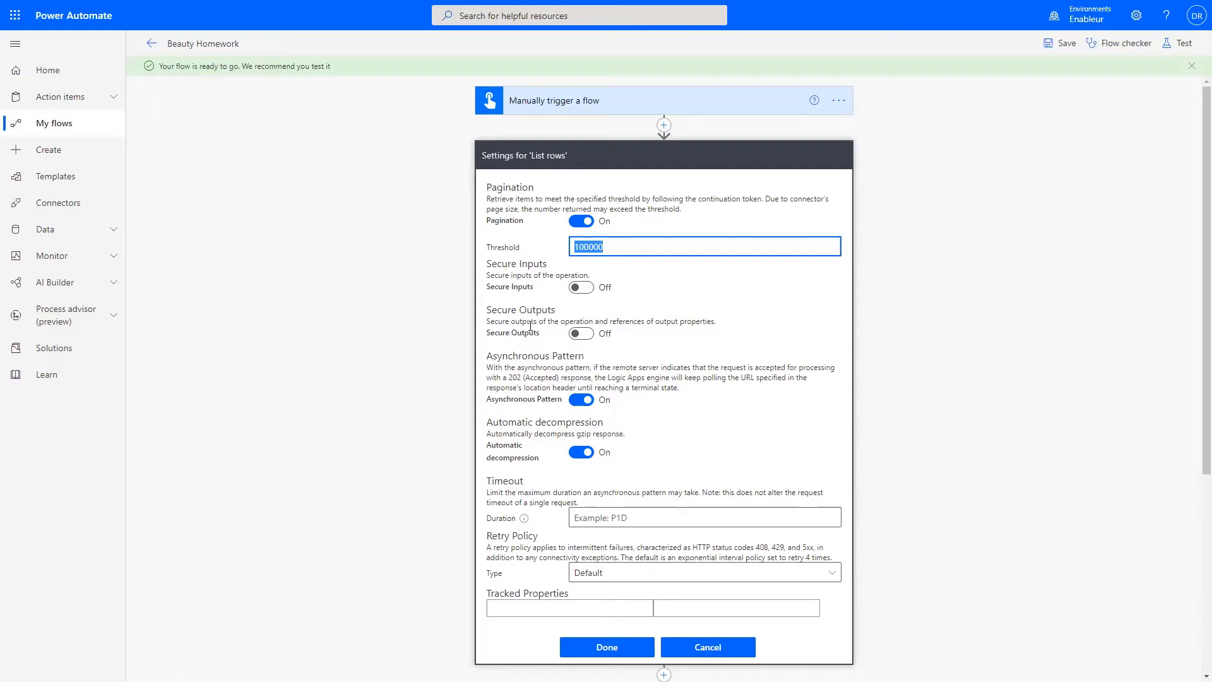
{"action": "left_click", "coordinate": [581, 221]}
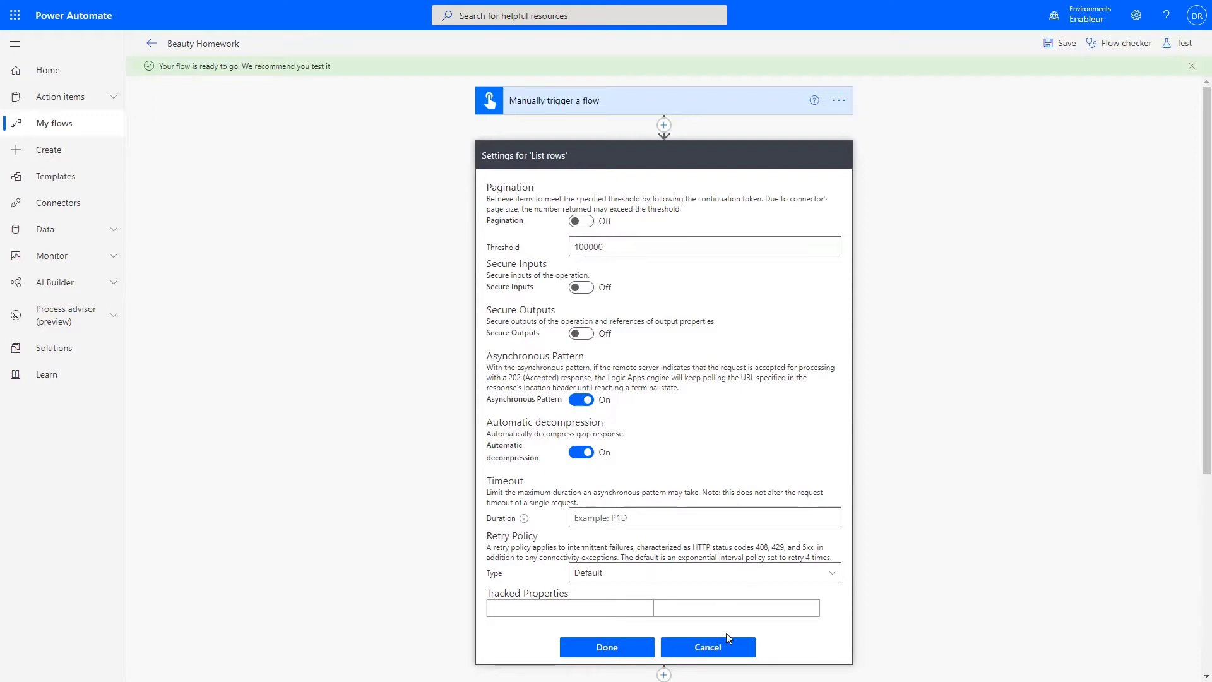
Leave Settings without saving and edit the List rows Row count value of 66001
{"action": "left_click", "coordinate": [607, 647]}
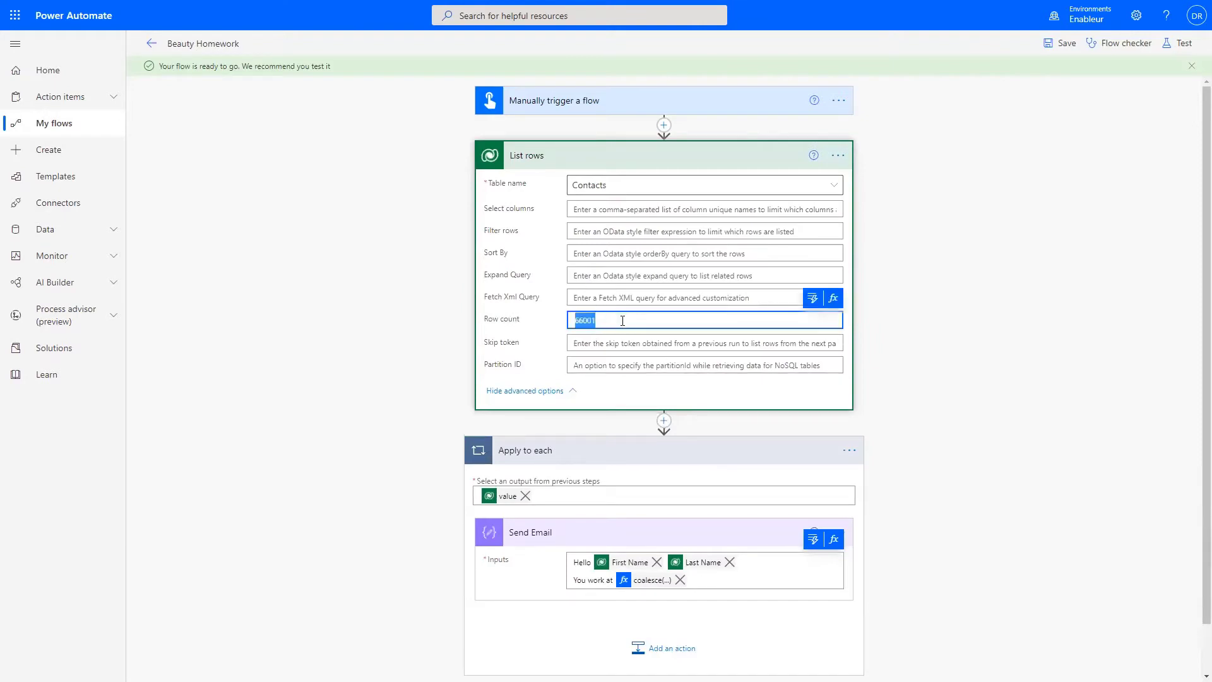
{"action": "mouse_move", "coordinate": [621, 320]}
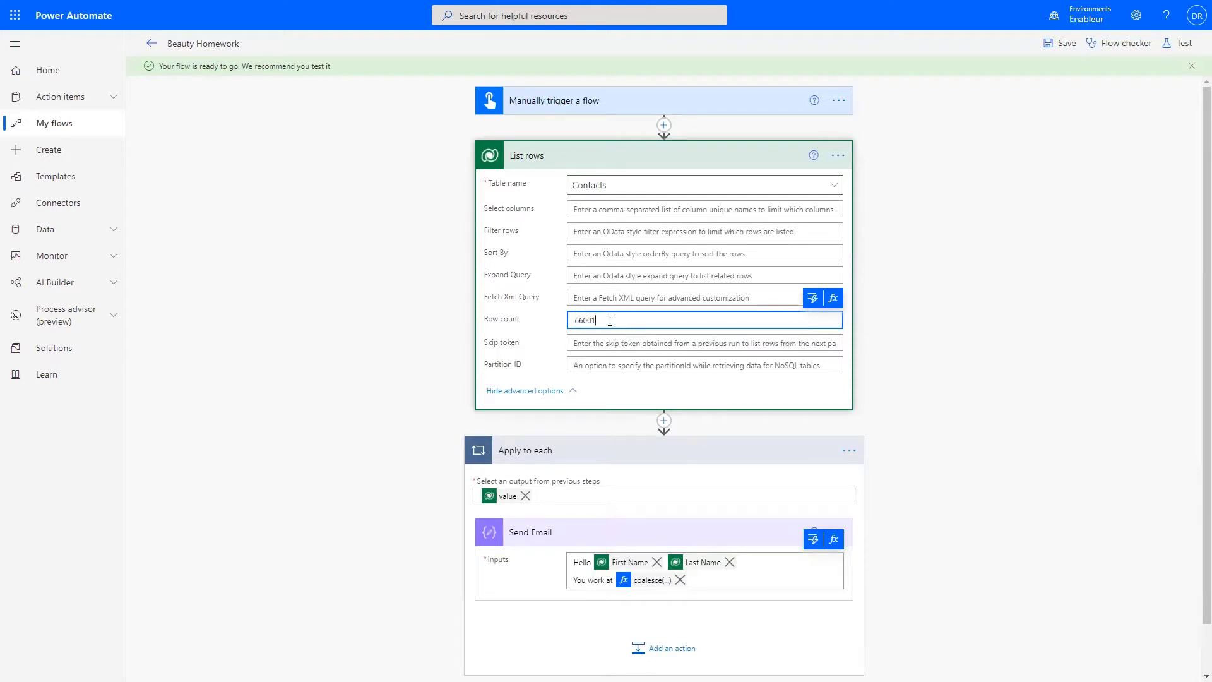
{"action": "double_click", "coordinate": [583, 320]}
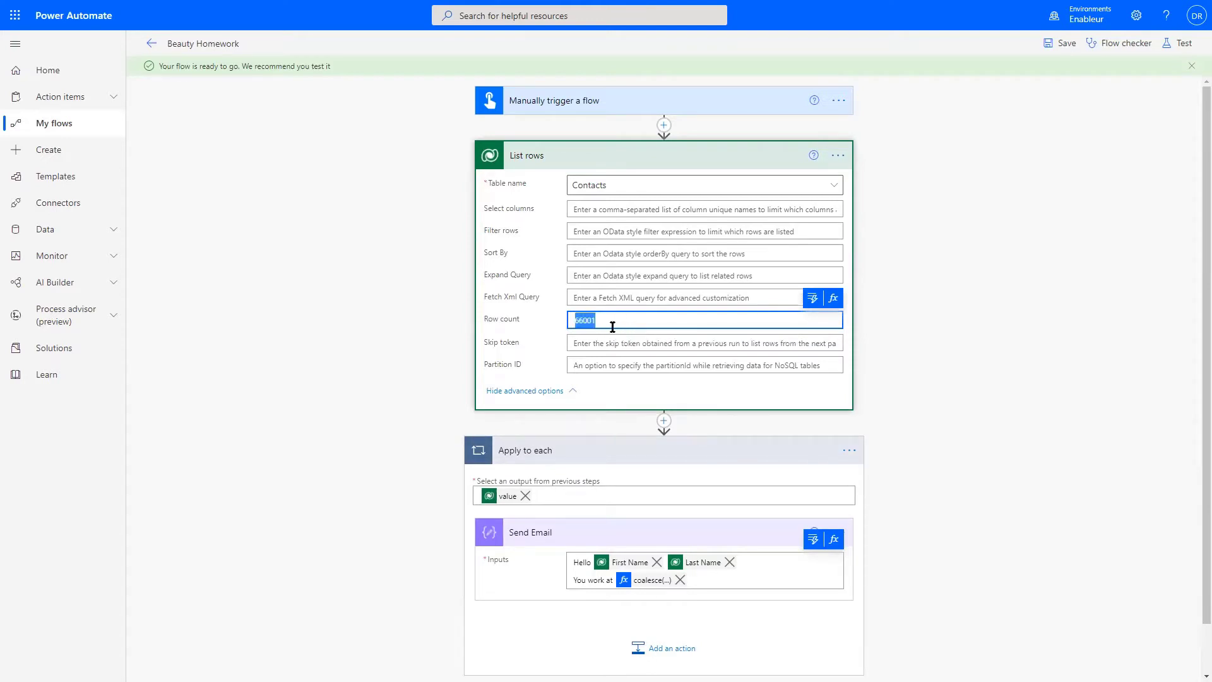
{"action": "mouse_move", "coordinate": [607, 321]}
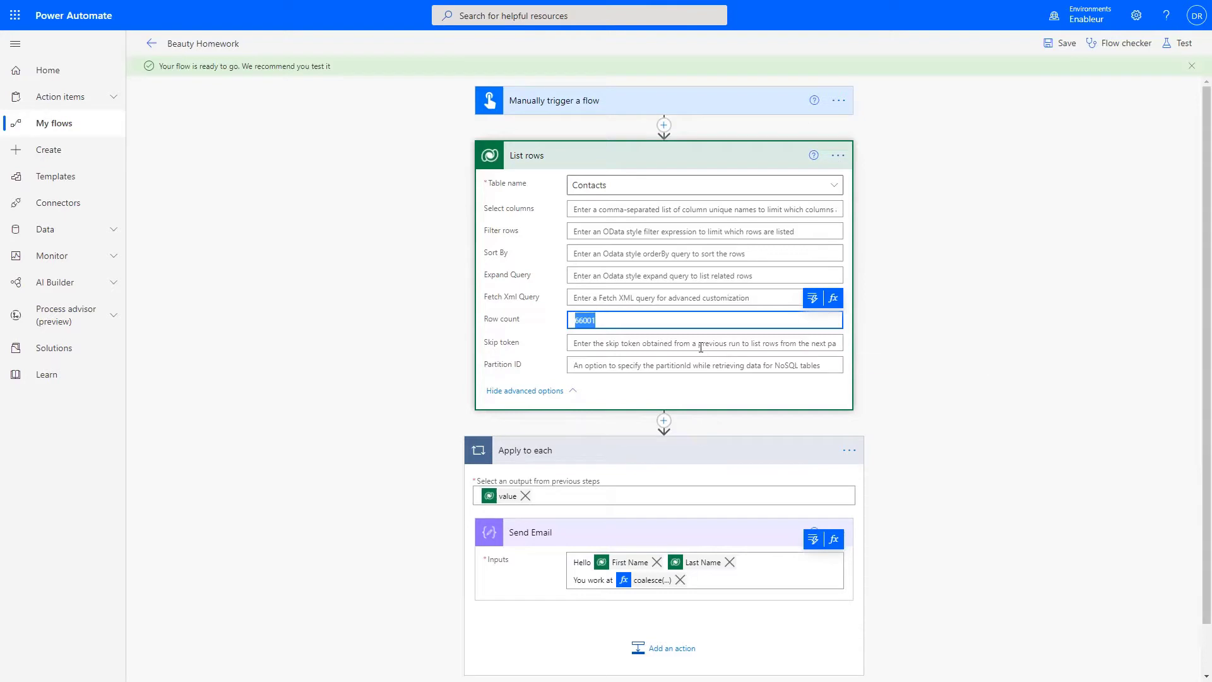
{"action": "mouse_move", "coordinate": [701, 346]}
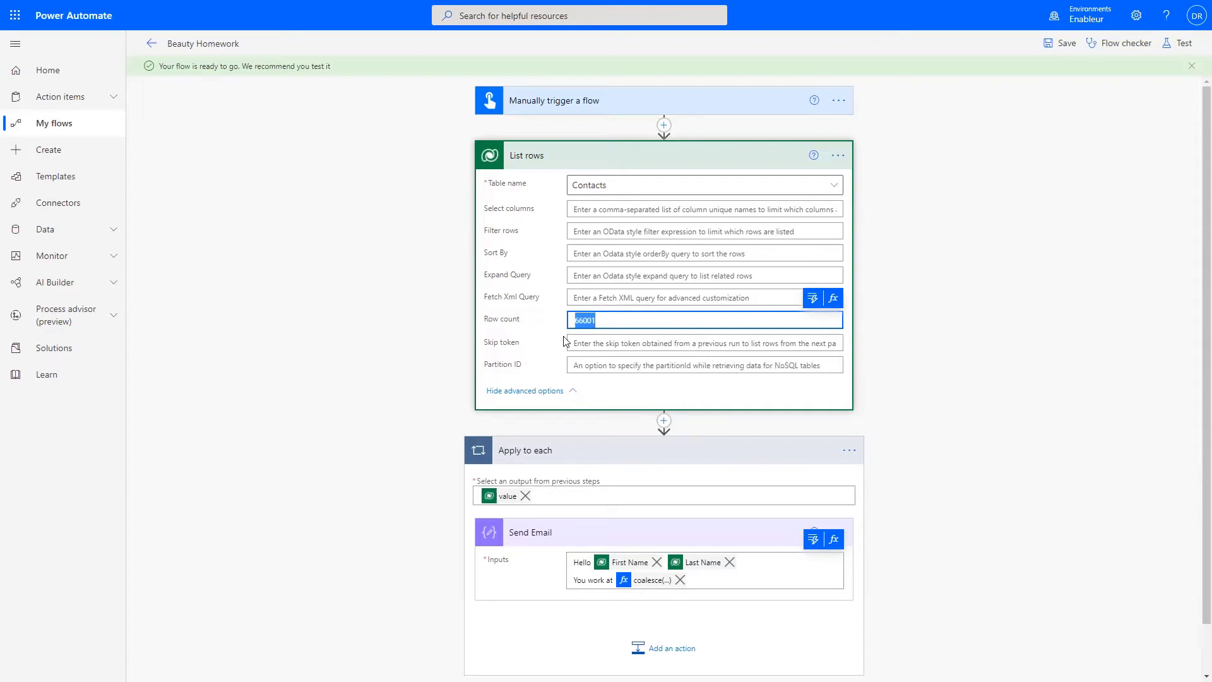
{"action": "left_click", "coordinate": [642, 320]}
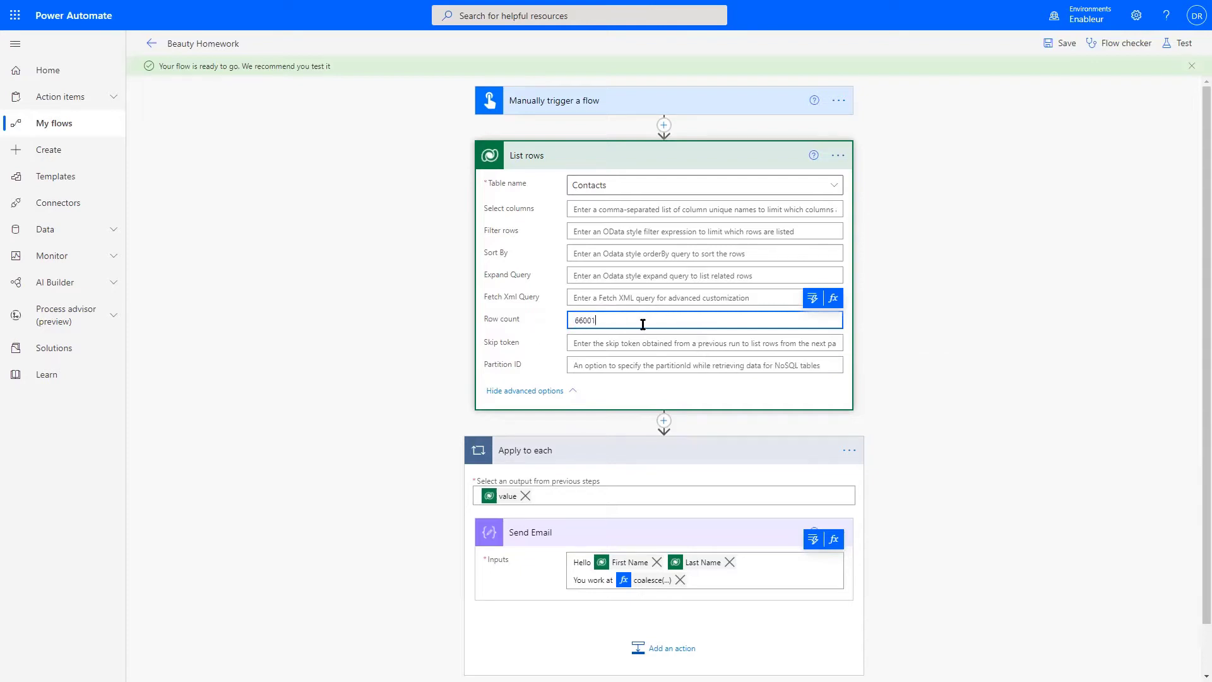
{"action": "mouse_move", "coordinate": [836, 157]}
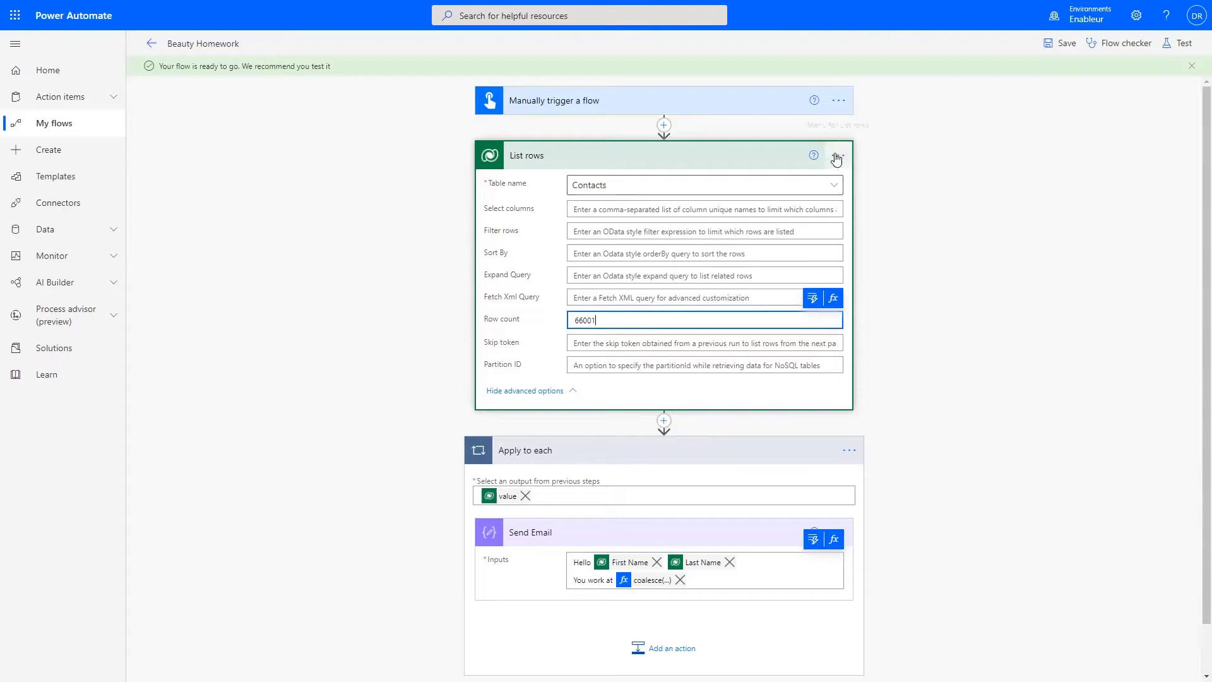
{"action": "left_click", "coordinate": [837, 154]}
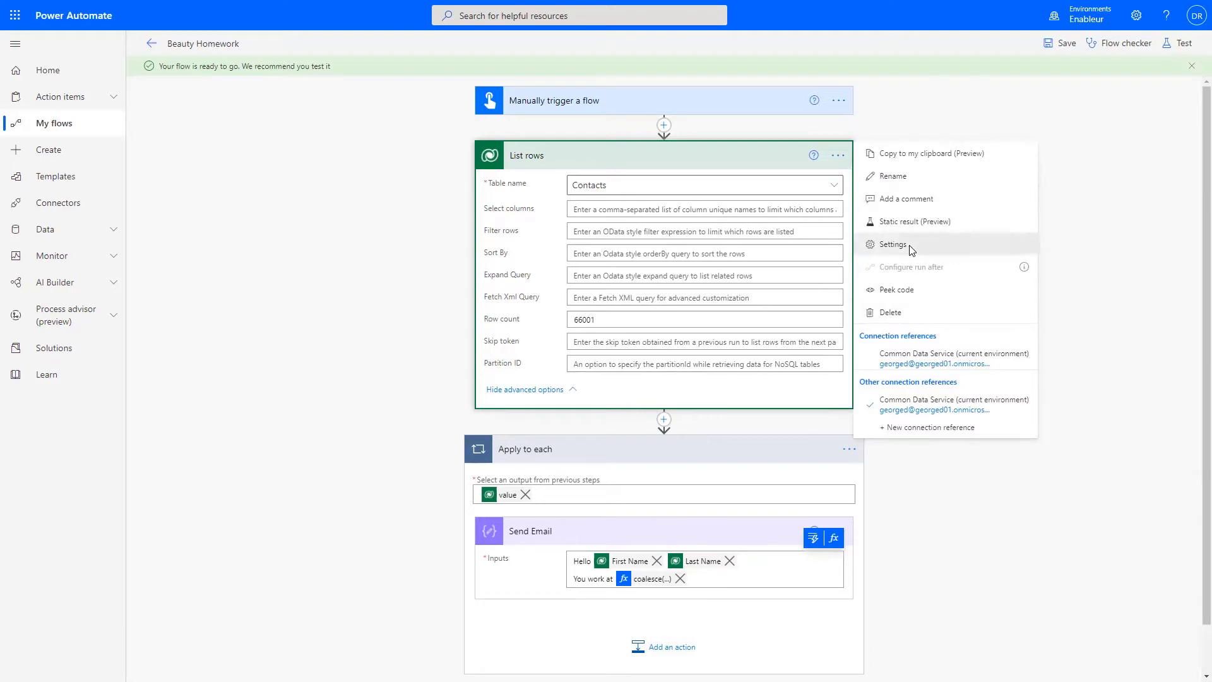
{"action": "left_click", "coordinate": [892, 244]}
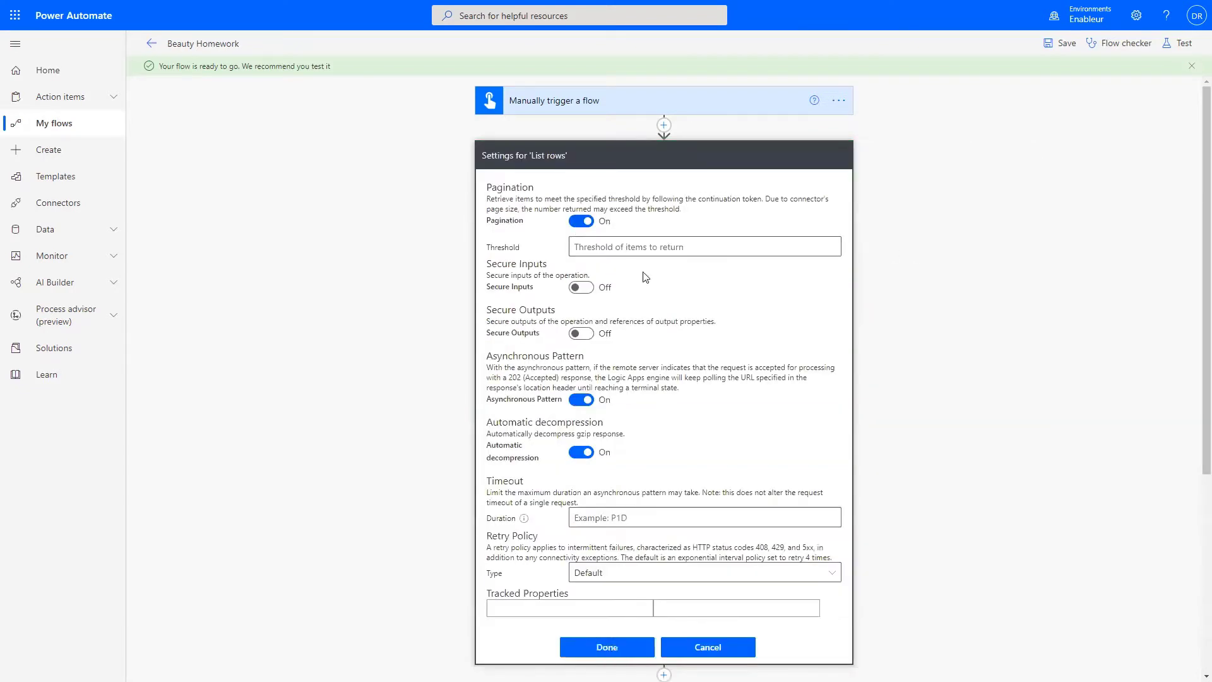
{"action": "left_click", "coordinate": [704, 247]}
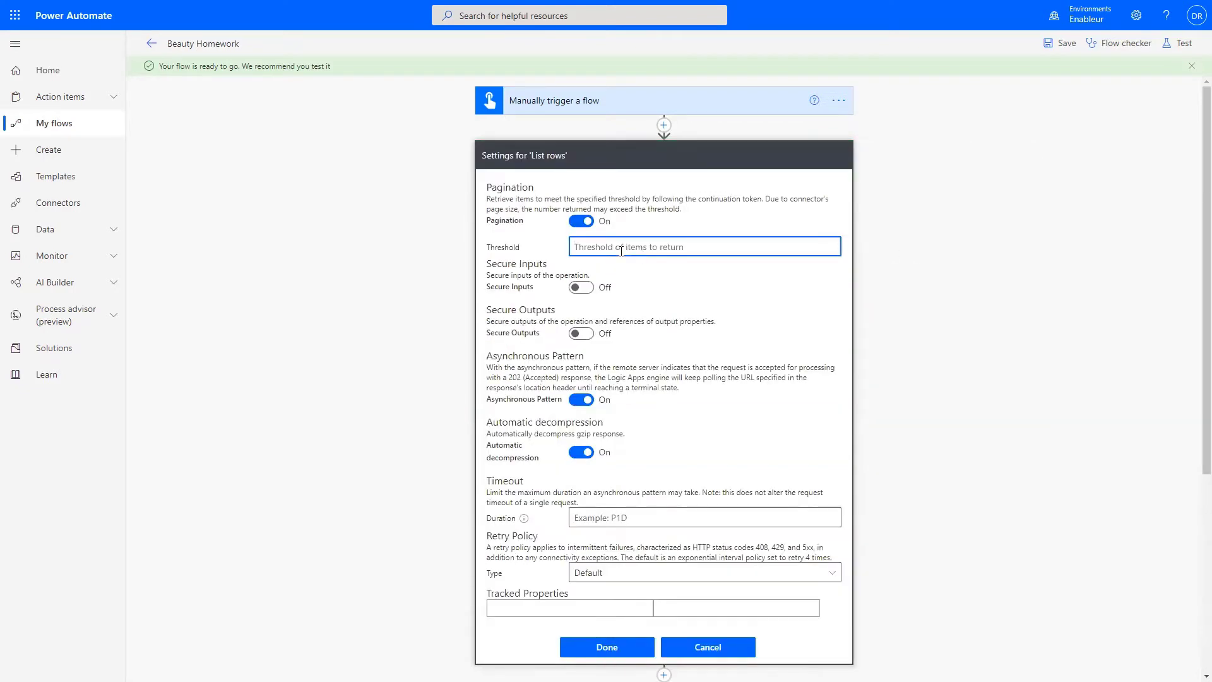
{"action": "type", "text": "700"}
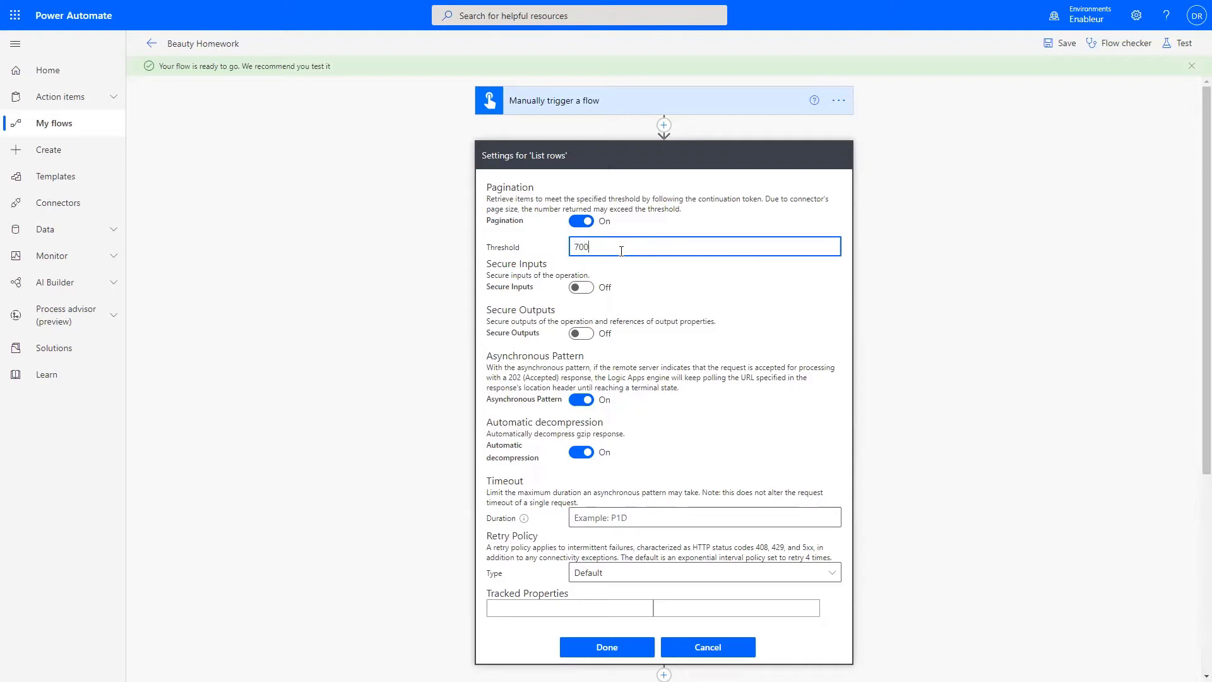
{"action": "left_click", "coordinate": [606, 646]}
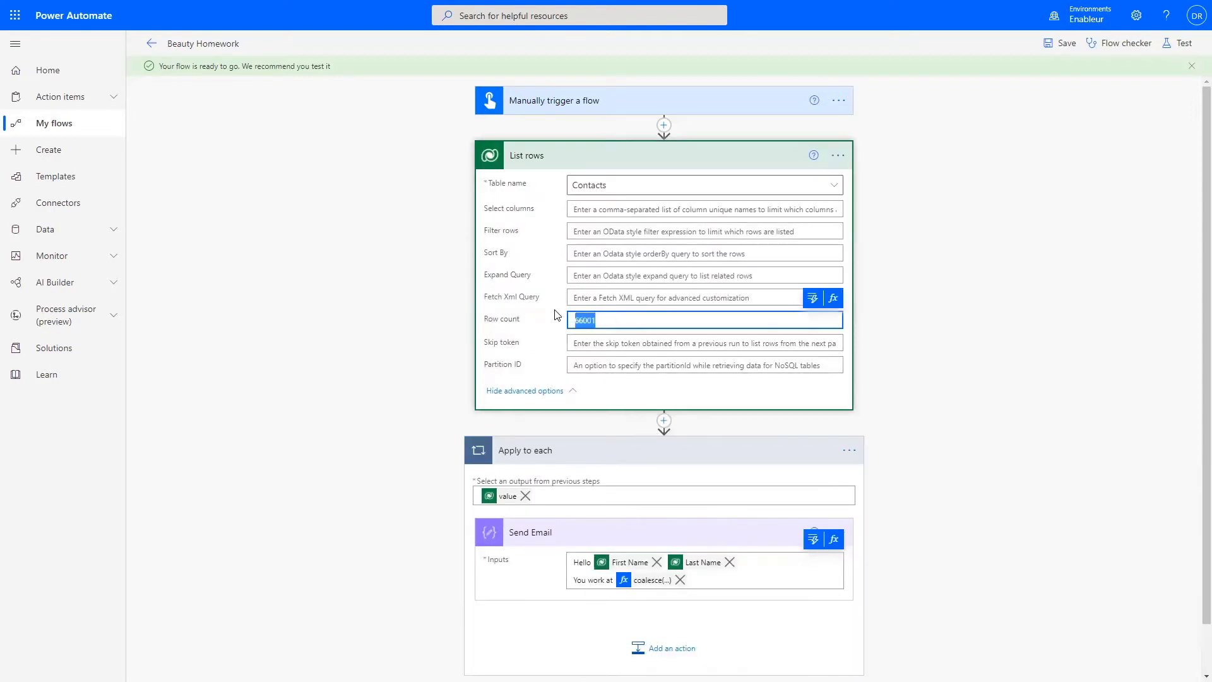
Replace the Row count with 5 and start a test of the flow
{"action": "key", "text": "Delete"}
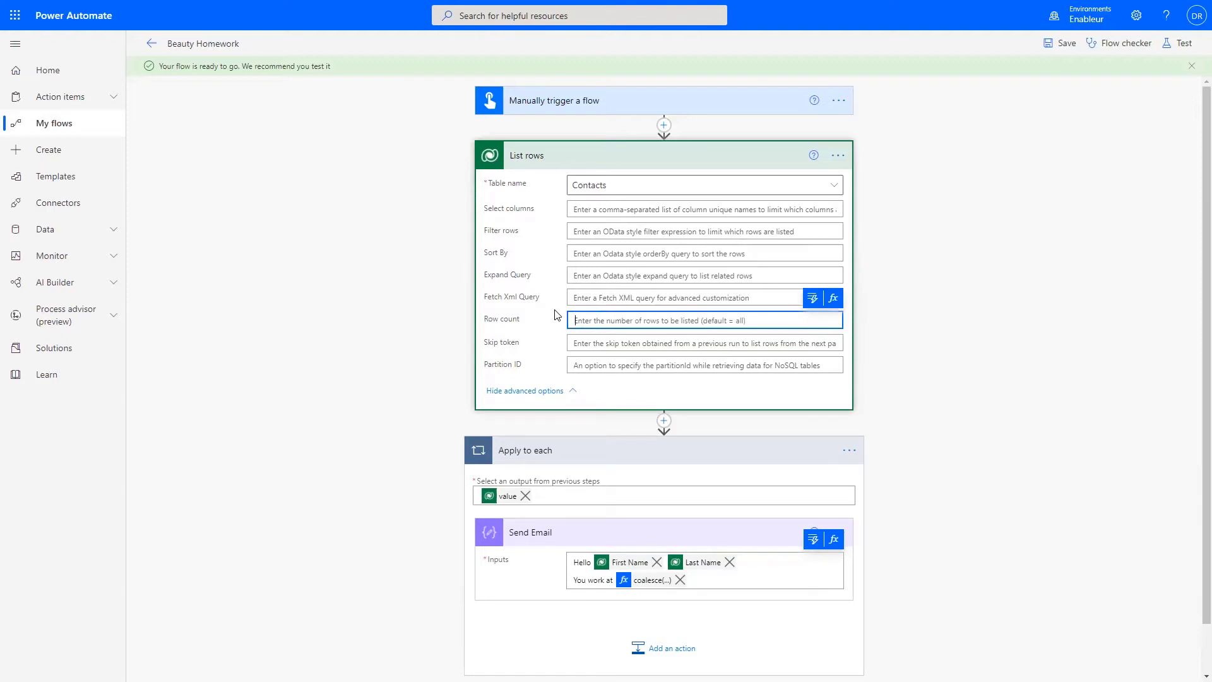
{"action": "left_click", "coordinate": [665, 320]}
{"action": "type", "text": "5"}
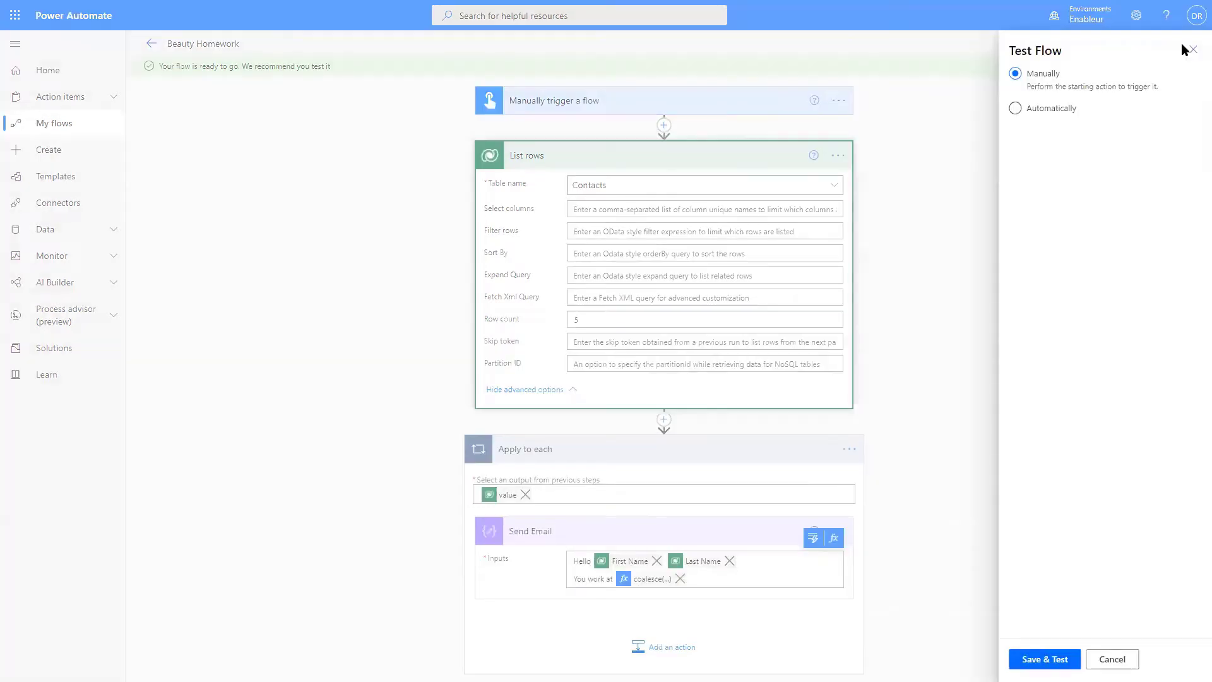
{"action": "mouse_move", "coordinate": [897, 236]}
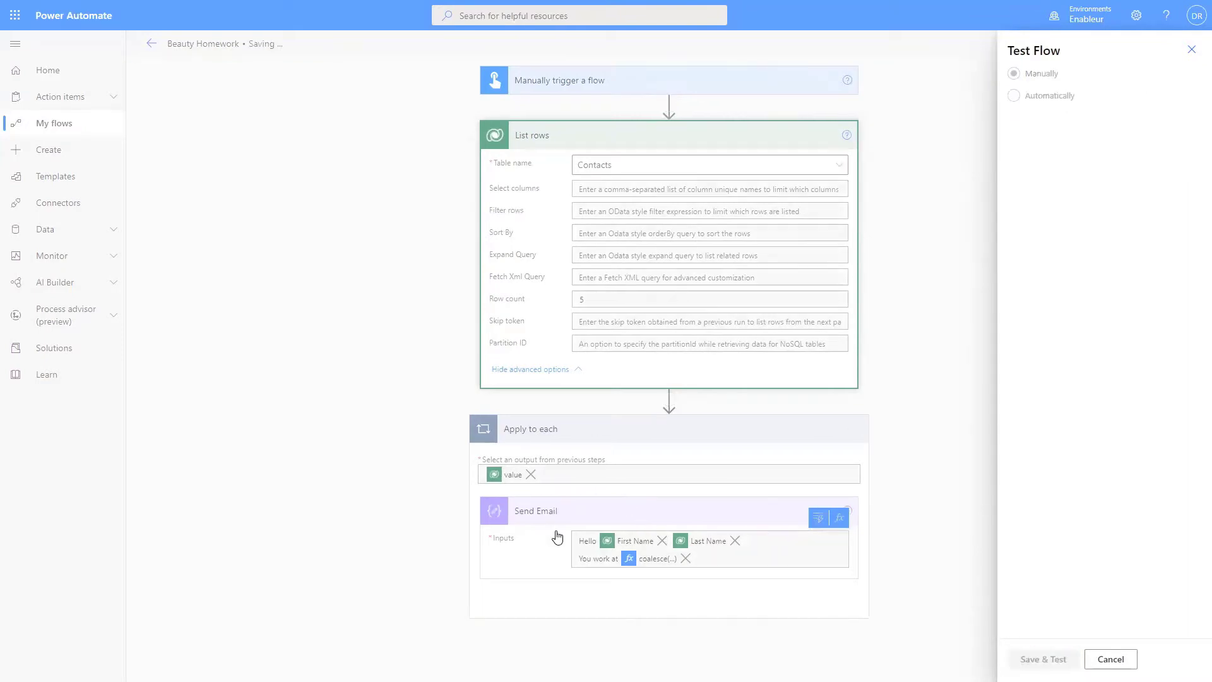
{"action": "mouse_move", "coordinate": [621, 521]}
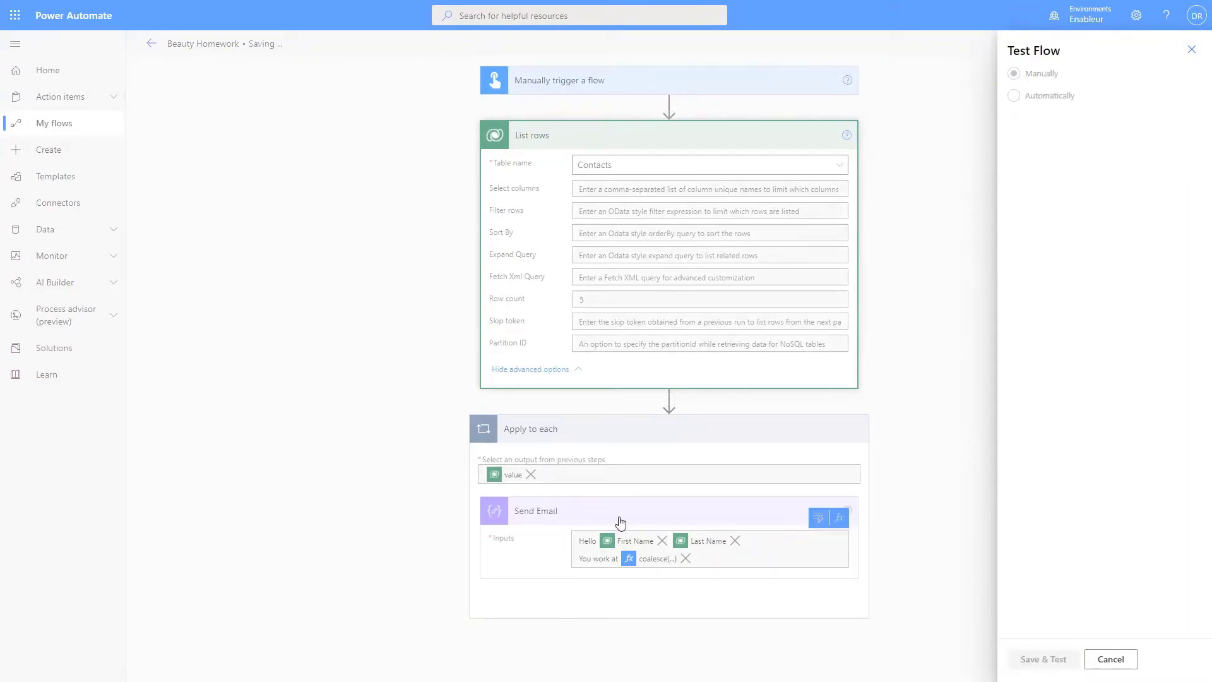
{"action": "mouse_move", "coordinate": [673, 283]}
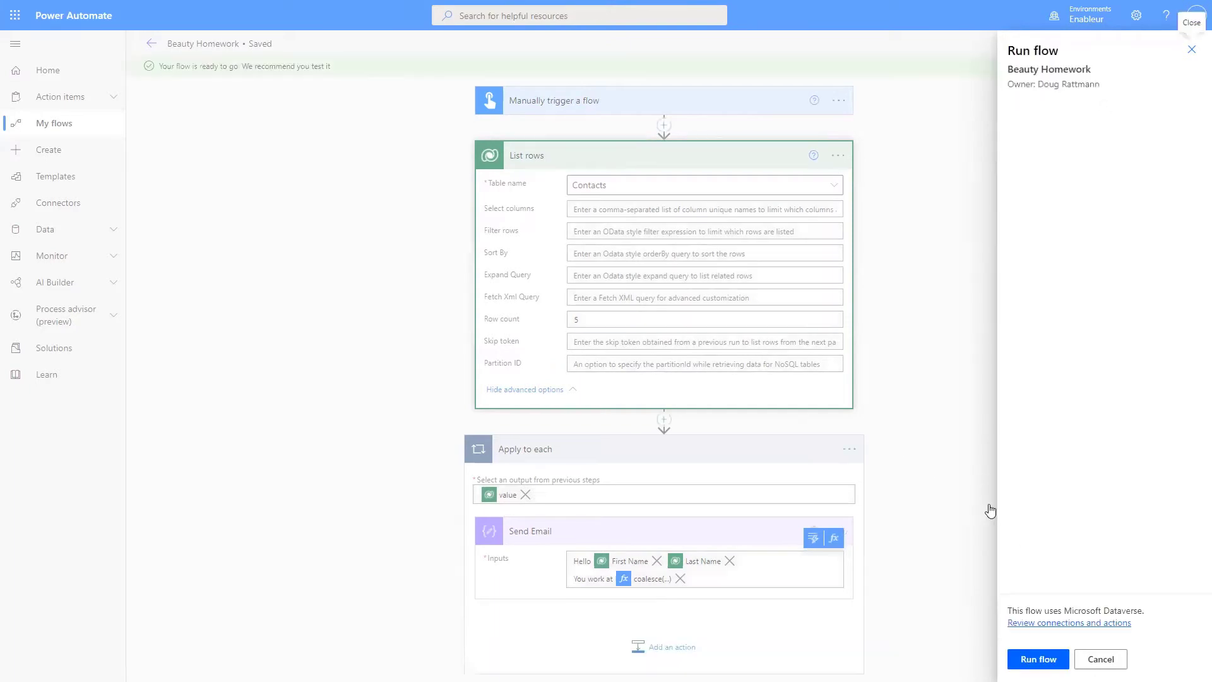
Run Beauty Homework, then inspect the Send Email iterations and List rows run details
{"action": "left_click", "coordinate": [1038, 658]}
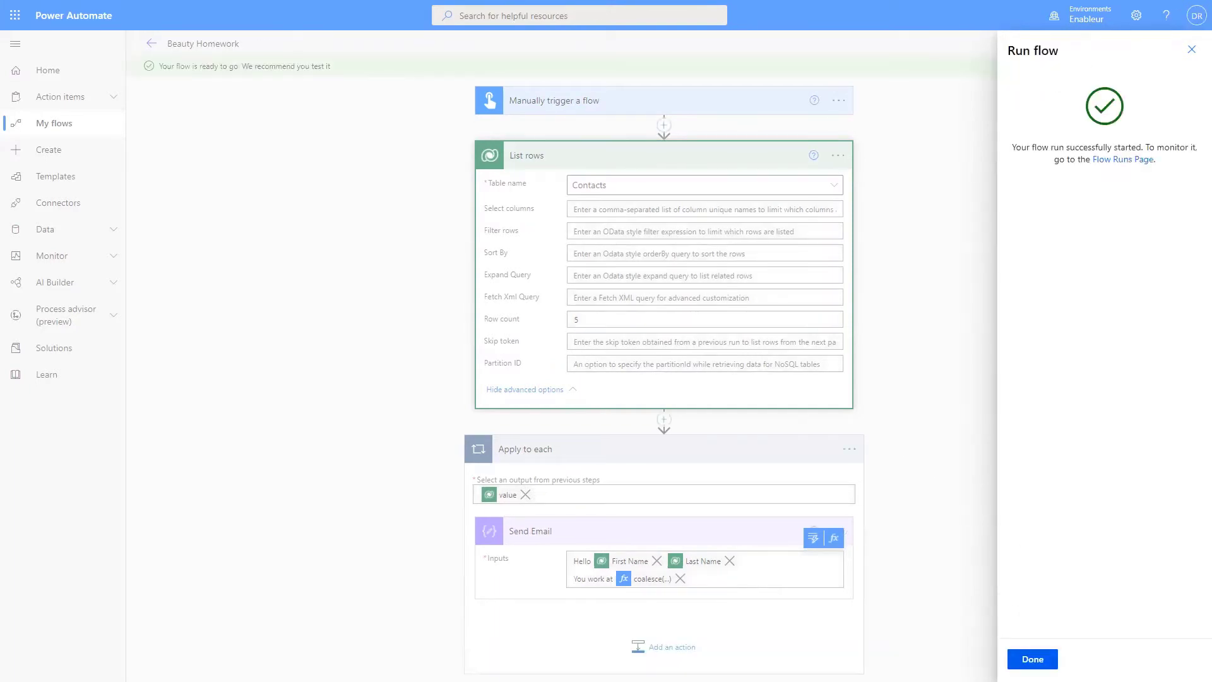
{"action": "left_click", "coordinate": [1032, 658]}
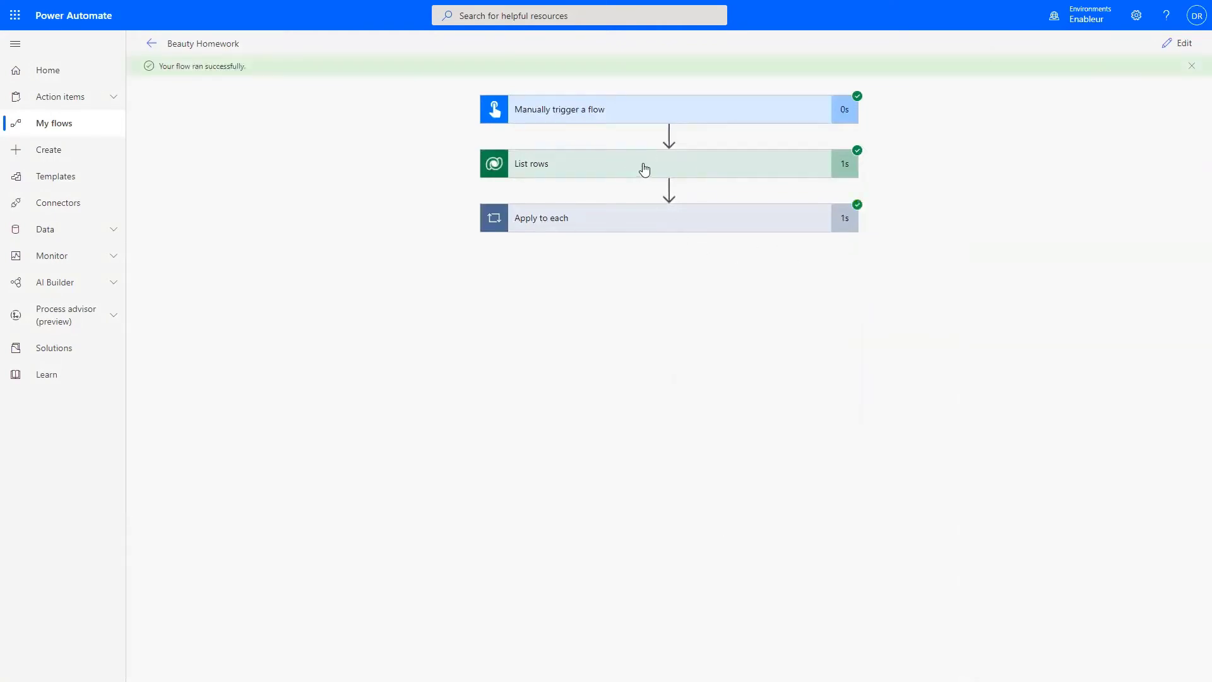
{"action": "left_click", "coordinate": [541, 217]}
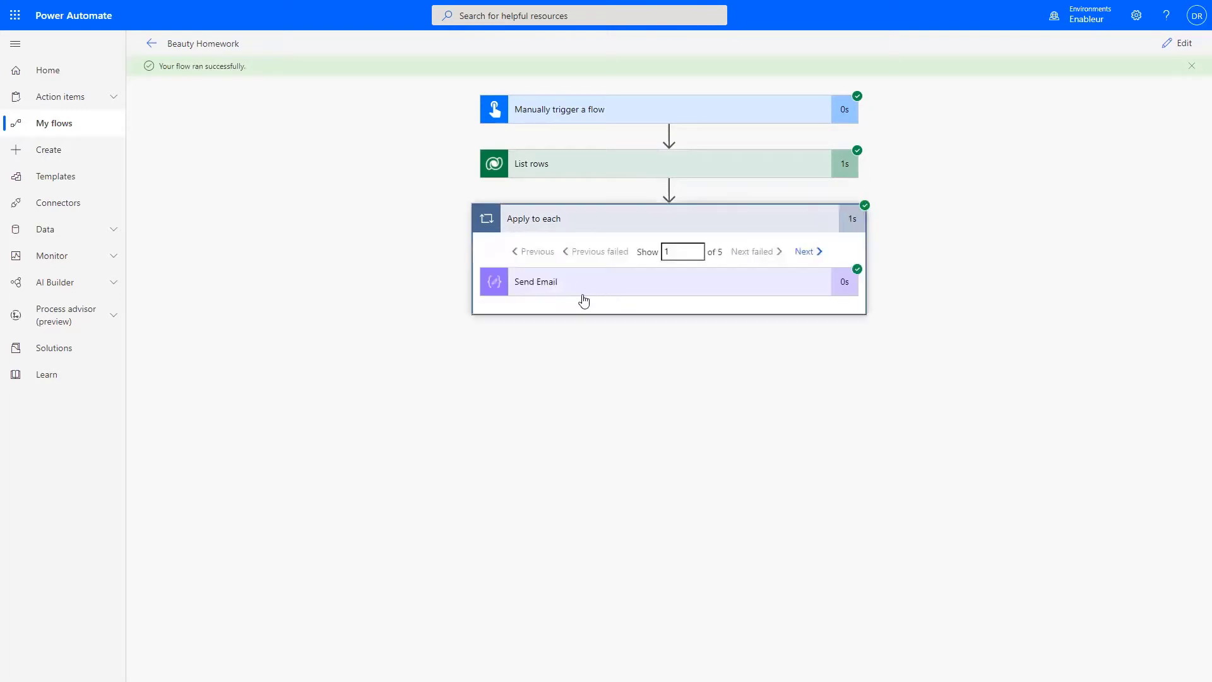
{"action": "left_click", "coordinate": [806, 252]}
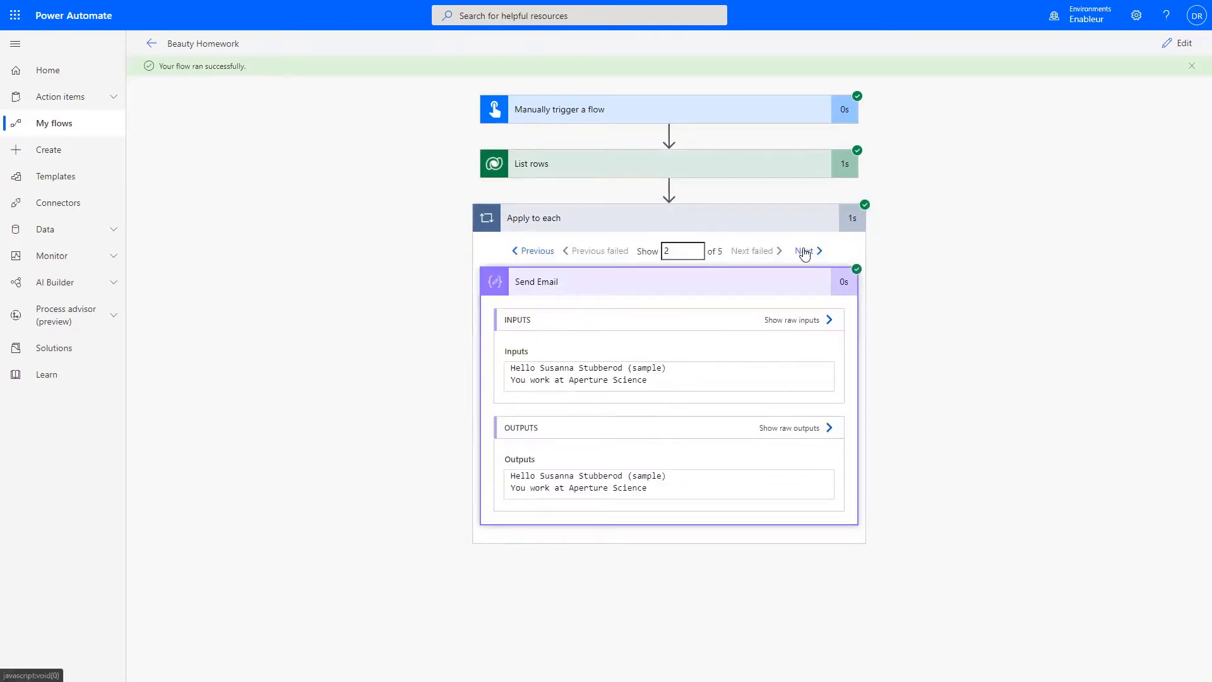
{"action": "left_click", "coordinate": [803, 251]}
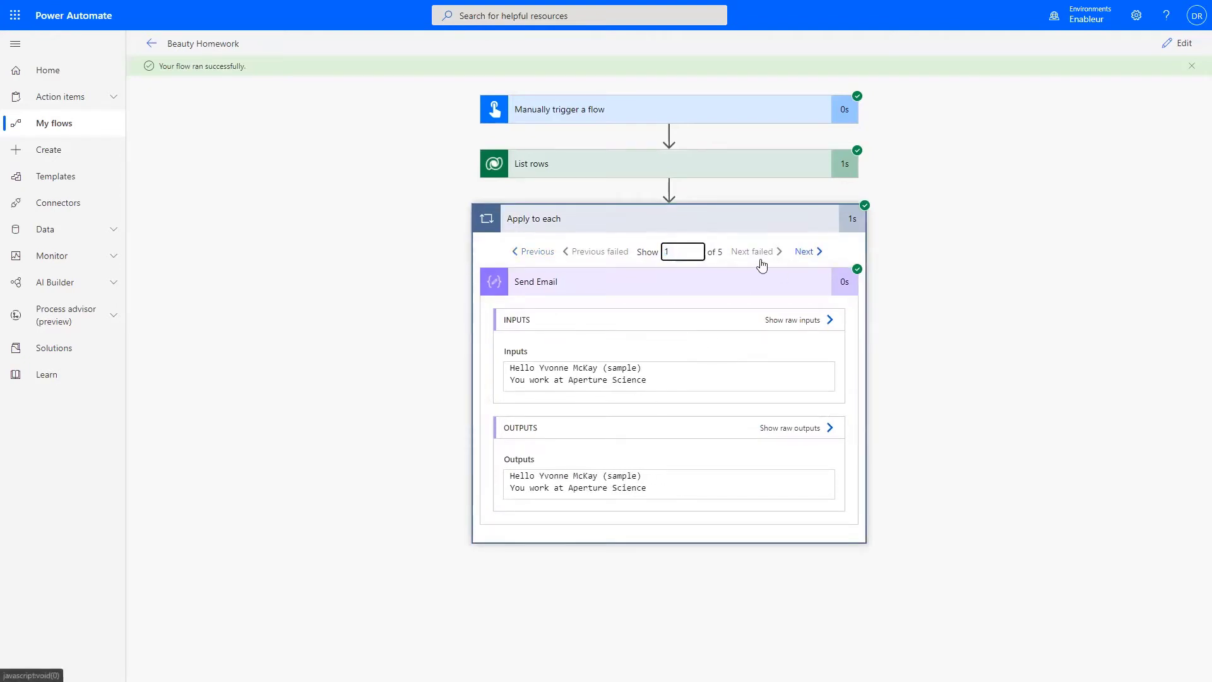
{"action": "left_click", "coordinate": [682, 251]}
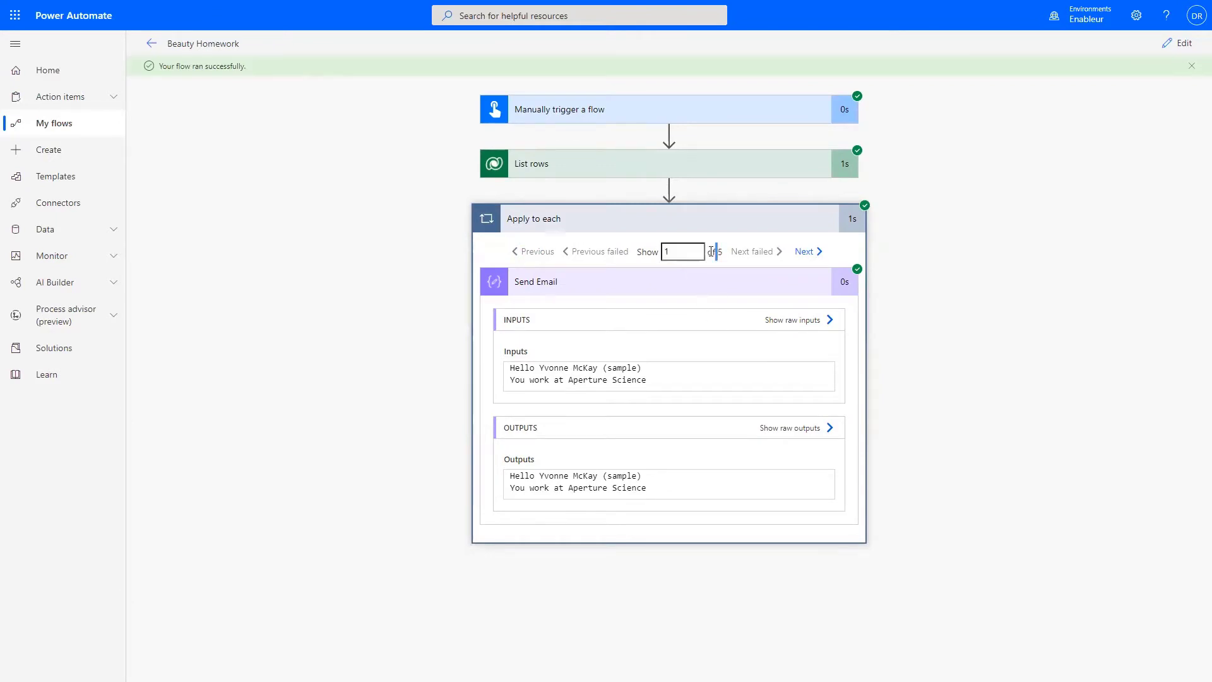
{"action": "left_click", "coordinate": [531, 163]}
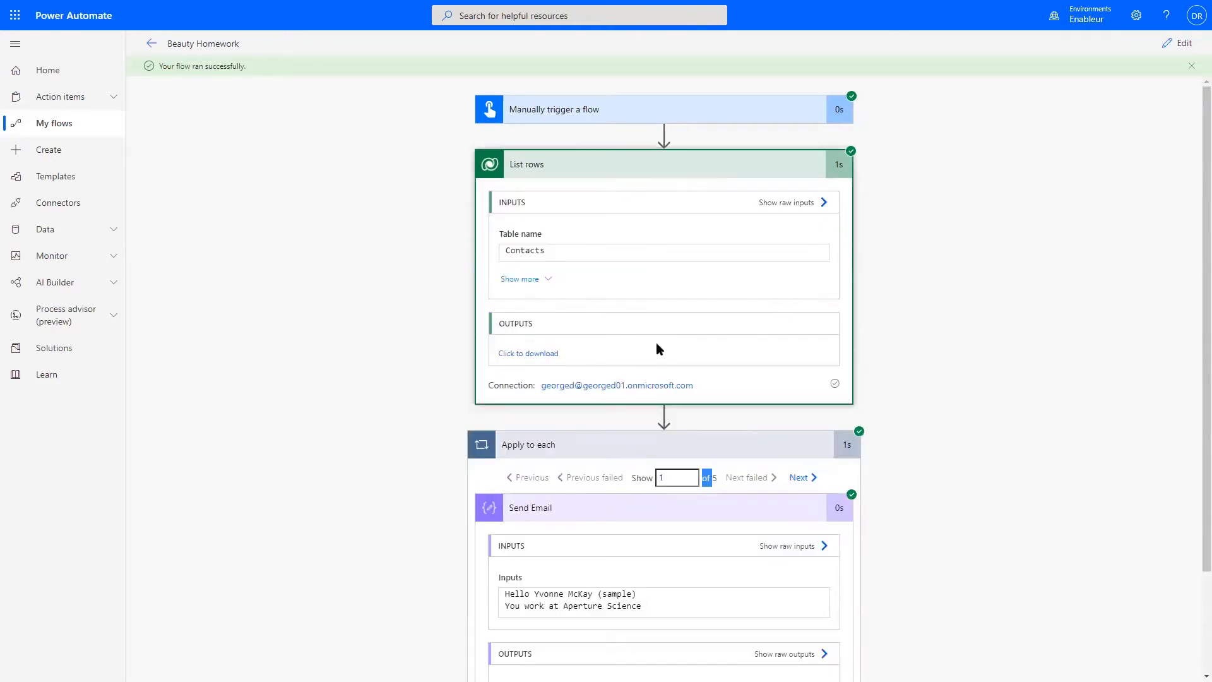
{"action": "mouse_move", "coordinate": [528, 357]}
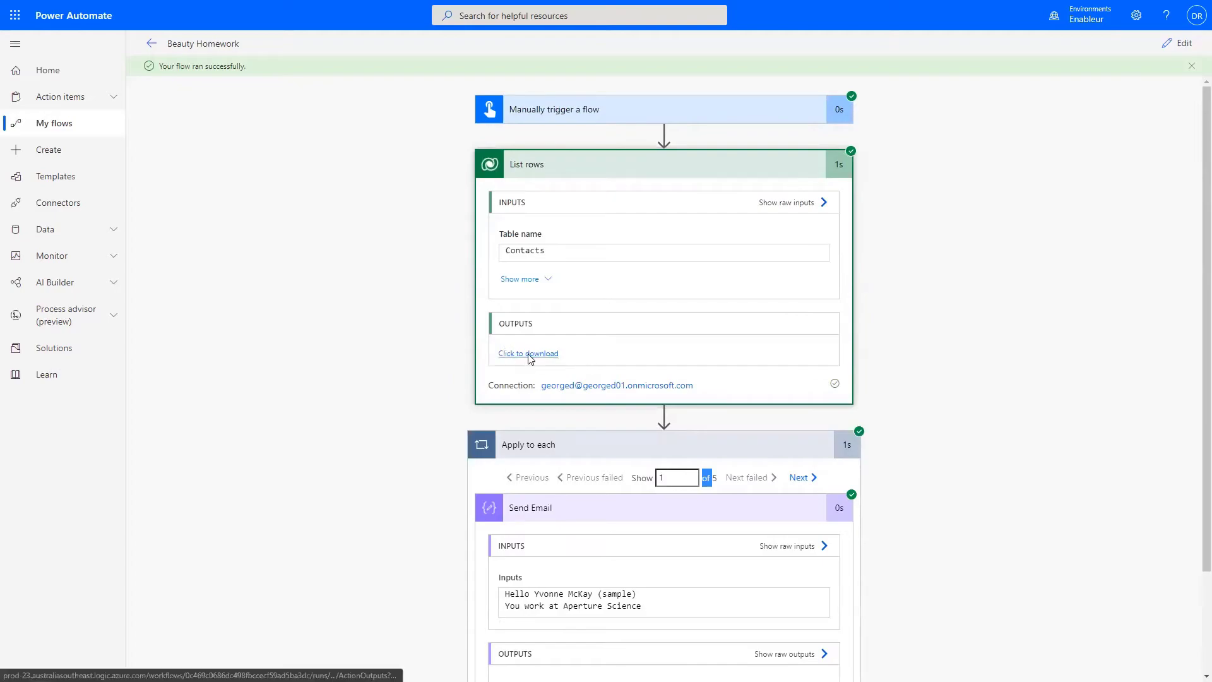
Download the List rows output to view its contact JSON in Edge
{"action": "left_click", "coordinate": [527, 354]}
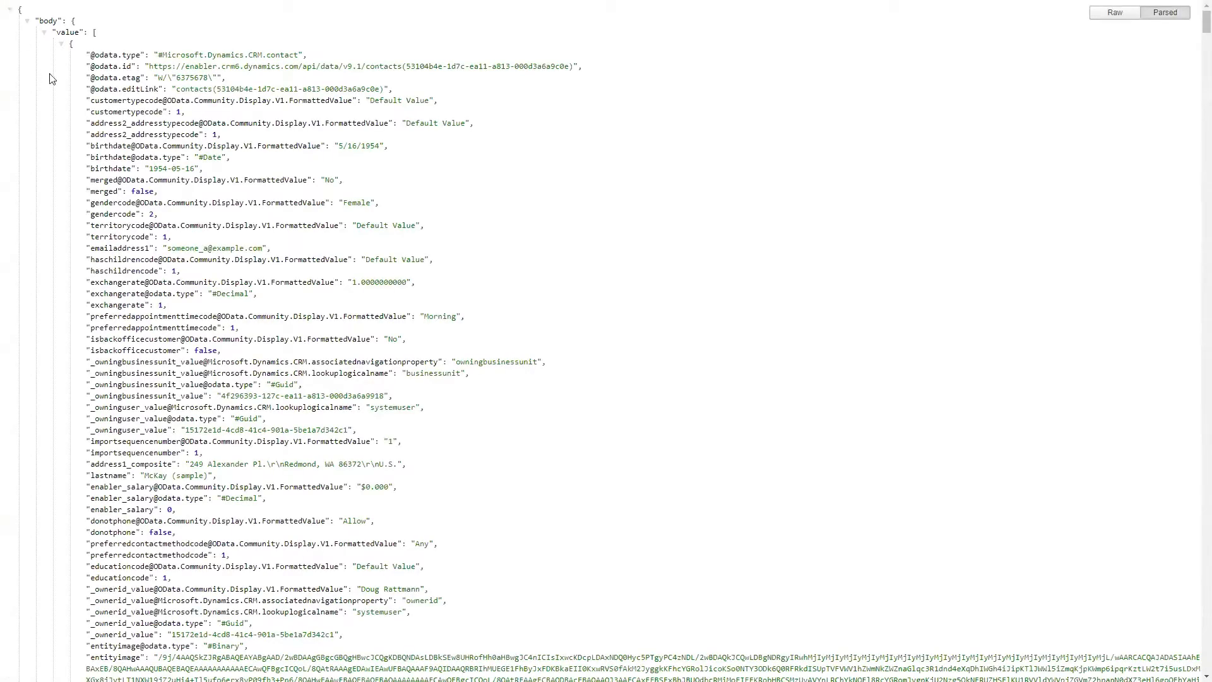
{"action": "mouse_move", "coordinate": [282, 369]}
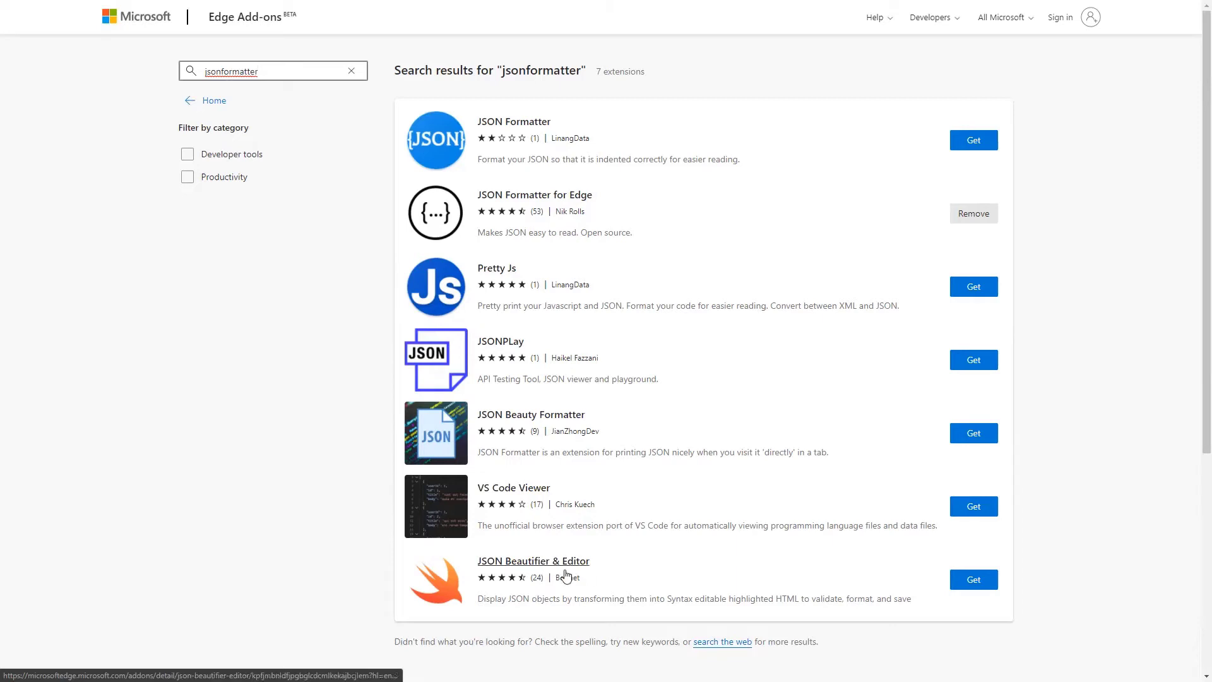
{"action": "mouse_move", "coordinate": [564, 208]}
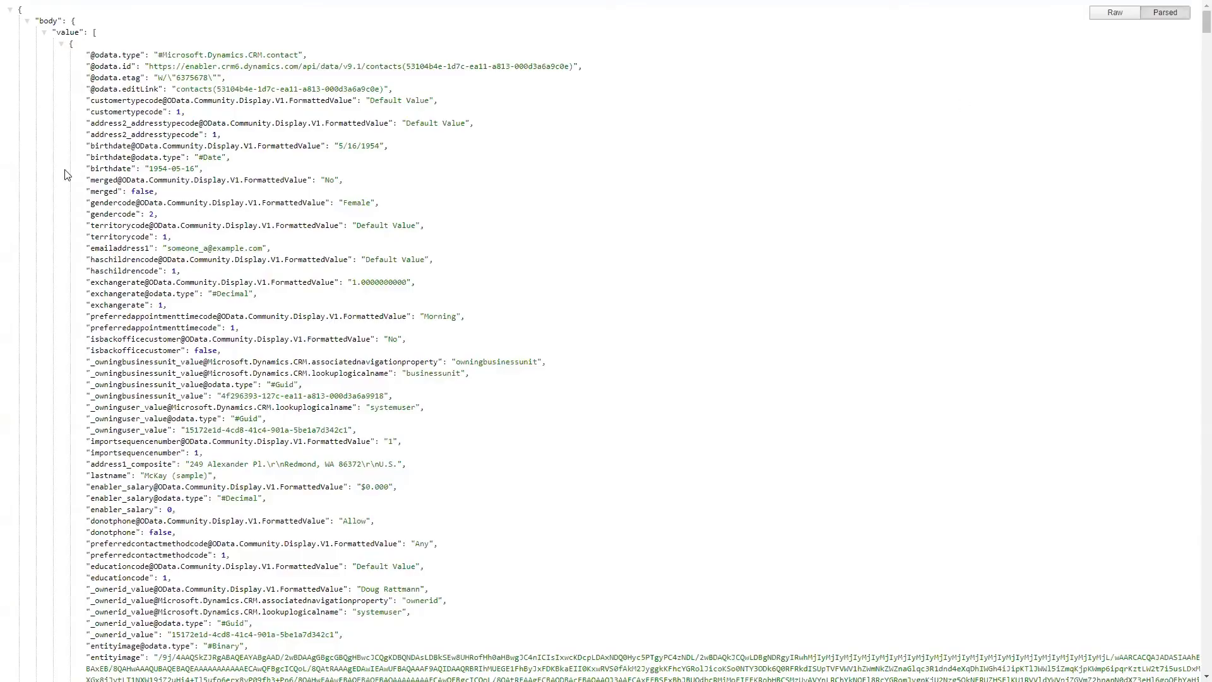
Examine the contact JSON: _transactioncurrencyid_value and familystatuscode's formatted value Married
{"action": "left_click", "coordinate": [44, 32]}
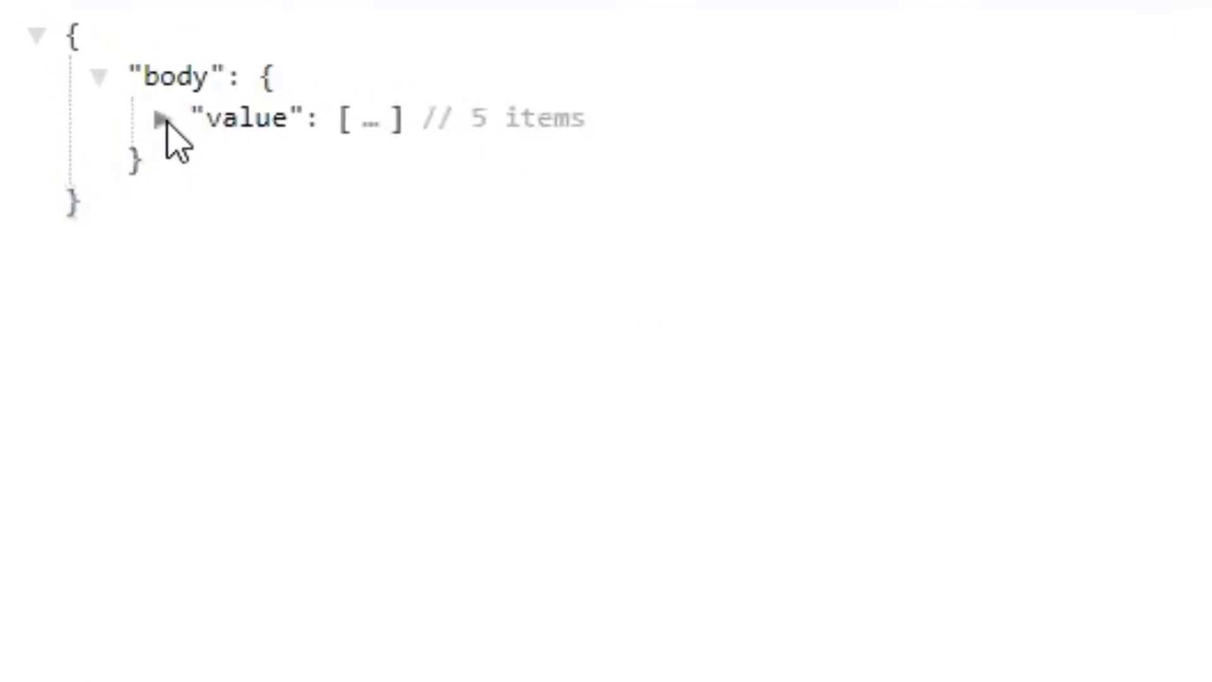
{"action": "left_click", "coordinate": [160, 120]}
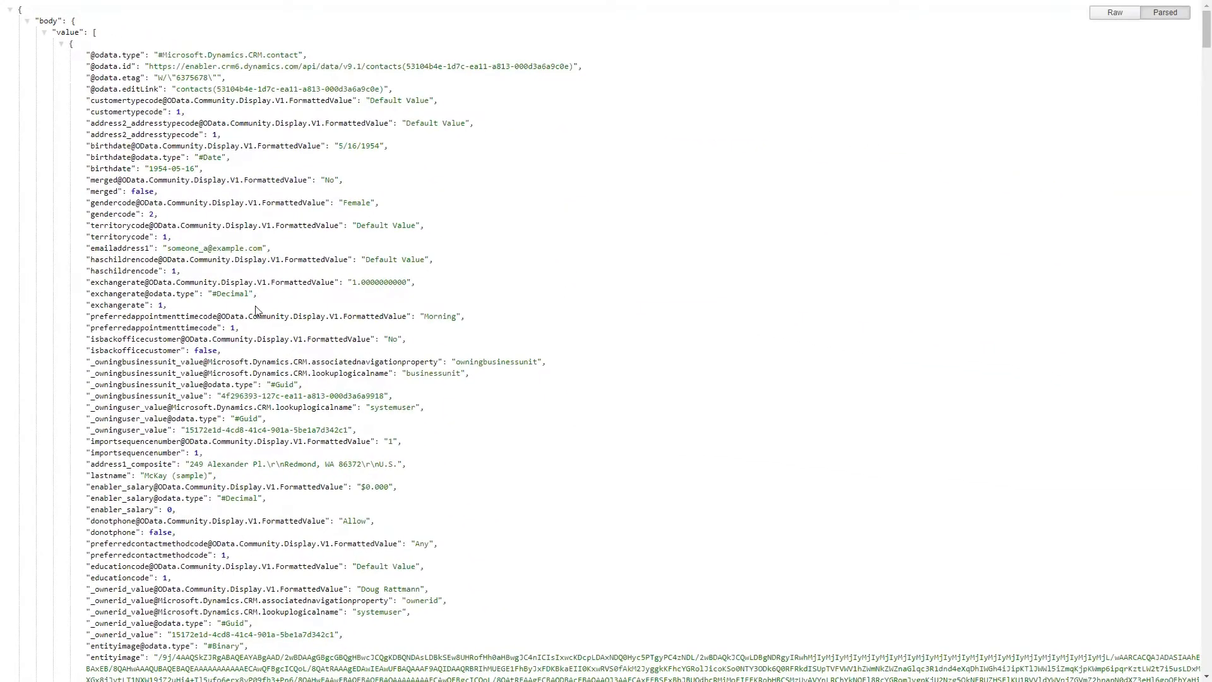
{"action": "scroll", "scroll_direction": "down", "scroll_amount": 3}
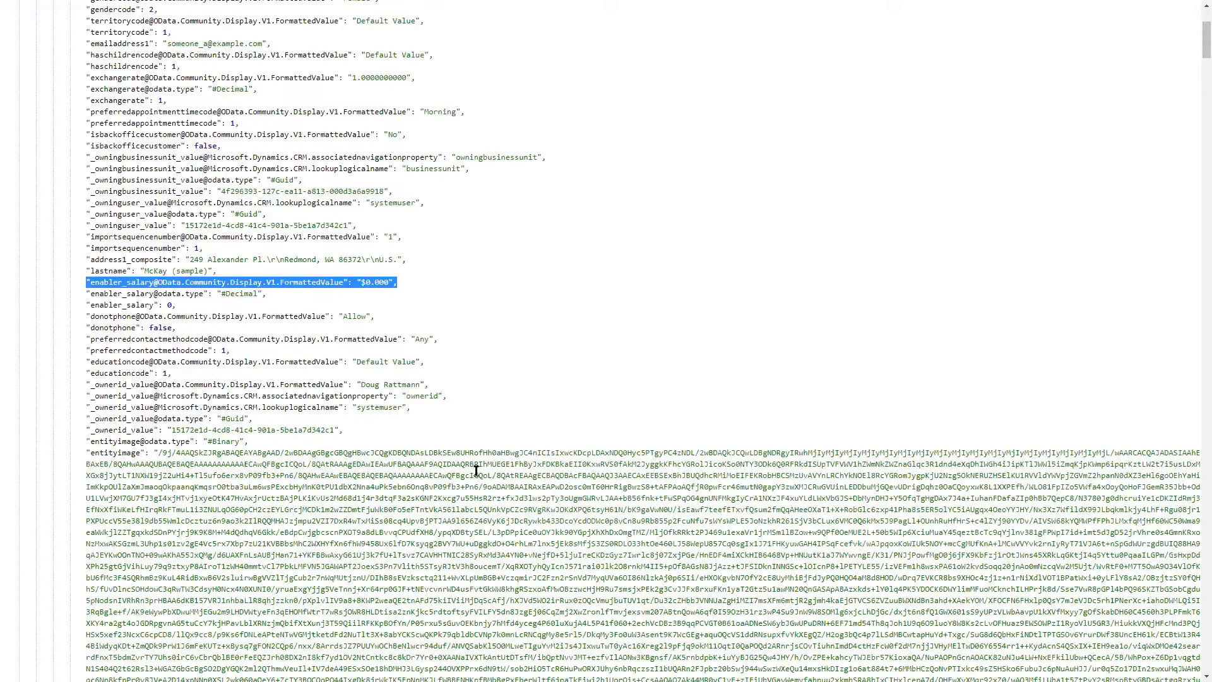
{"action": "scroll", "scroll_direction": "down", "scroll_amount": 3}
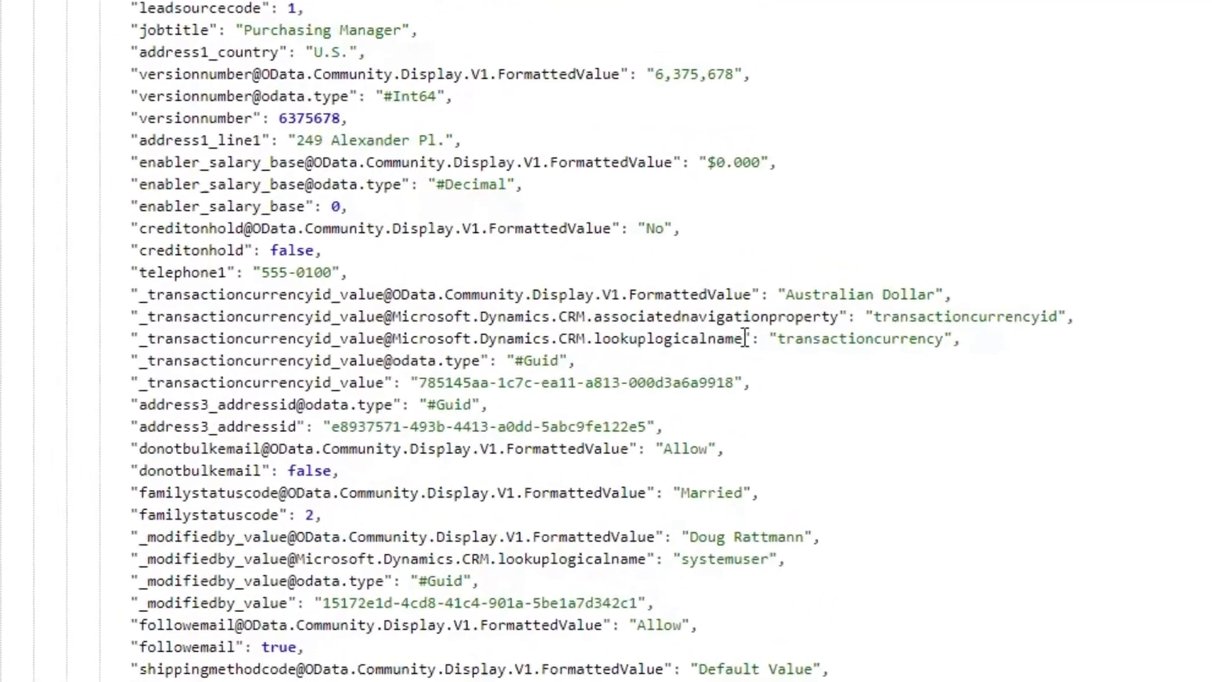
{"action": "left_click_drag", "start_coordinate": [436, 319], "coordinate": [754, 342]}
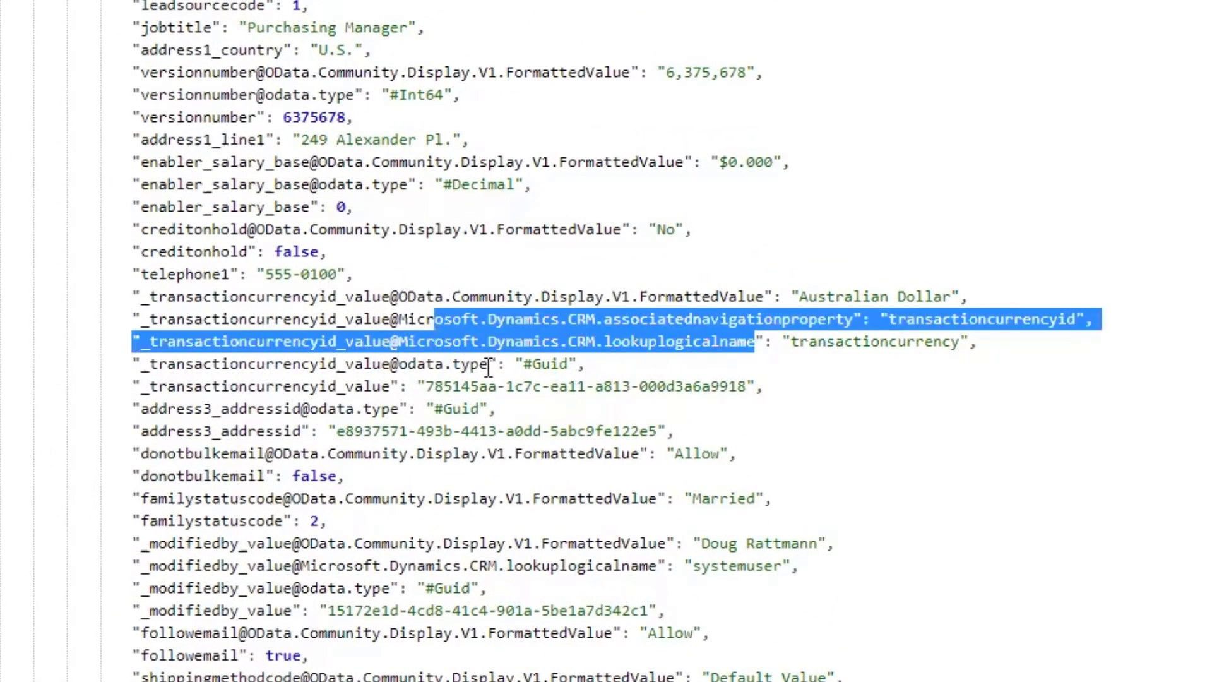
{"action": "left_click", "coordinate": [385, 386]}
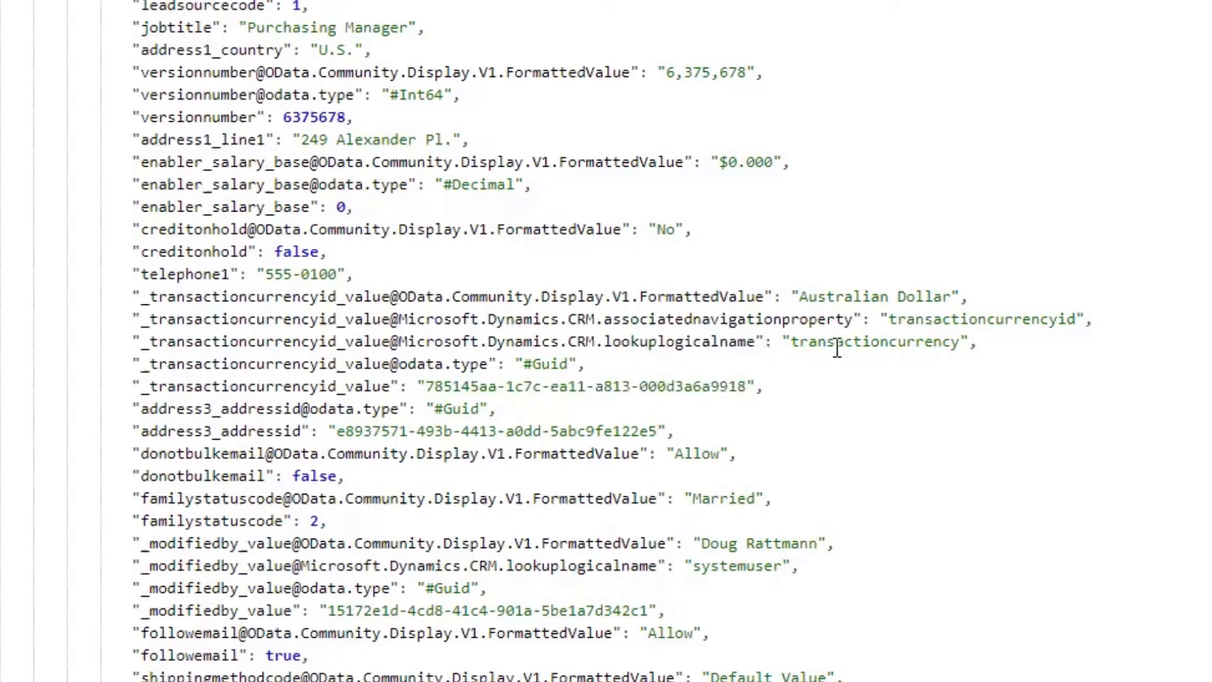
{"action": "left_click_drag", "start_coordinate": [499, 296], "coordinate": [761, 296]}
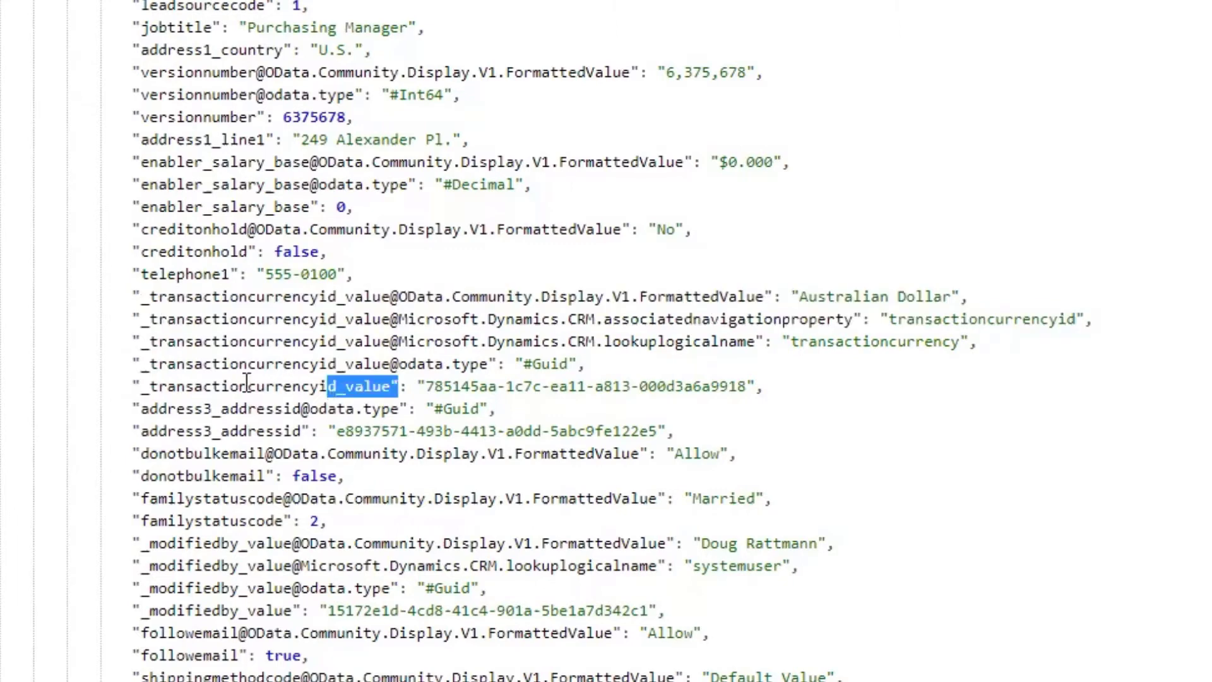
{"action": "double_click", "coordinate": [244, 386]}
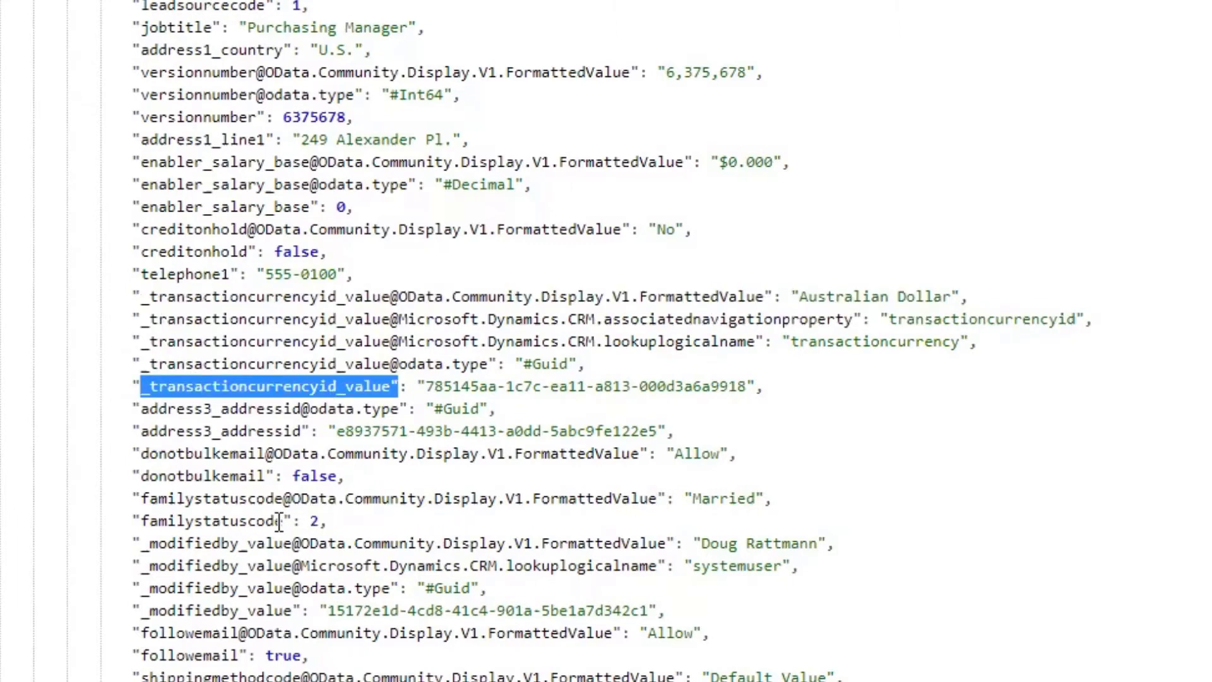
{"action": "double_click", "coordinate": [202, 520]}
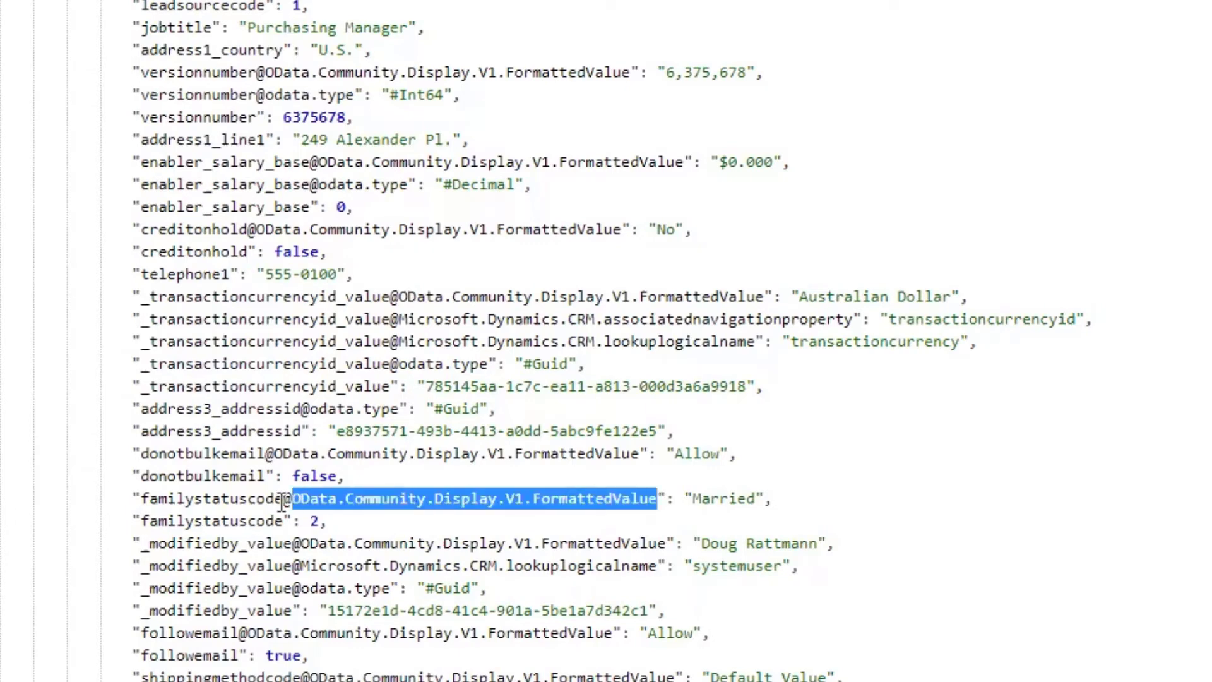
{"action": "double_click", "coordinate": [722, 498]}
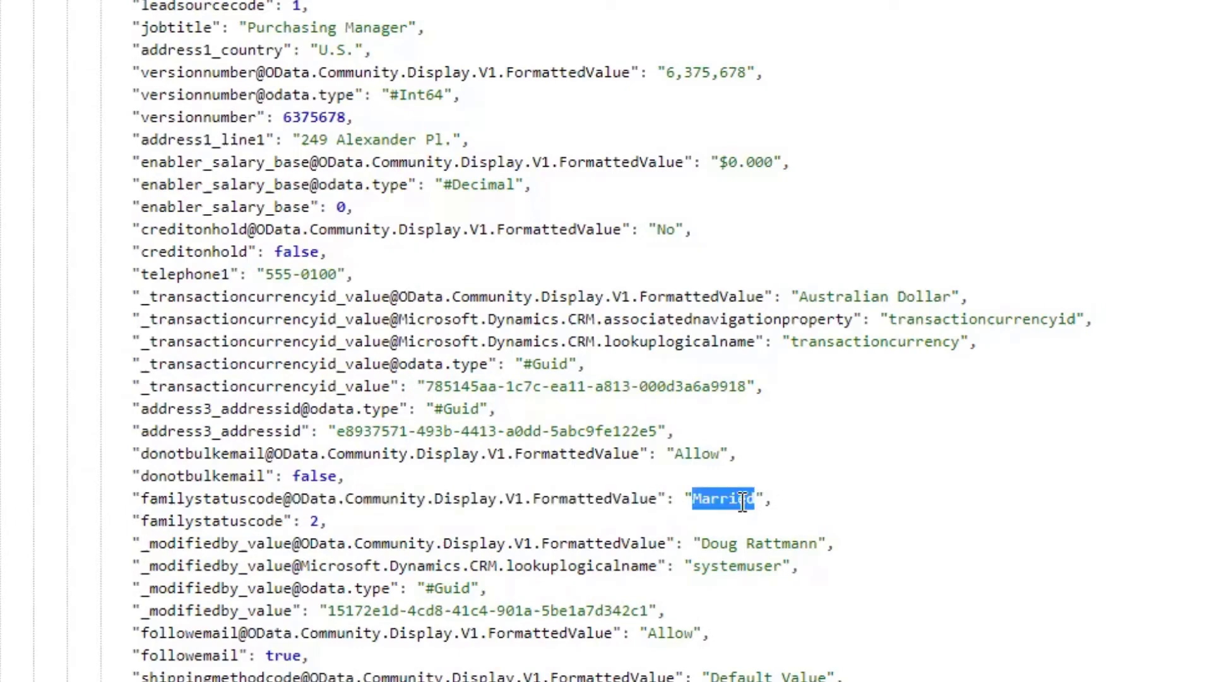
{"action": "double_click", "coordinate": [724, 500]}
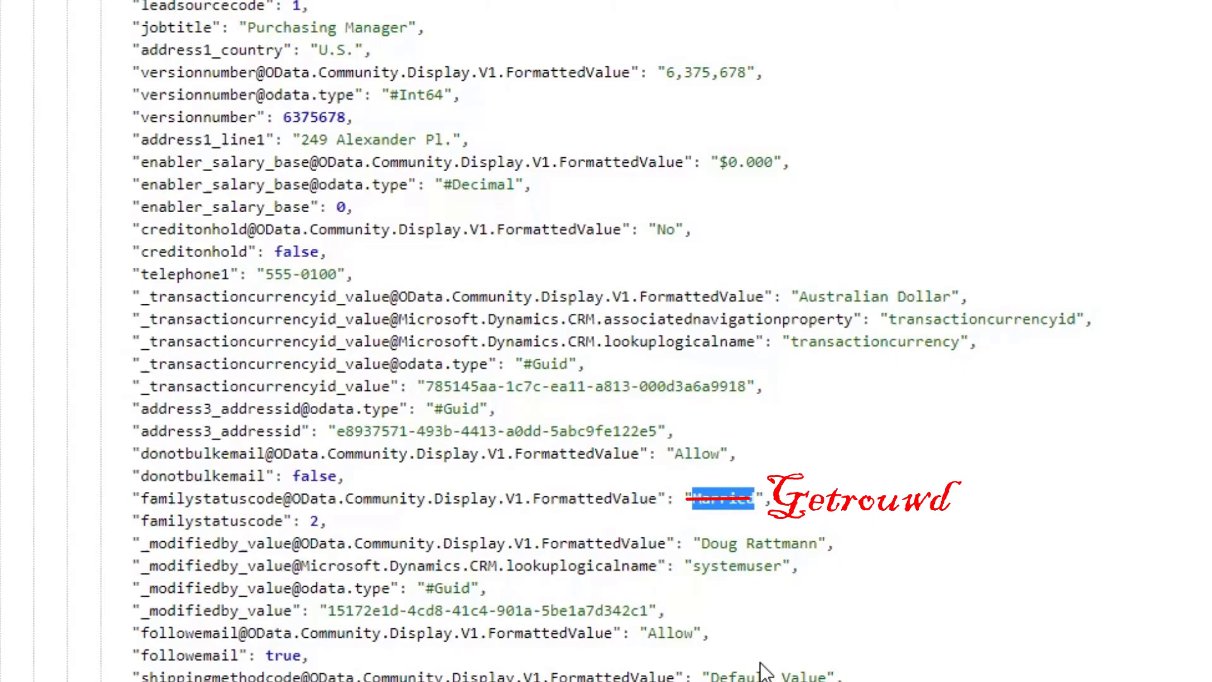
Scroll through the remaining records, then reopen Beauty Homework for editing at Row count 5
{"action": "scroll", "scroll_direction": "down", "scroll_amount": 3}
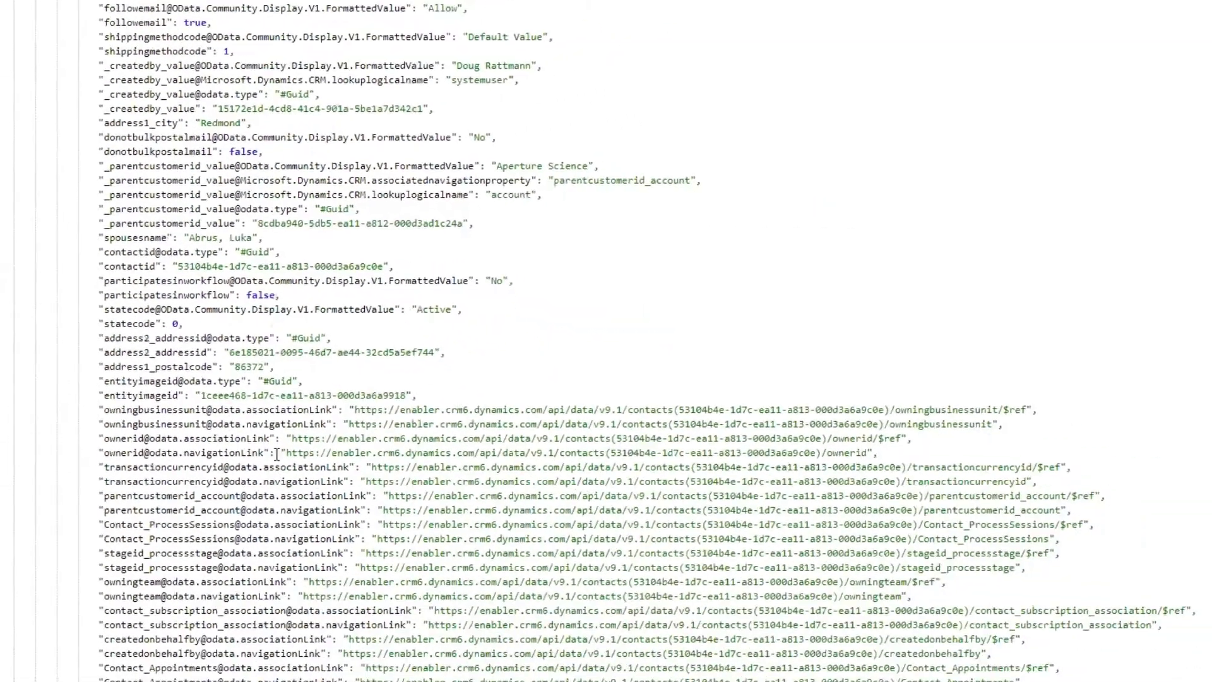
{"action": "scroll", "scroll_direction": "down", "scroll_amount": 3}
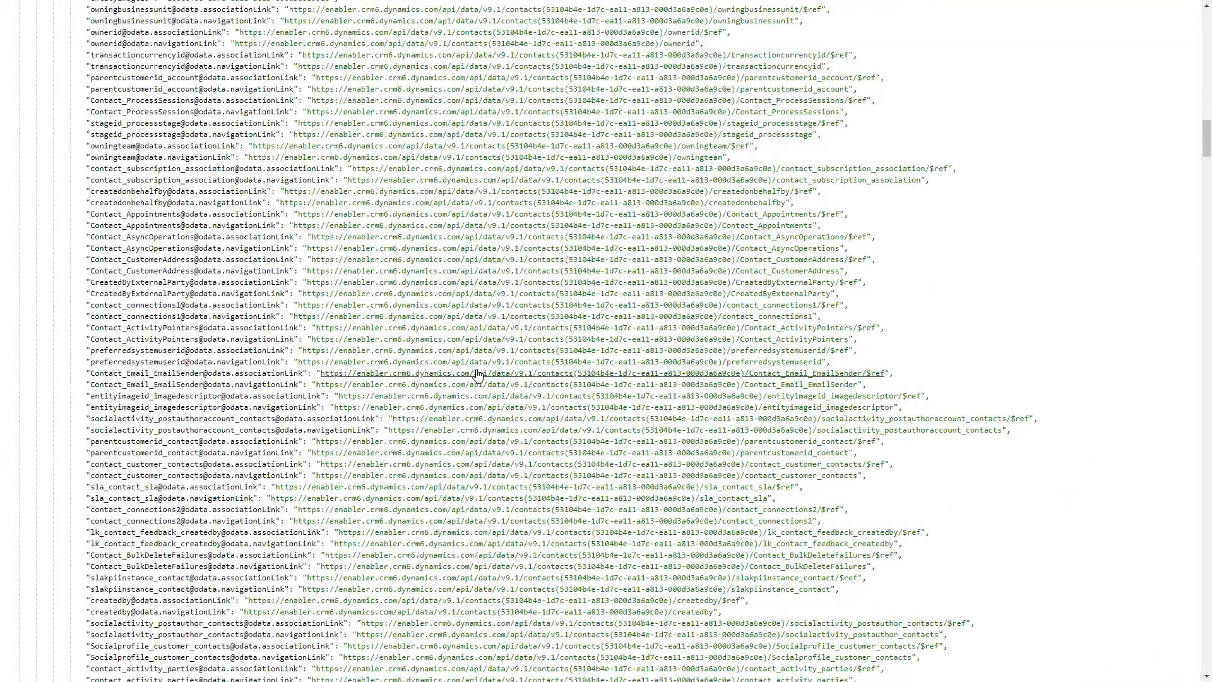
{"action": "scroll", "scroll_direction": "down", "scroll_amount": 3}
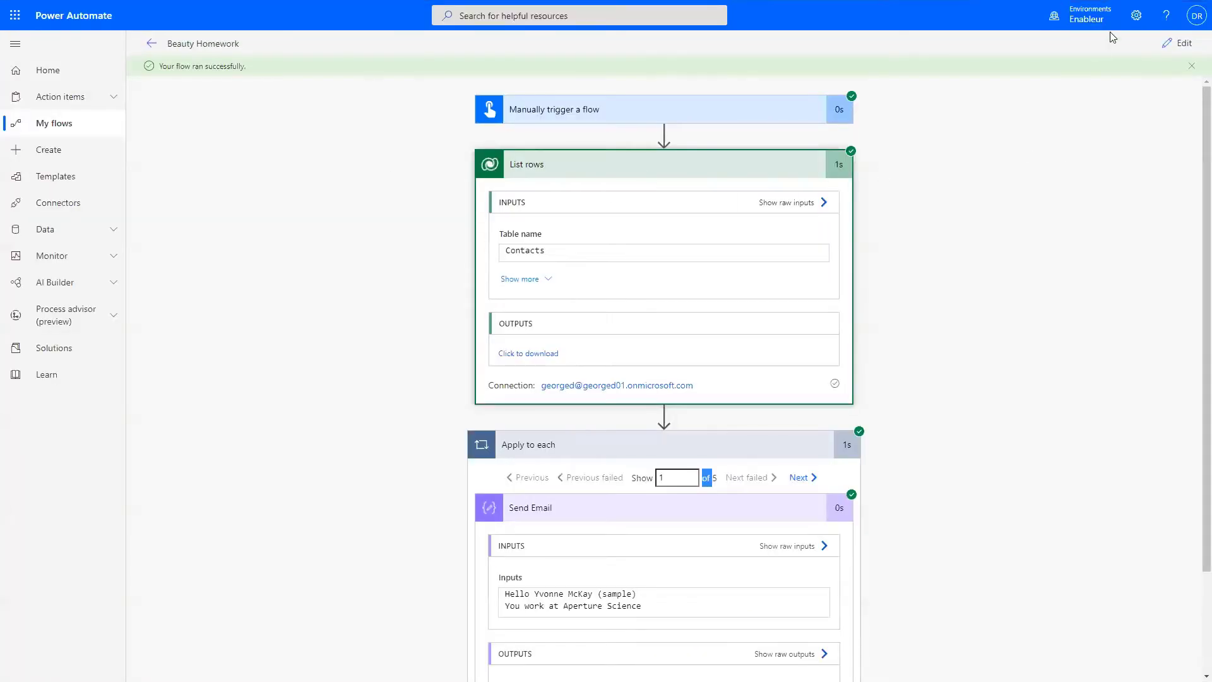
{"action": "left_click", "coordinate": [1184, 42]}
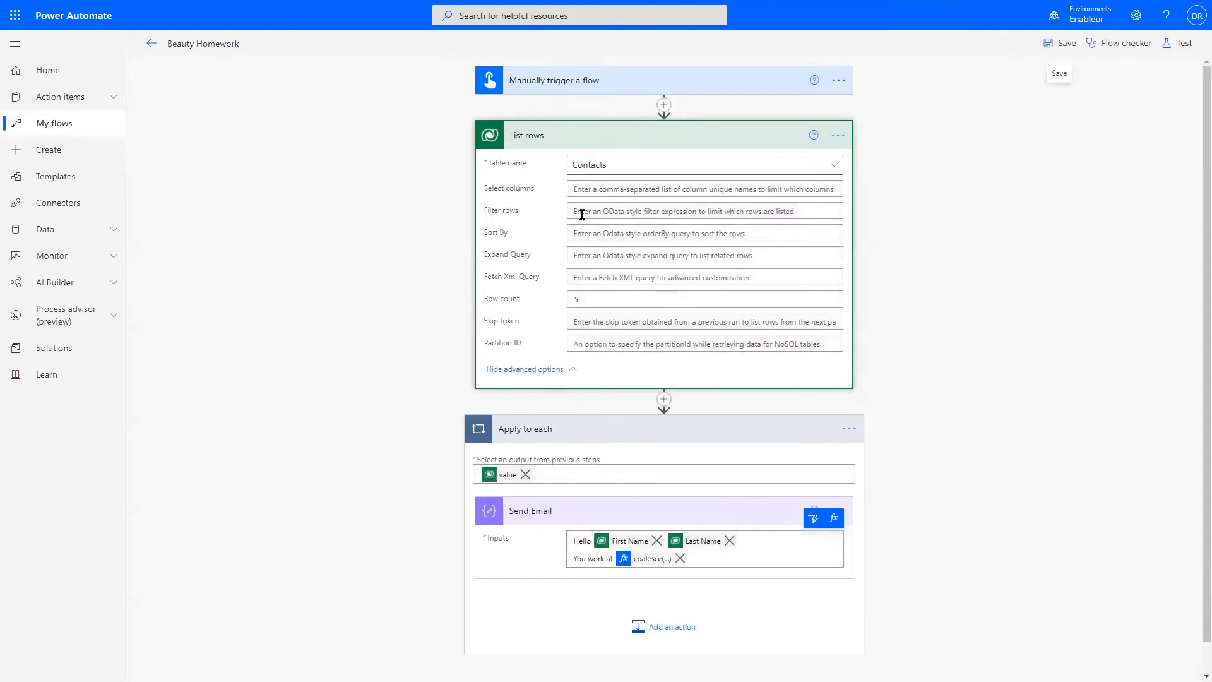
{"action": "left_click", "coordinate": [703, 299]}
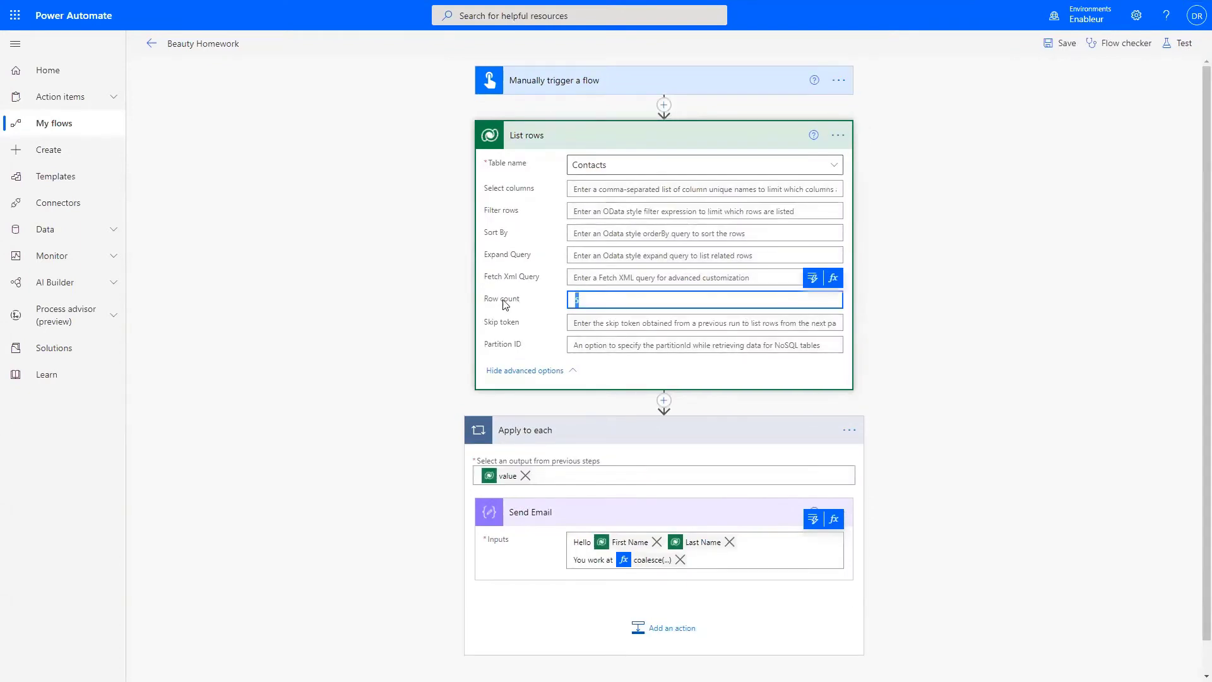
{"action": "mouse_move", "coordinate": [608, 299]}
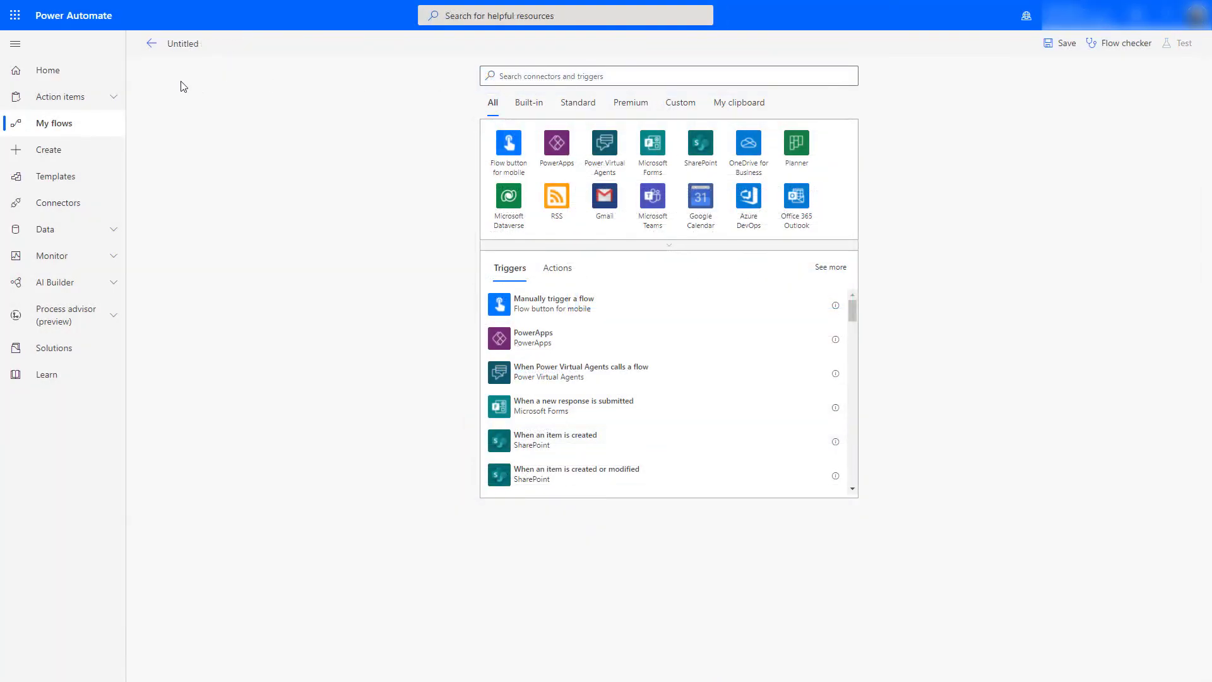
{"action": "mouse_move", "coordinate": [177, 99]}
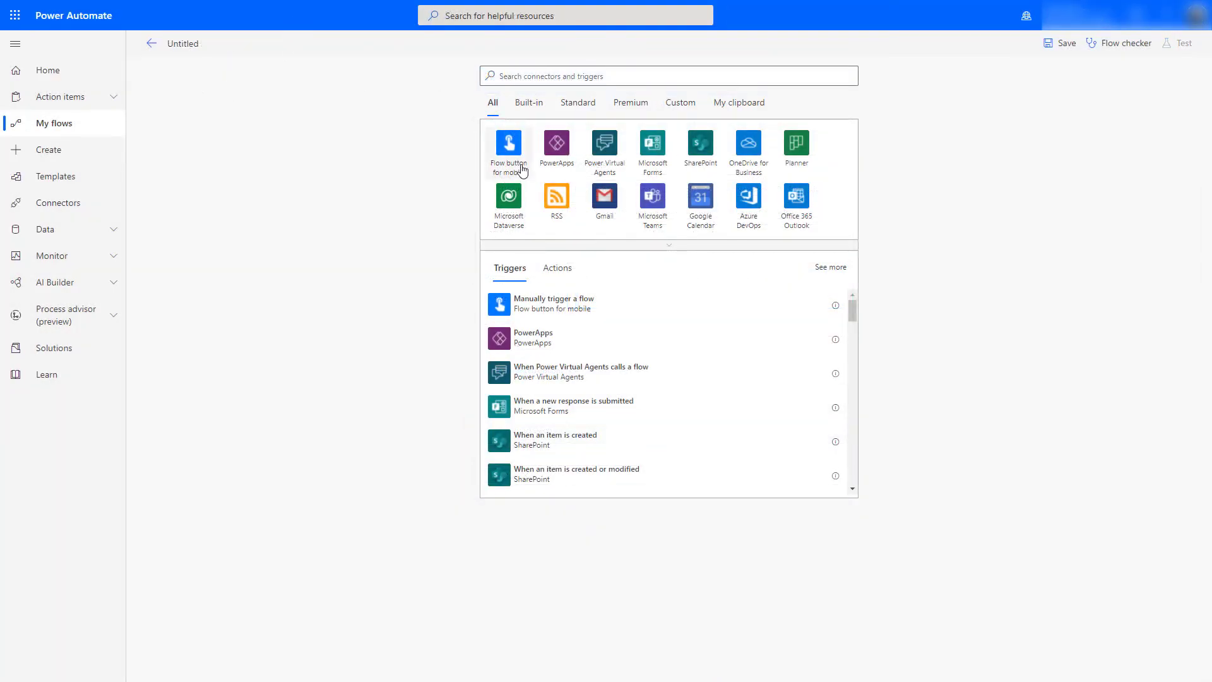
Add a manual trigger and a Dataverse List rows step on the Contacts table
{"action": "left_click", "coordinate": [508, 144]}
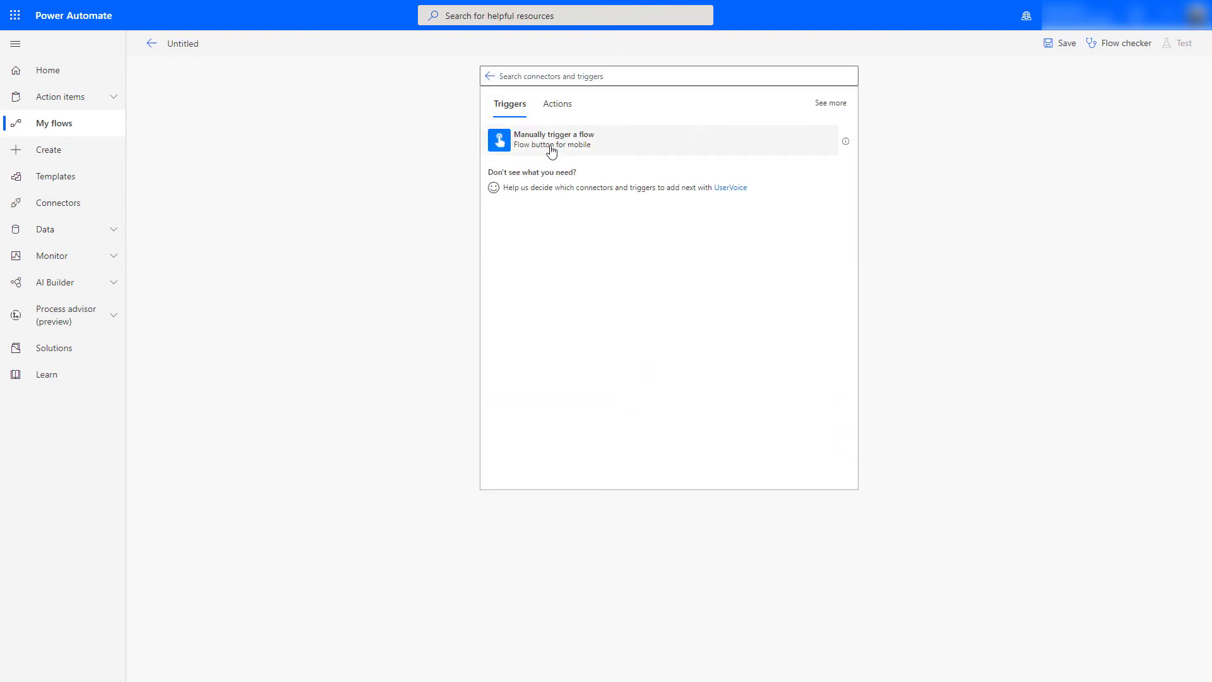
{"action": "left_click", "coordinate": [552, 140]}
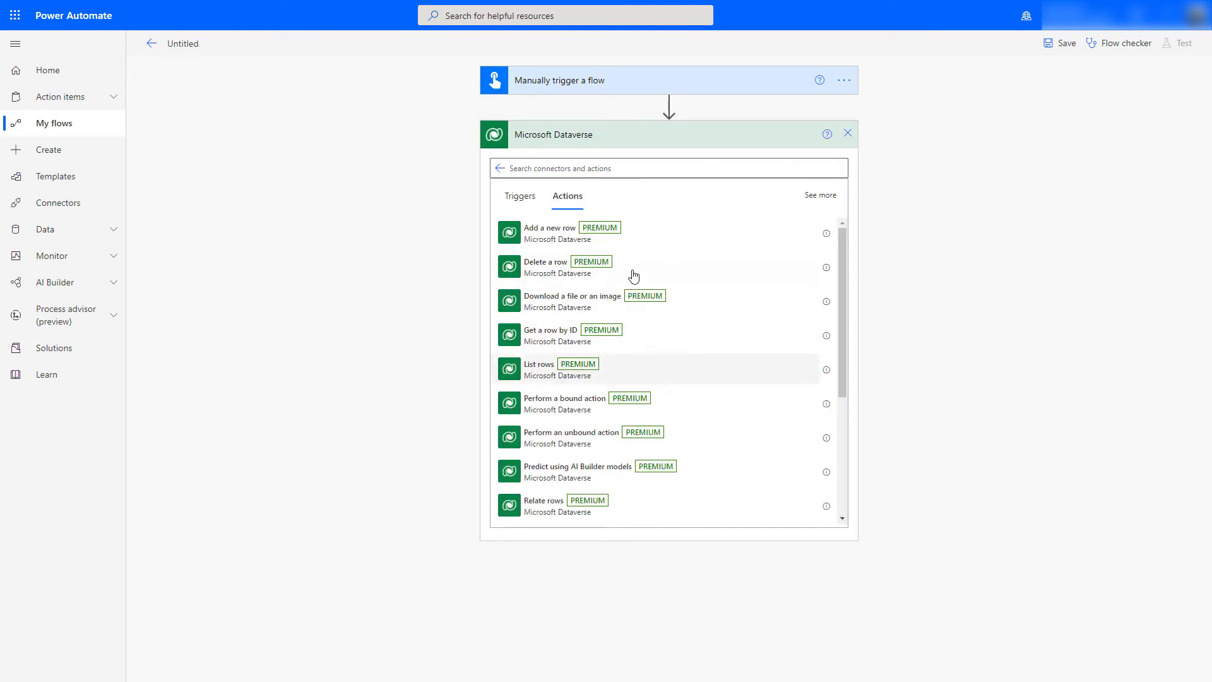
{"action": "left_click", "coordinate": [539, 368]}
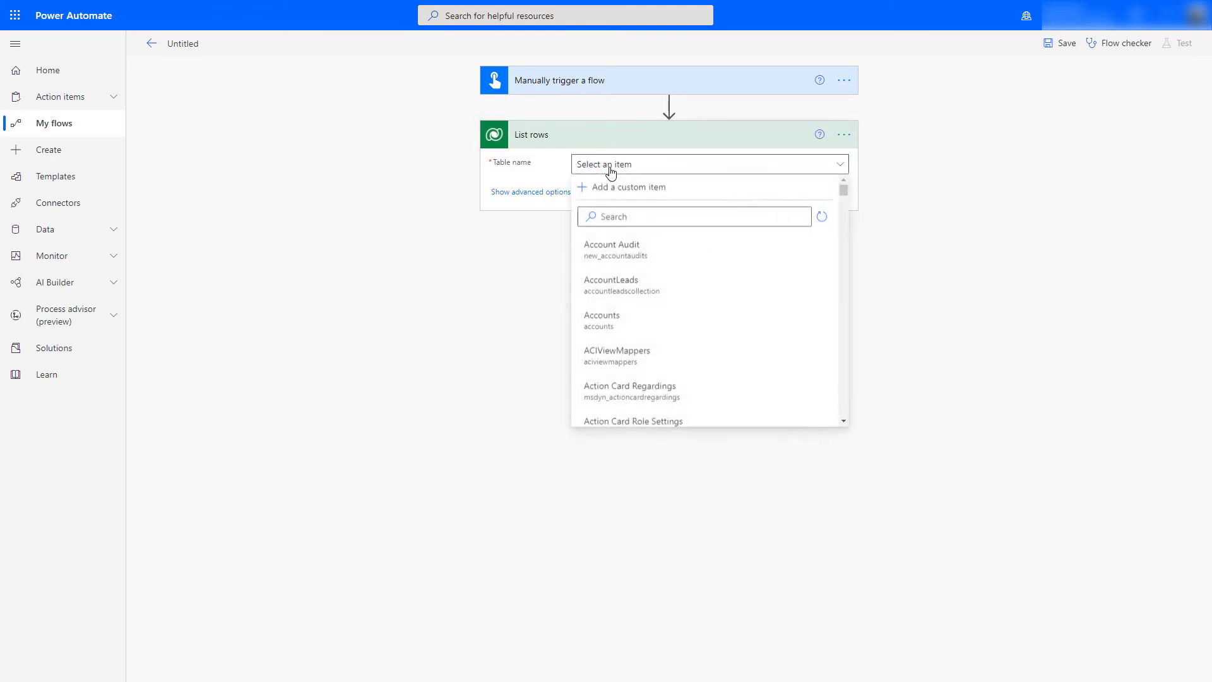
{"action": "type", "text": "contacts"}
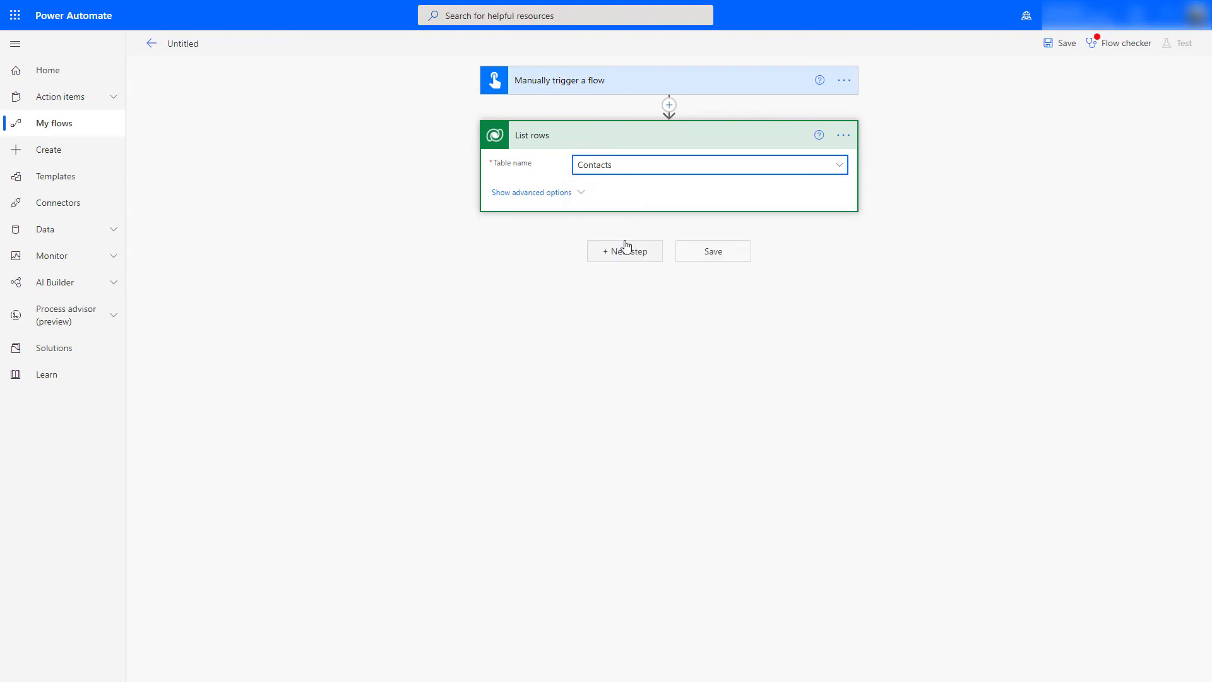
{"action": "mouse_move", "coordinate": [619, 198]}
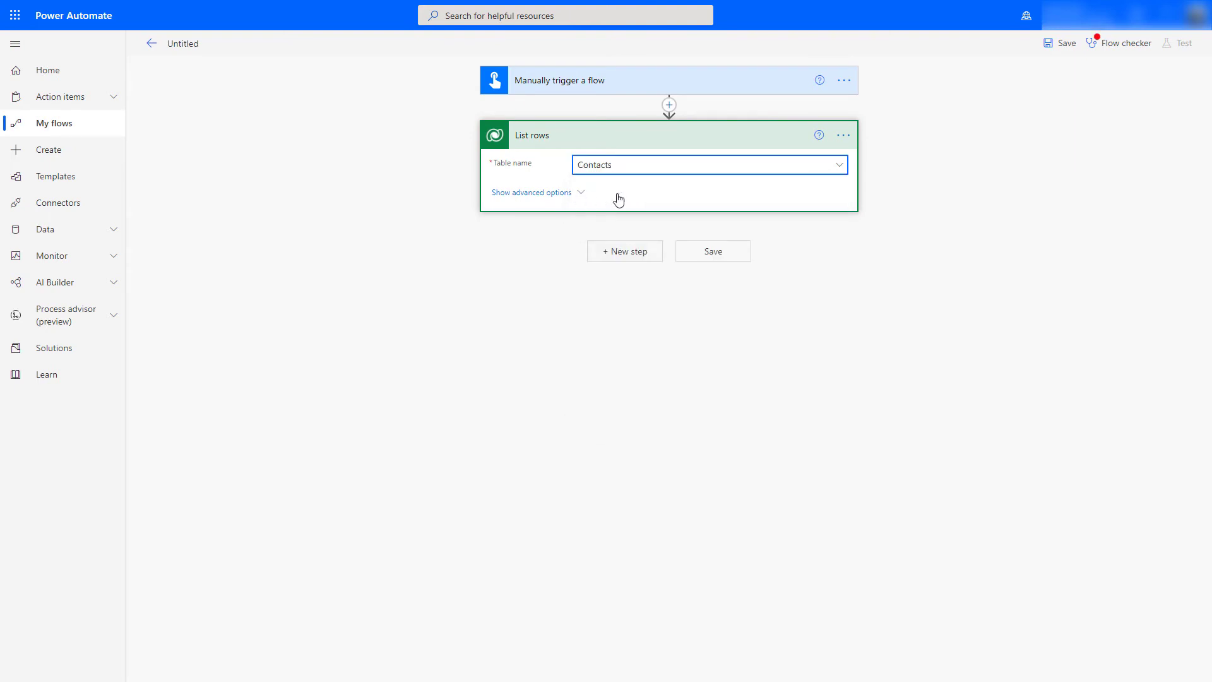
Set the List rows pagination threshold to 100000 in its Settings
{"action": "left_click", "coordinate": [843, 135]}
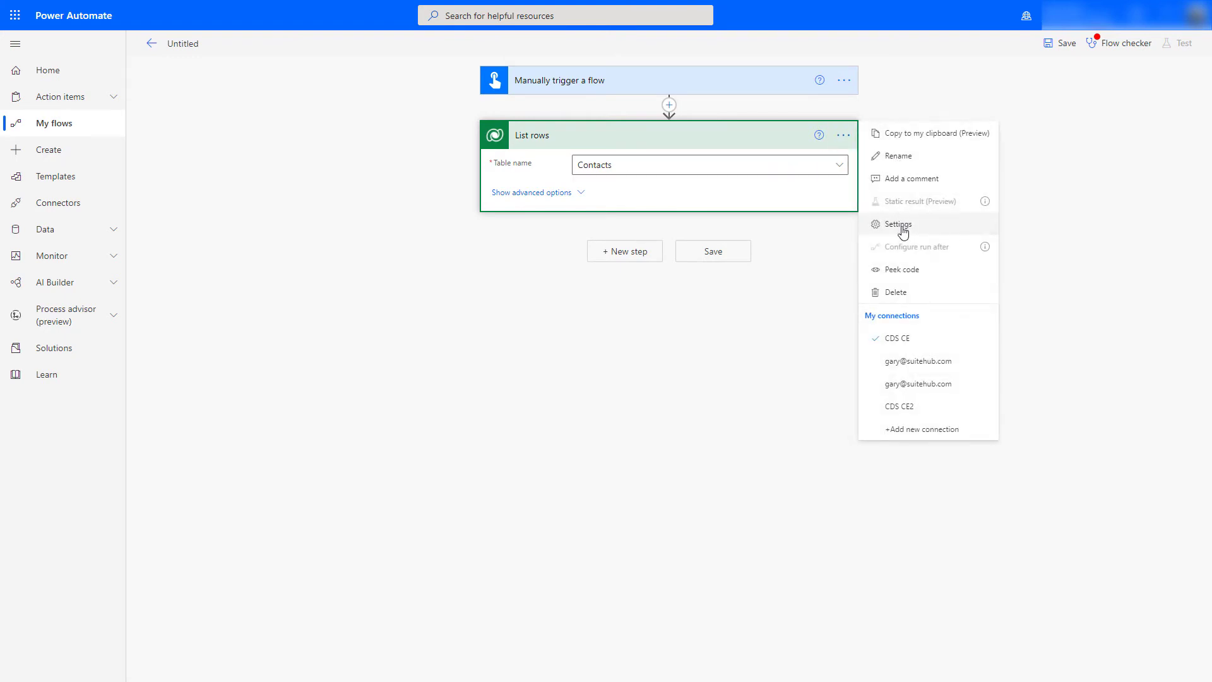
{"action": "left_click", "coordinate": [898, 224]}
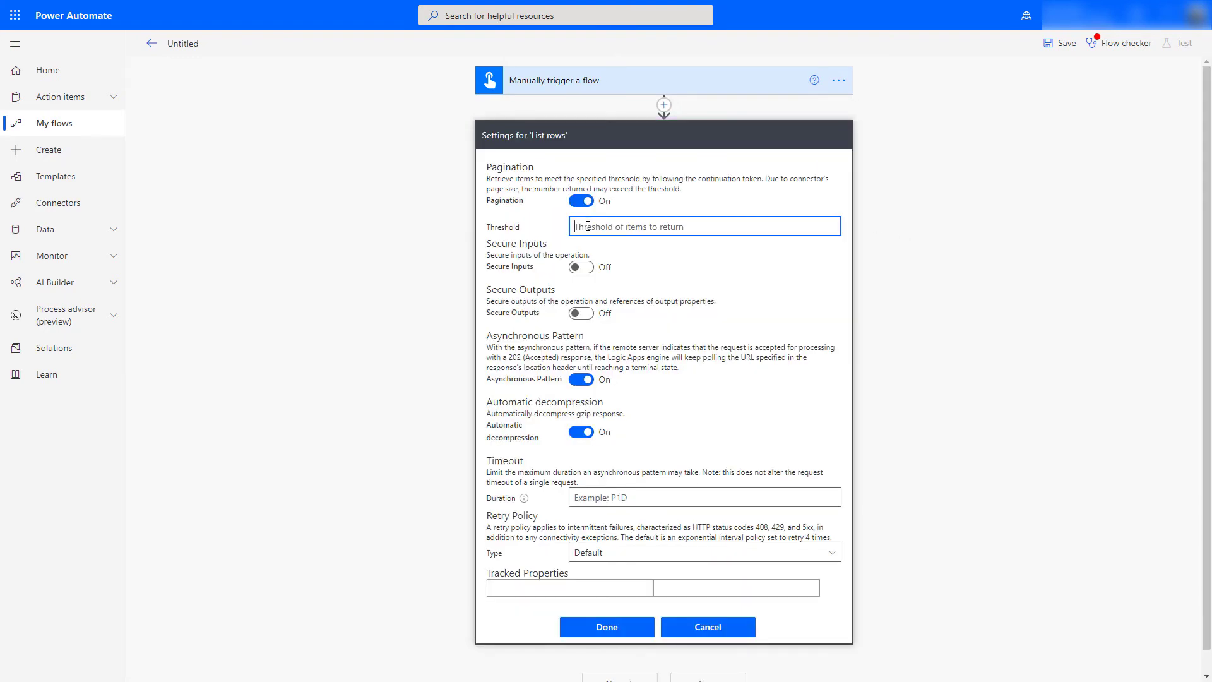
{"action": "type", "text": "100000"}
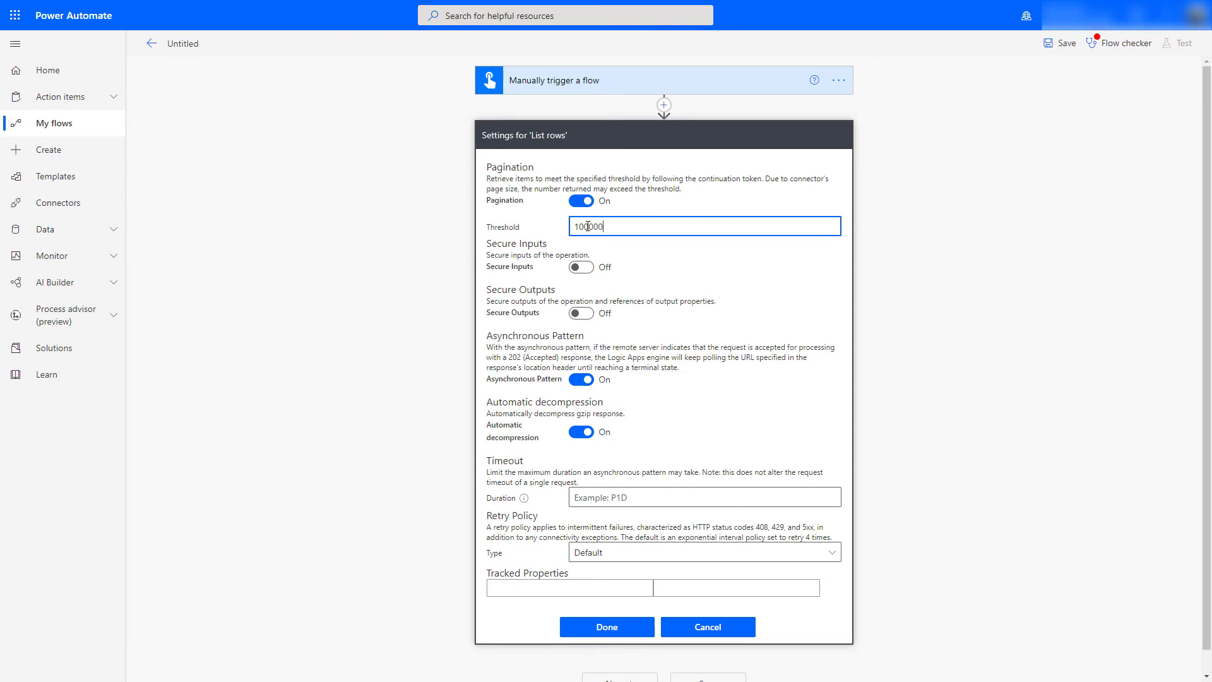
{"action": "left_click", "coordinate": [606, 626]}
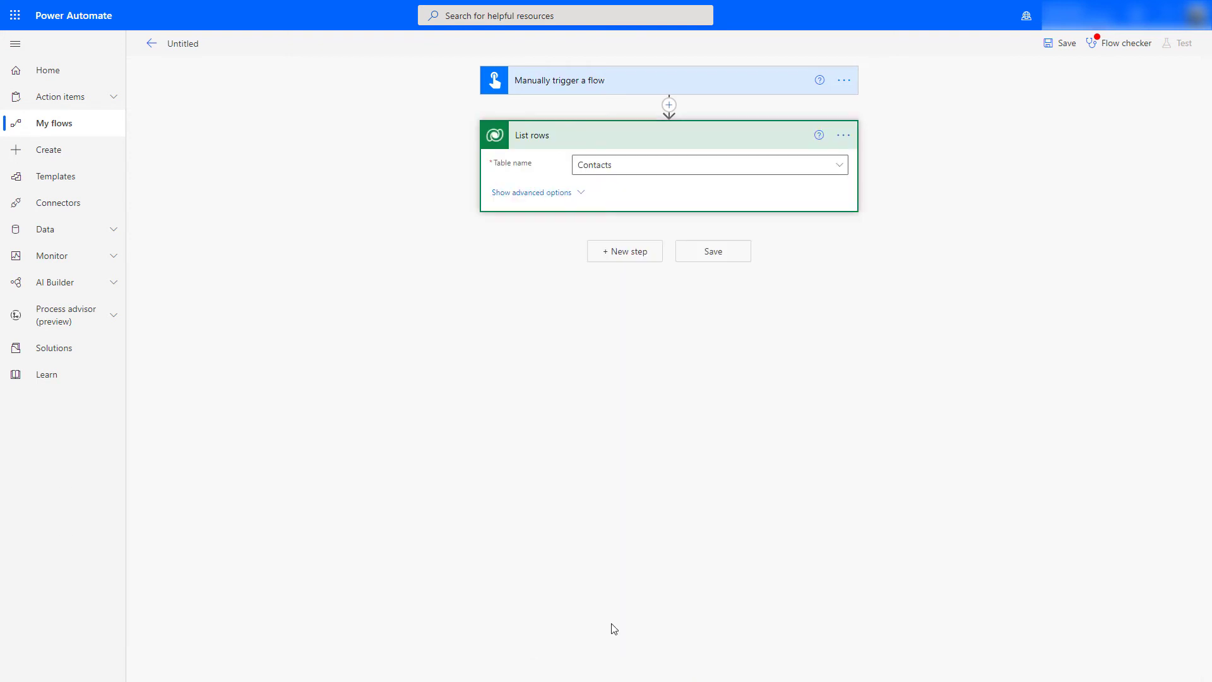
{"action": "mouse_move", "coordinate": [764, 246]}
{"action": "type", "text": "Monster"}
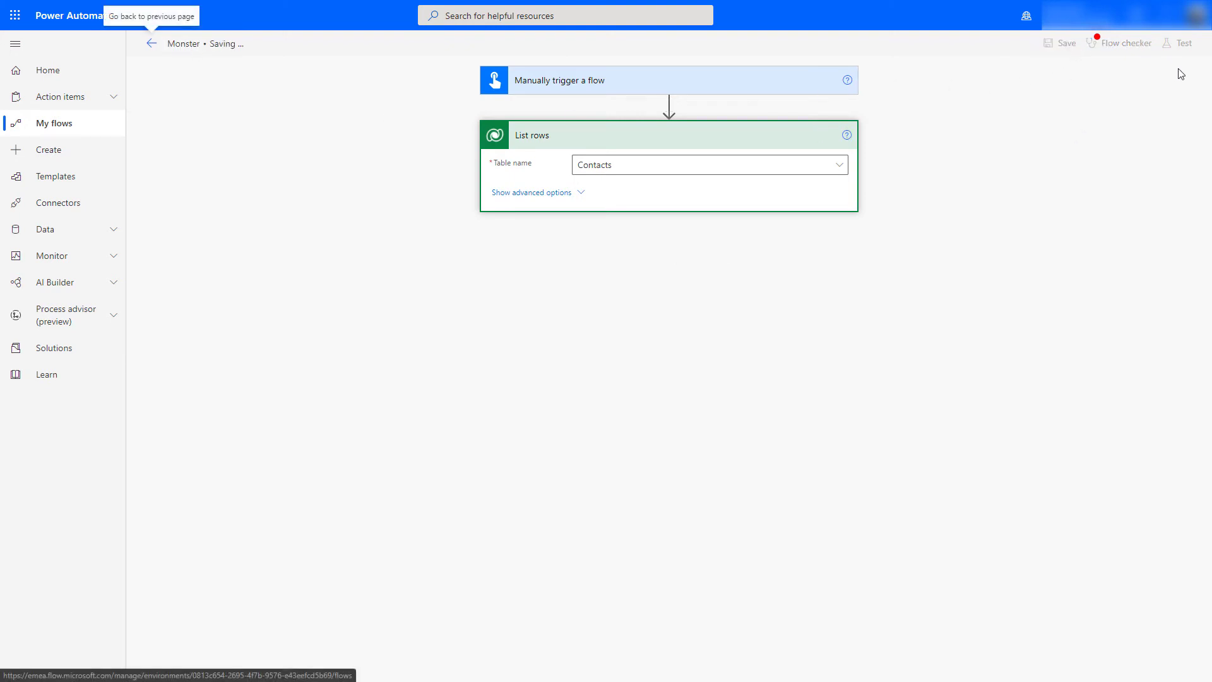
{"action": "mouse_move", "coordinate": [1175, 85]}
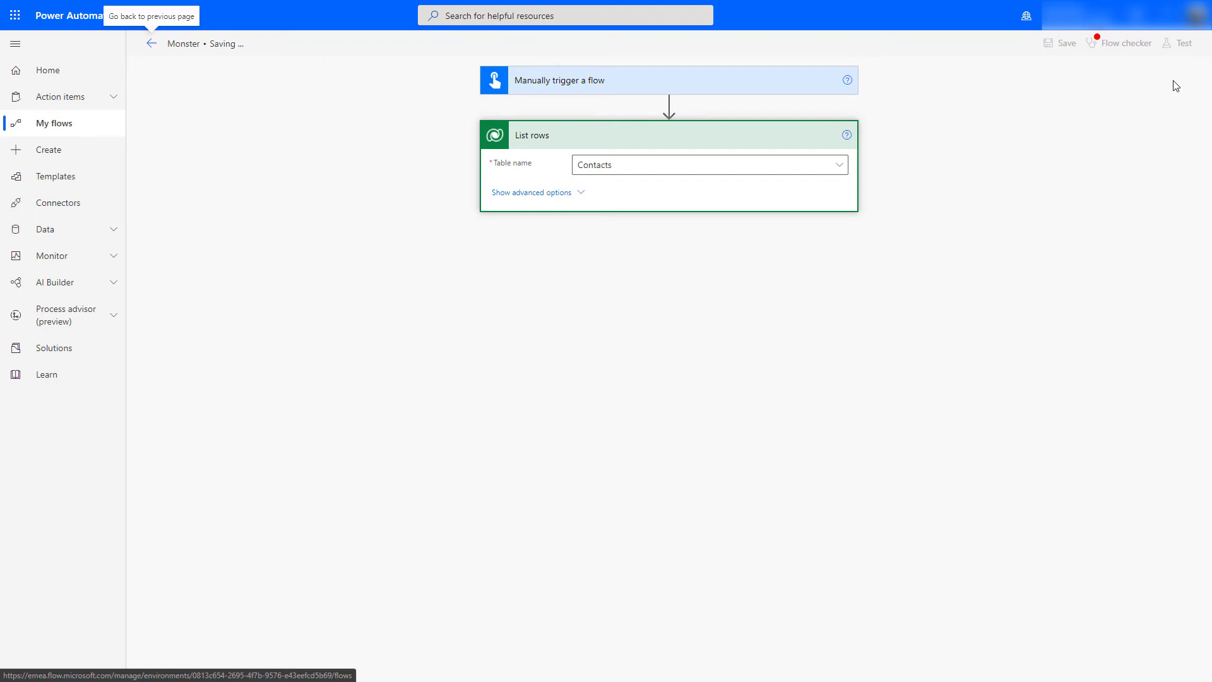
Test Monster manually, run it, and open the failed run's buffer-size error details
{"action": "left_click", "coordinate": [1126, 42]}
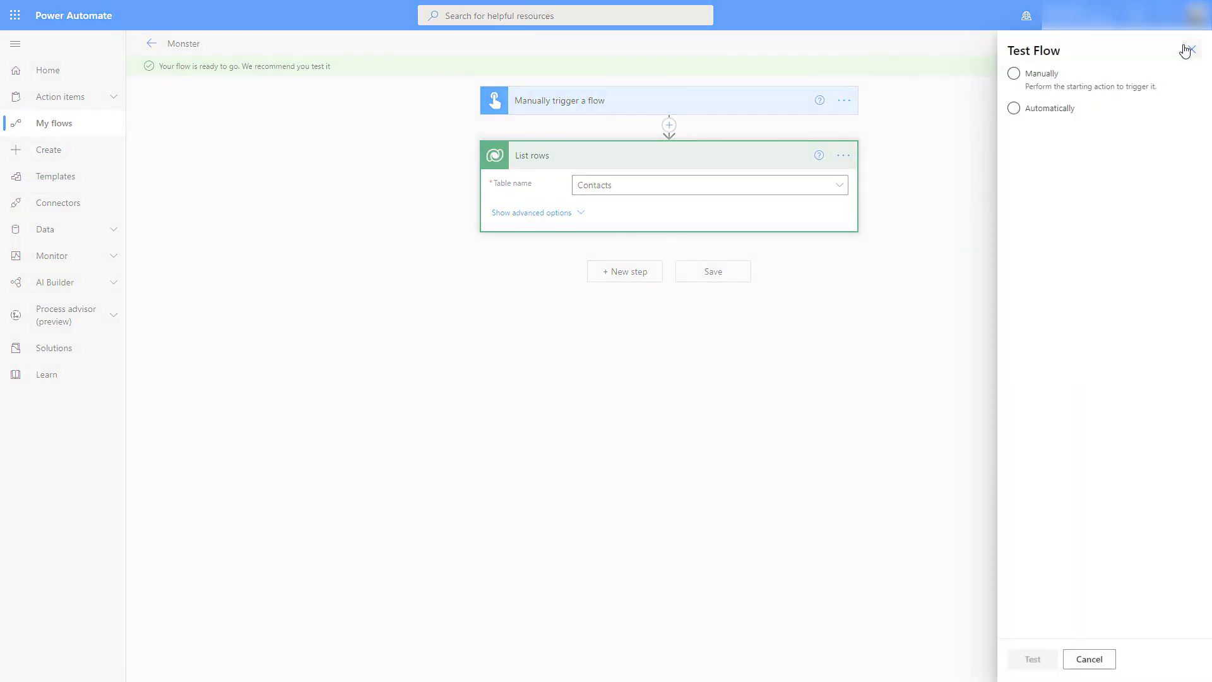
{"action": "left_click", "coordinate": [1015, 73]}
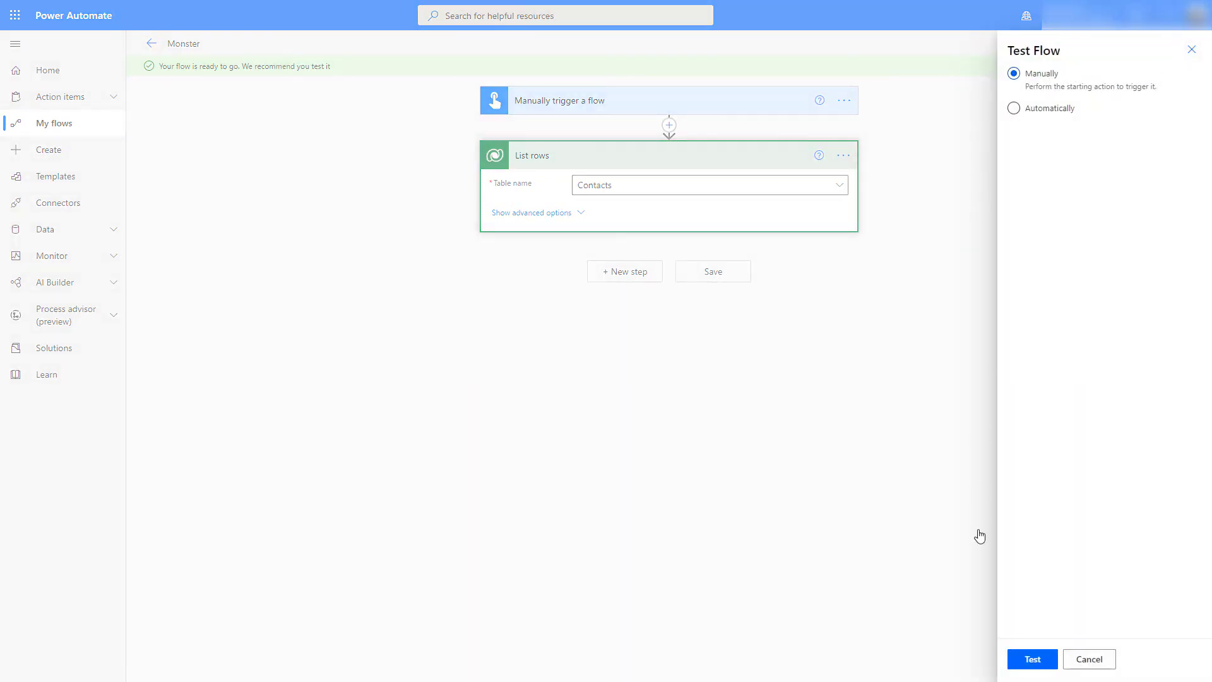
{"action": "left_click", "coordinate": [1032, 658]}
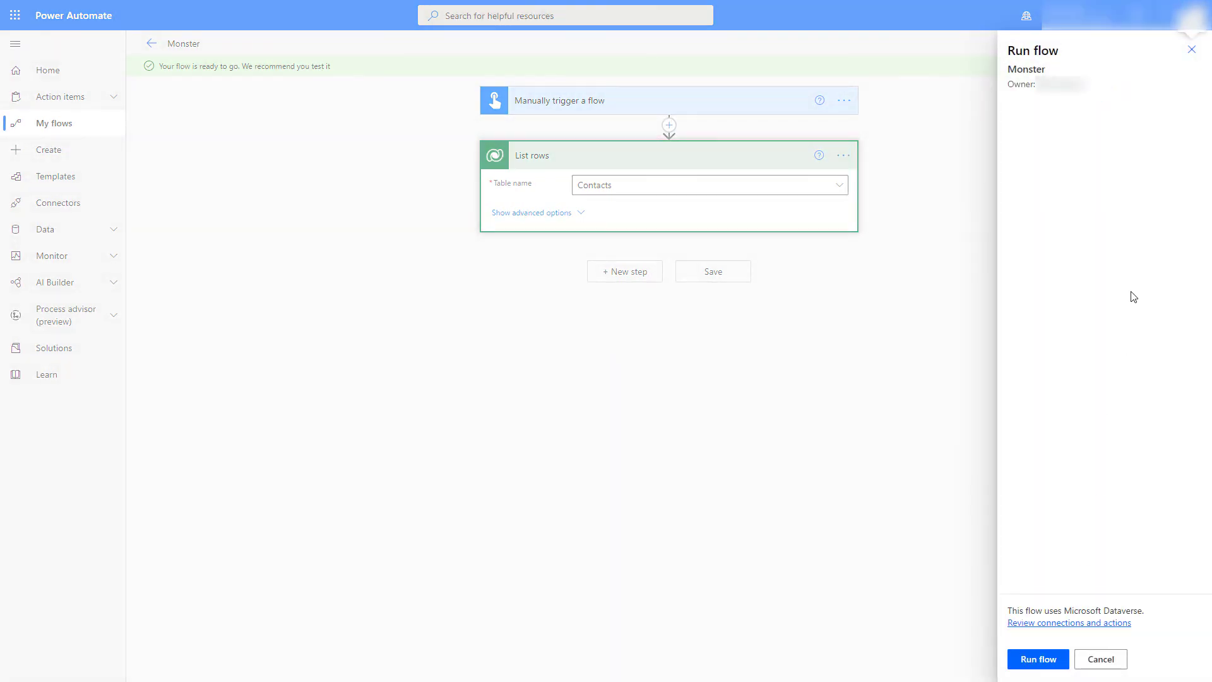
{"action": "left_click", "coordinate": [1038, 658]}
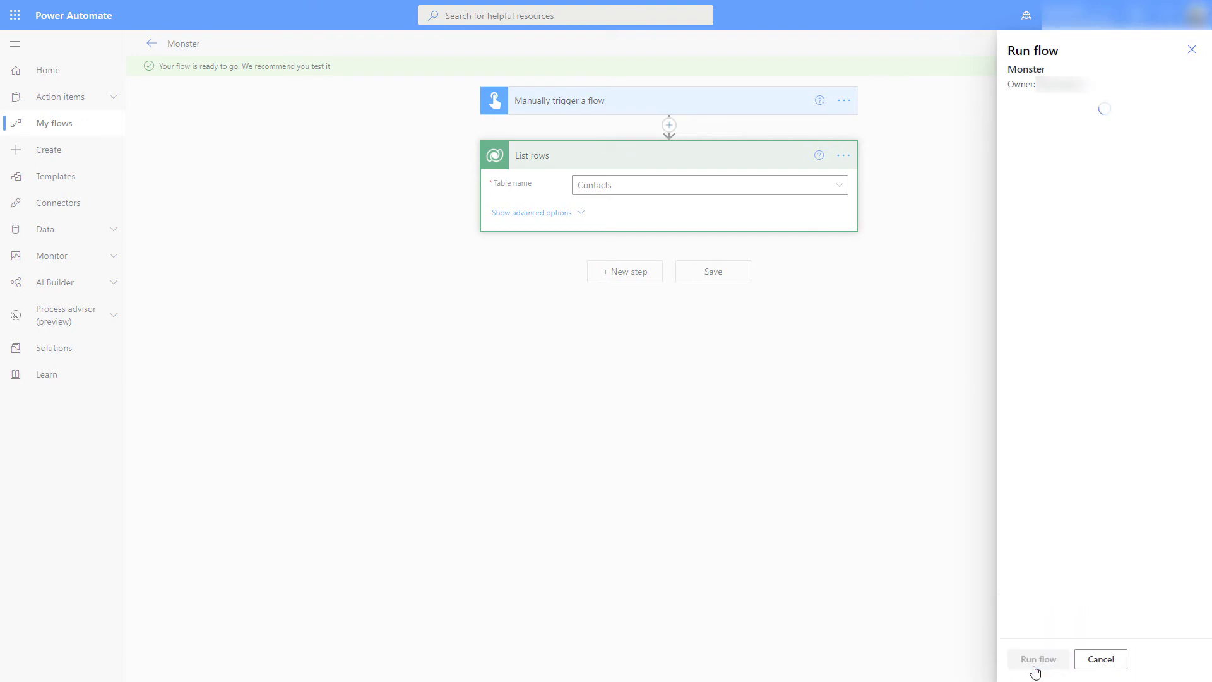
{"action": "left_click", "coordinate": [1100, 658]}
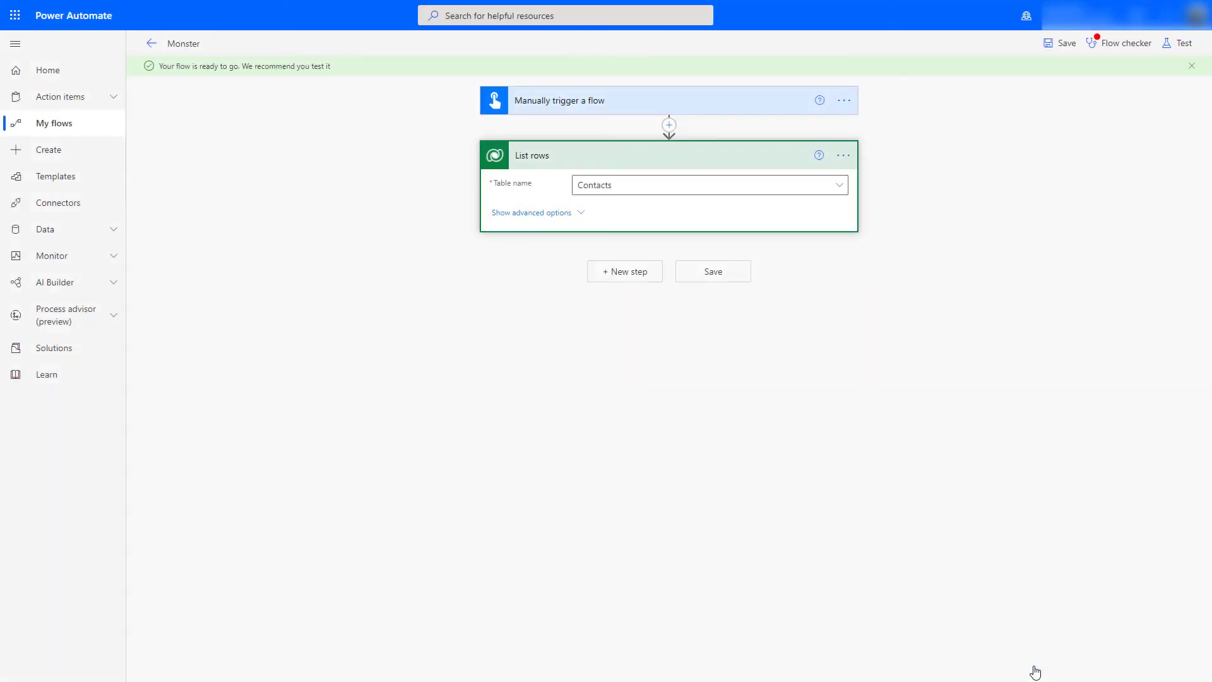
{"action": "left_click", "coordinate": [1183, 43]}
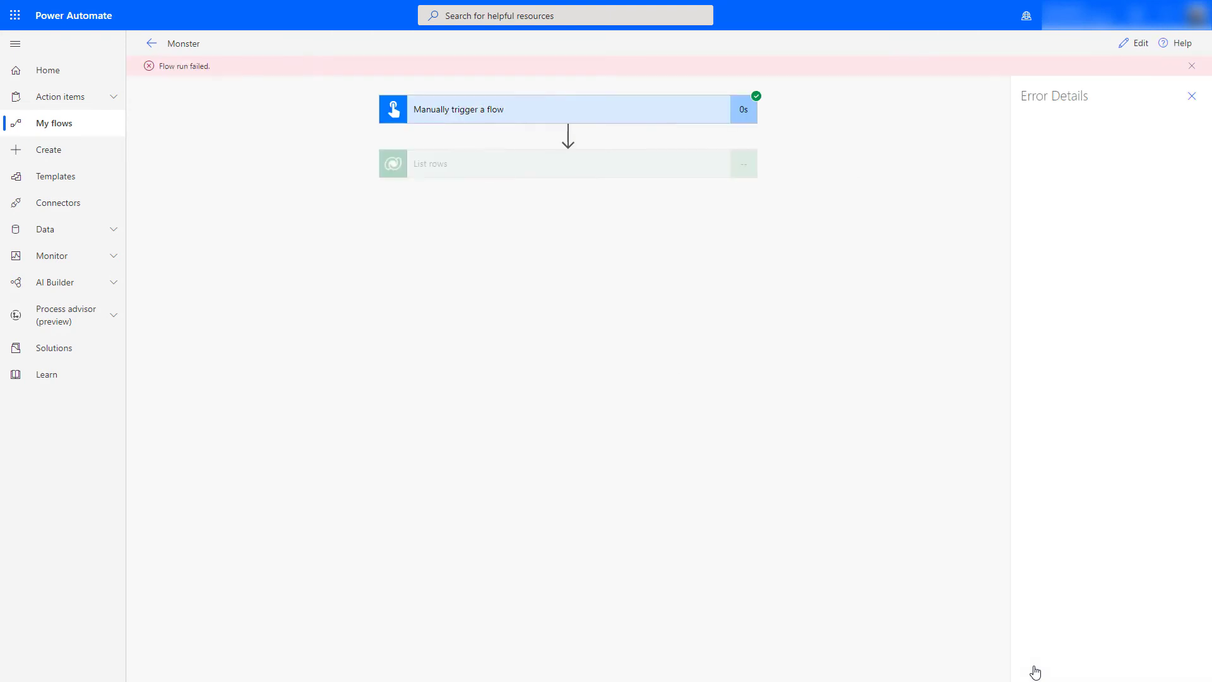
{"action": "left_click", "coordinate": [566, 163]}
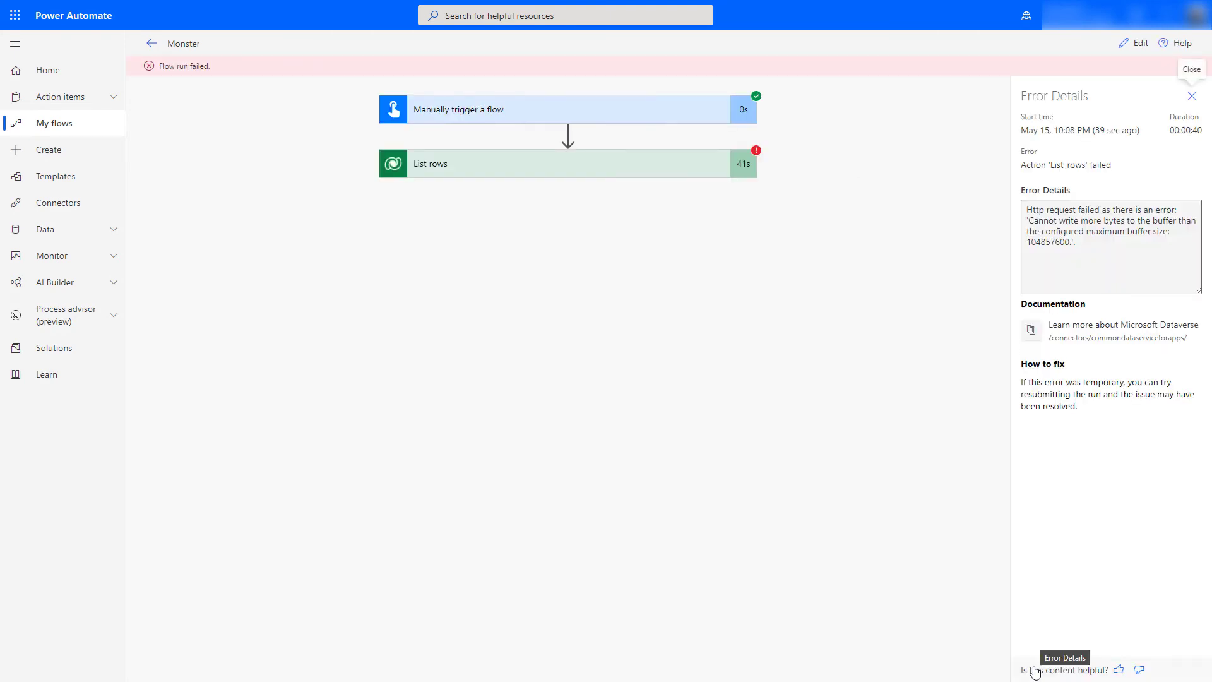